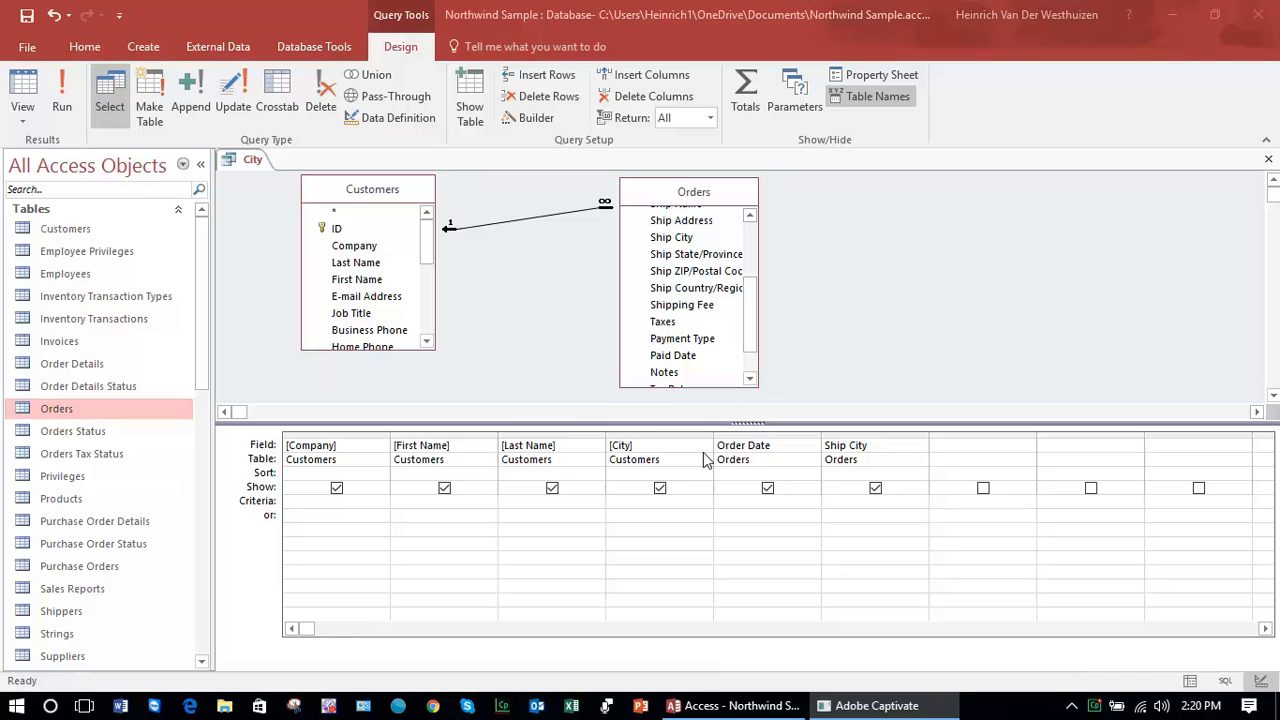
mouse_move(378, 514)
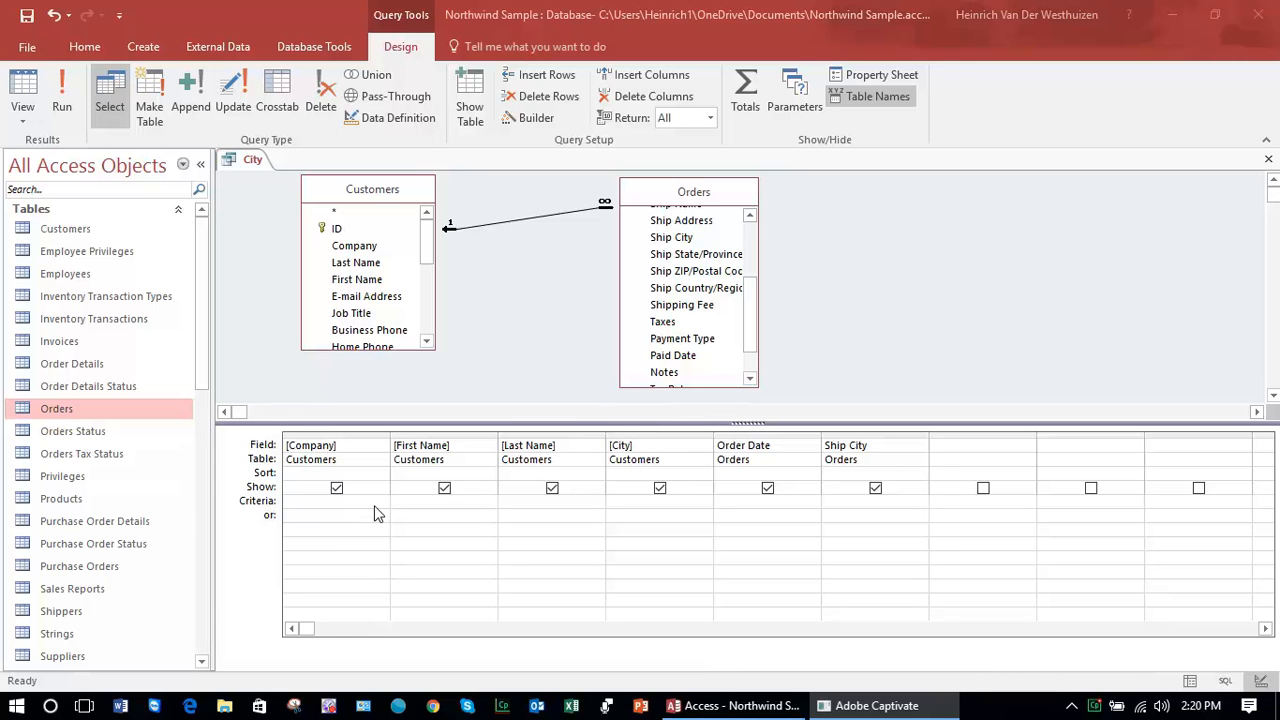
mouse_move(362, 514)
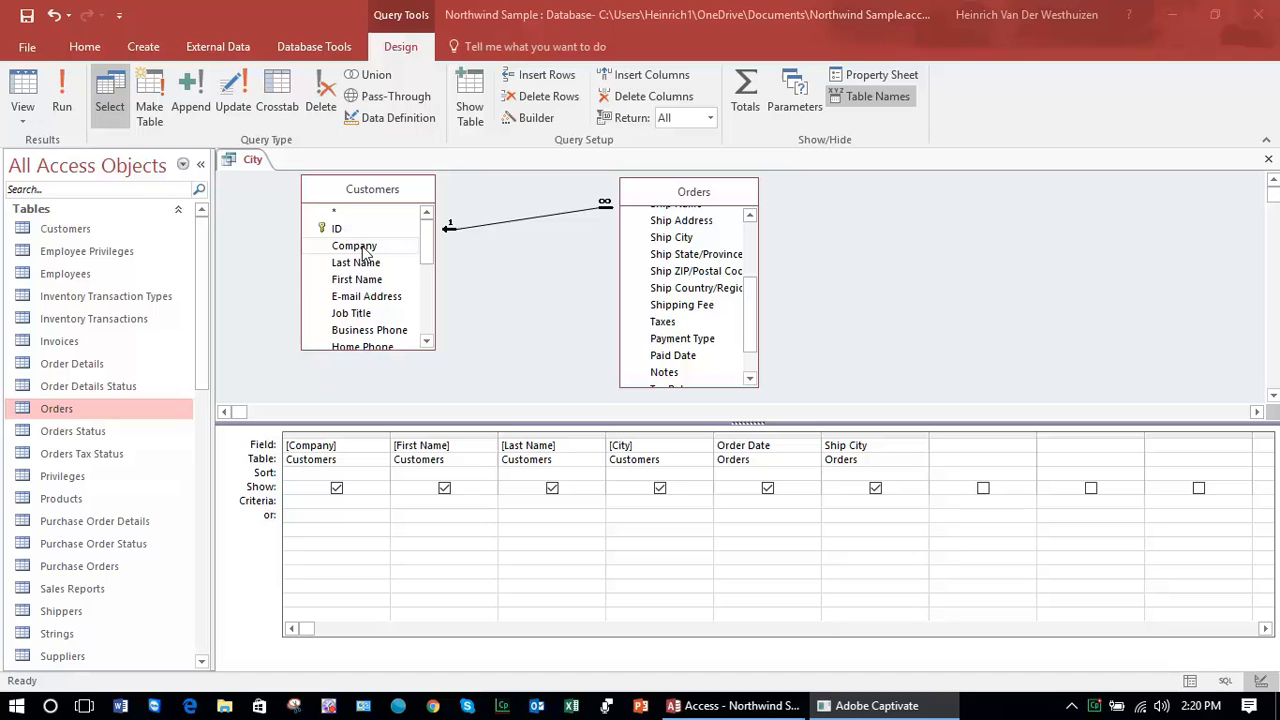
Step: Enter the criterion Company A in the Company column's Criteria row
left_click(354, 244)
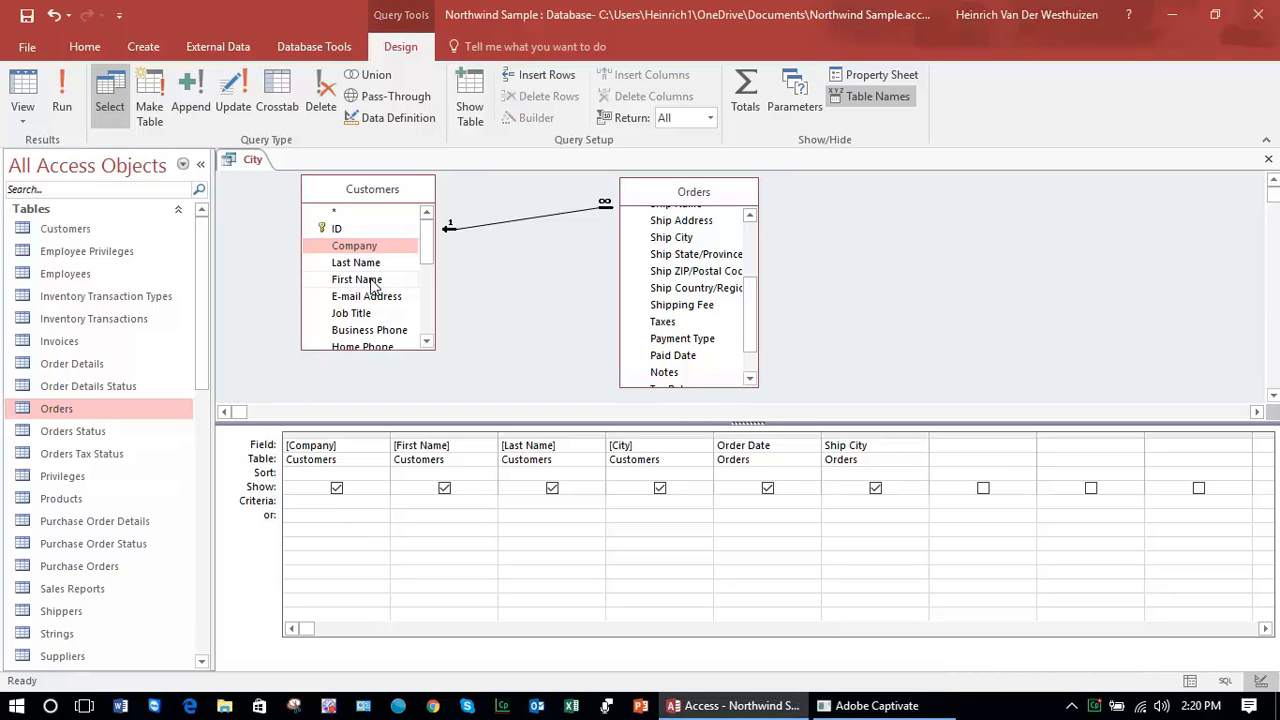
left_click(356, 280)
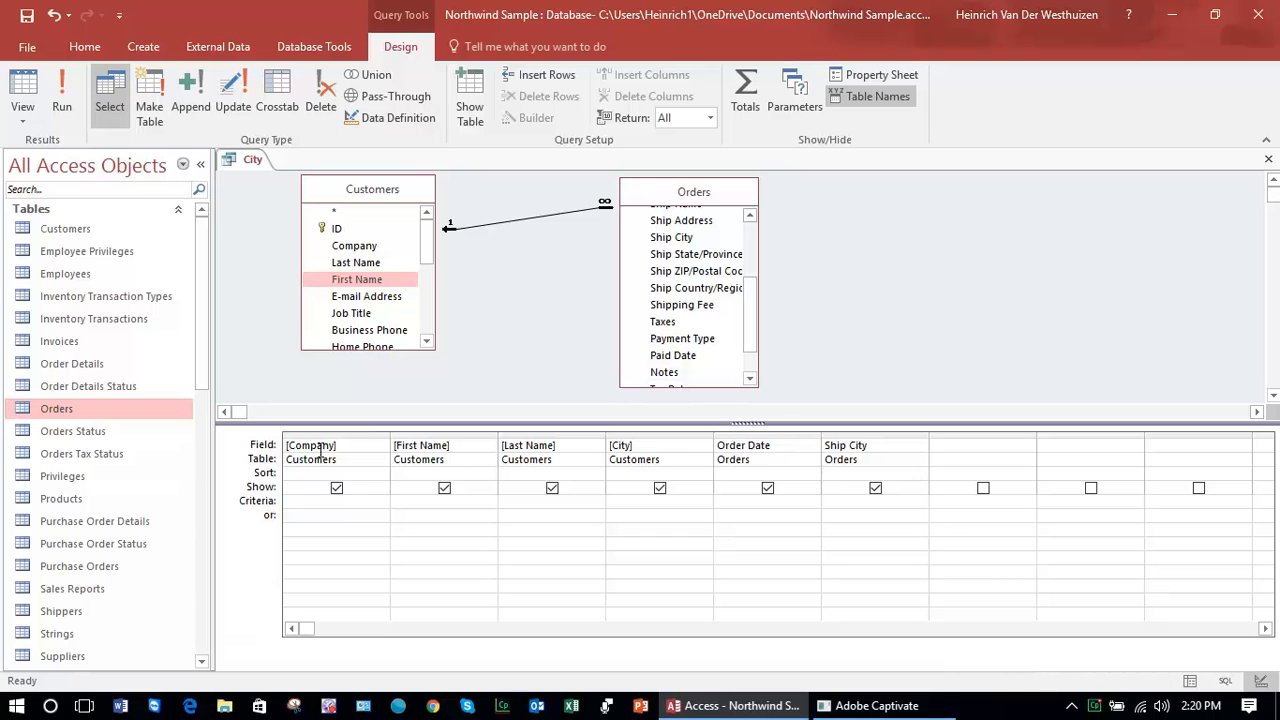
mouse_move(240, 512)
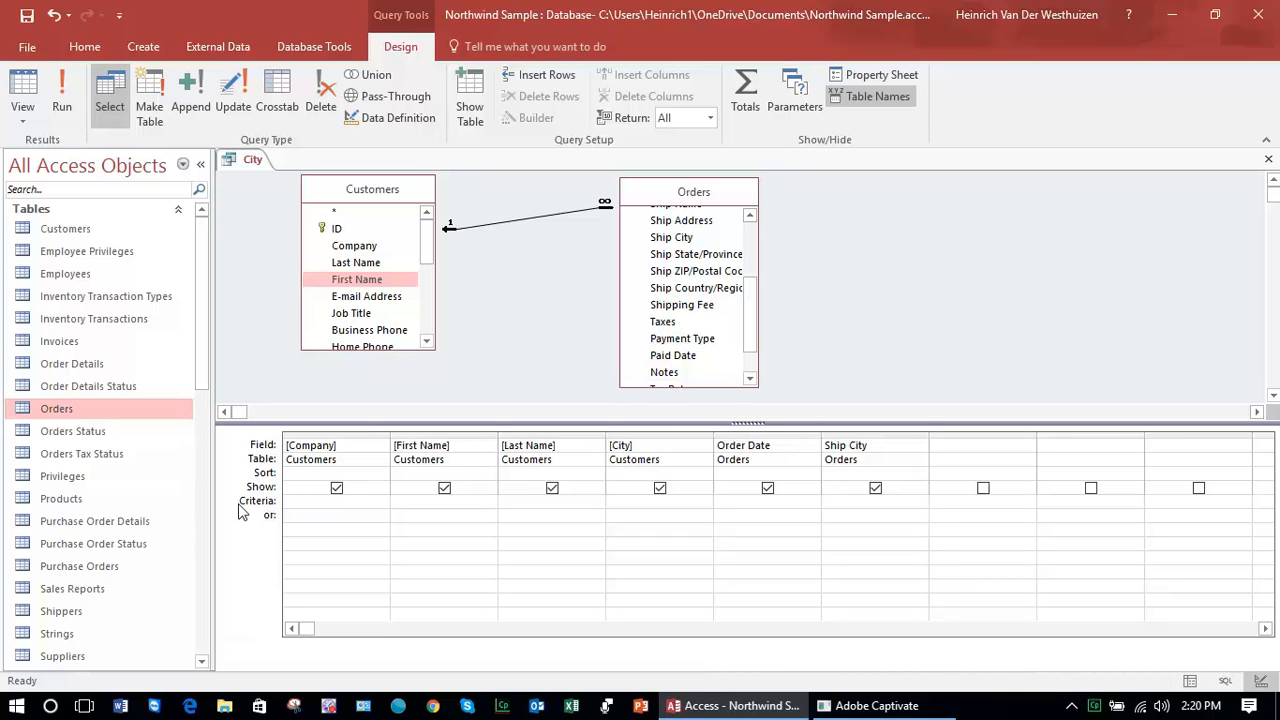
left_click(320, 500)
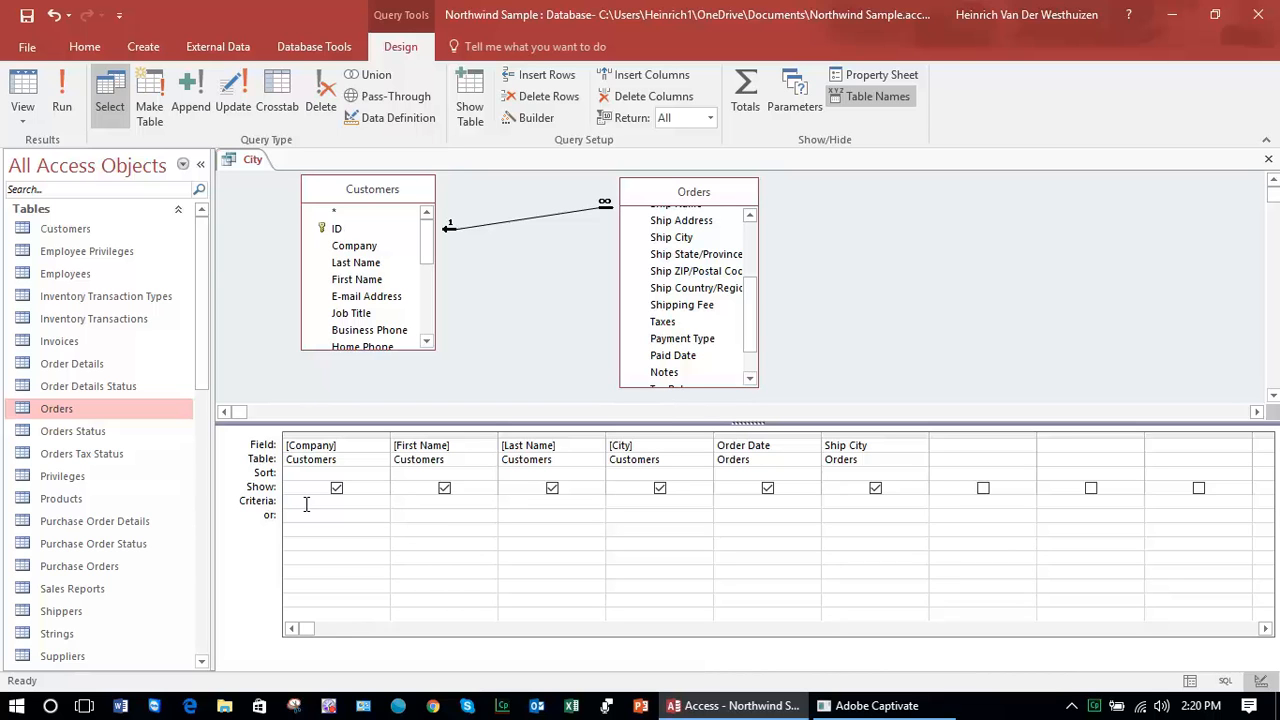
mouse_move(364, 456)
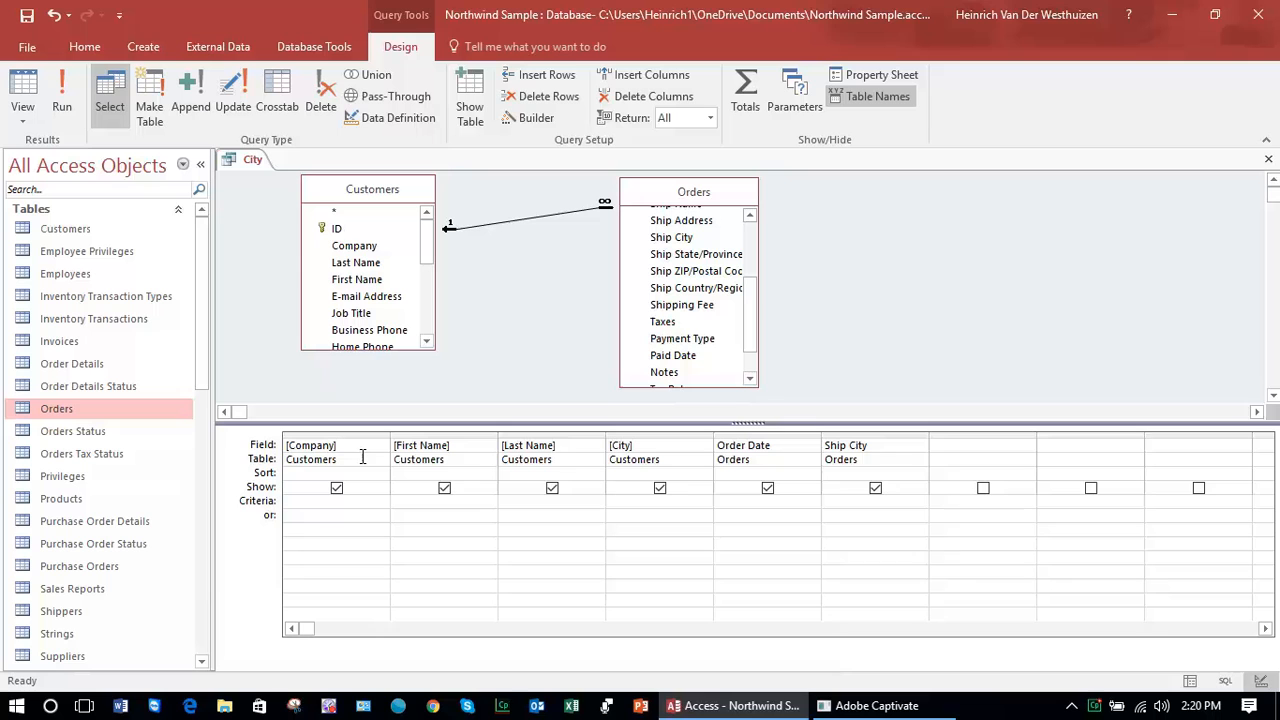
left_click(310, 500)
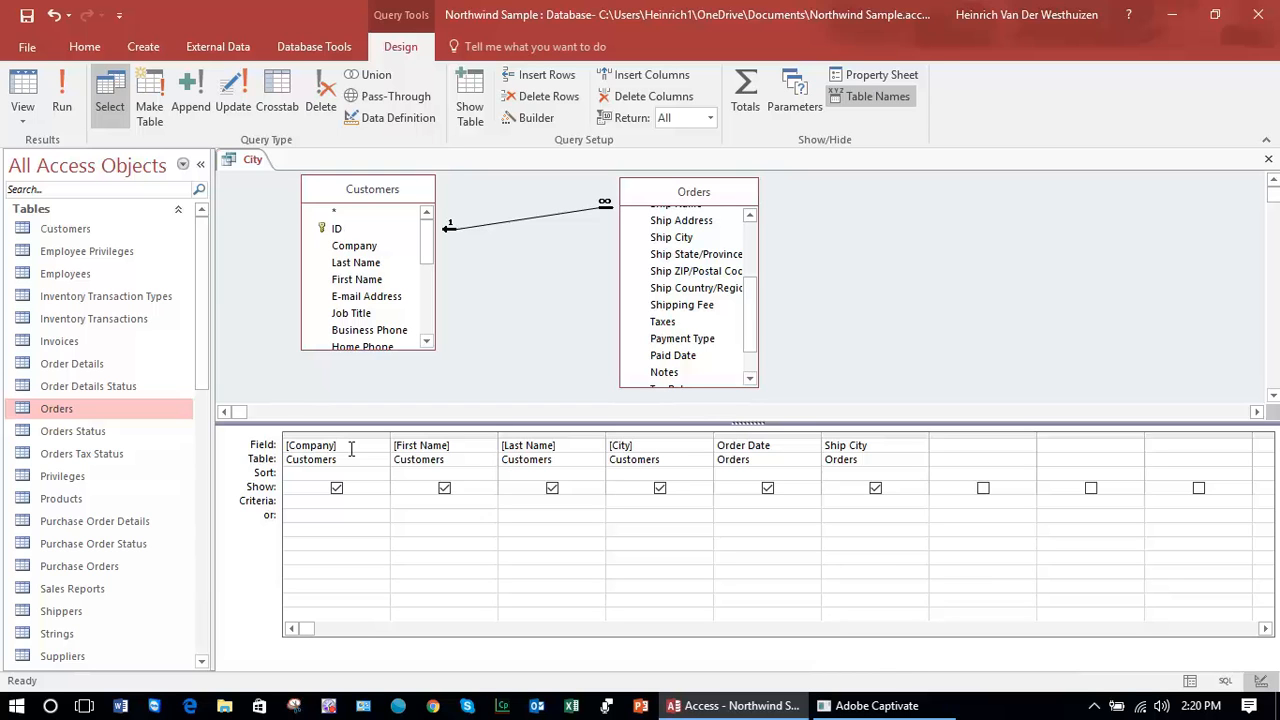
mouse_move(376, 506)
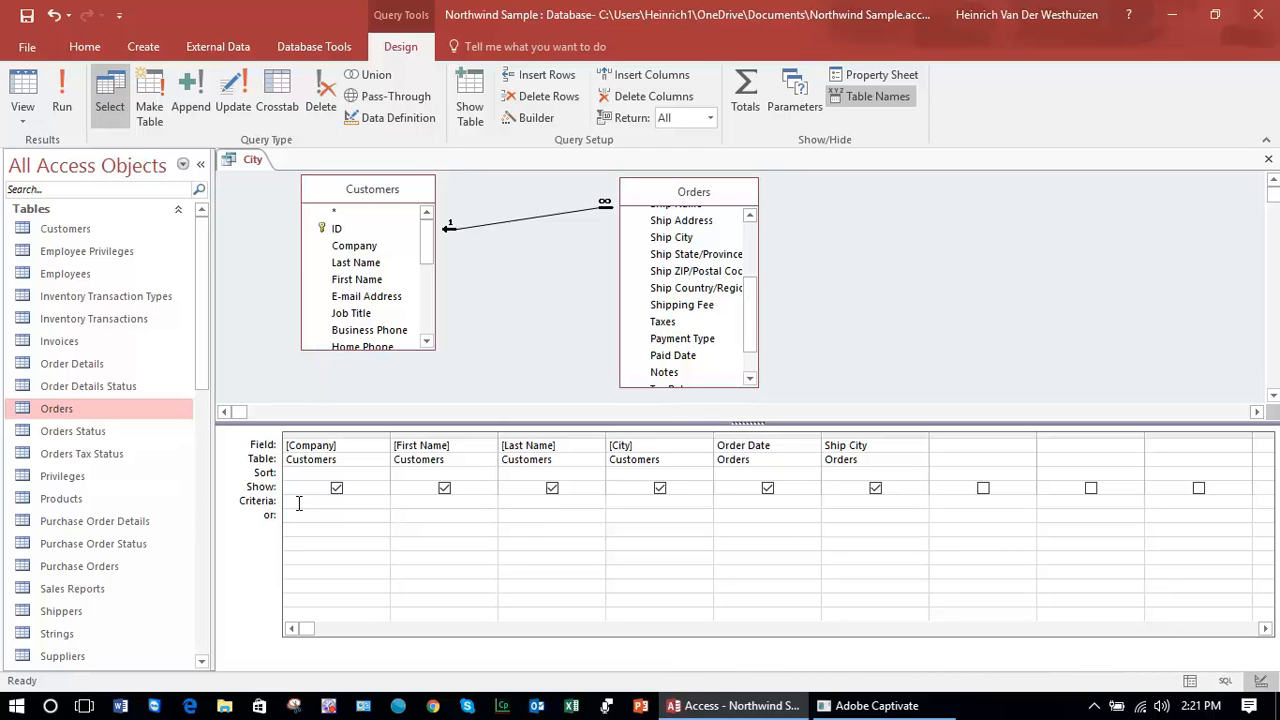
left_click(320, 500)
type("\"Comp")
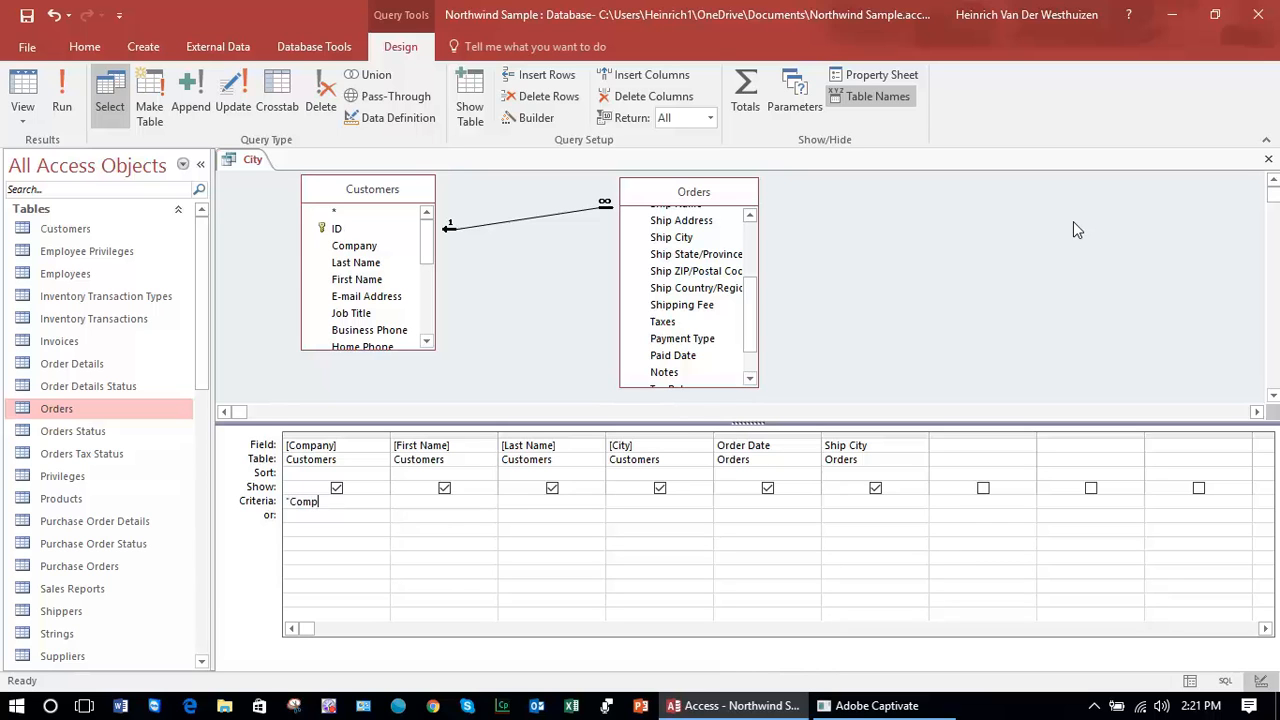
type("any")
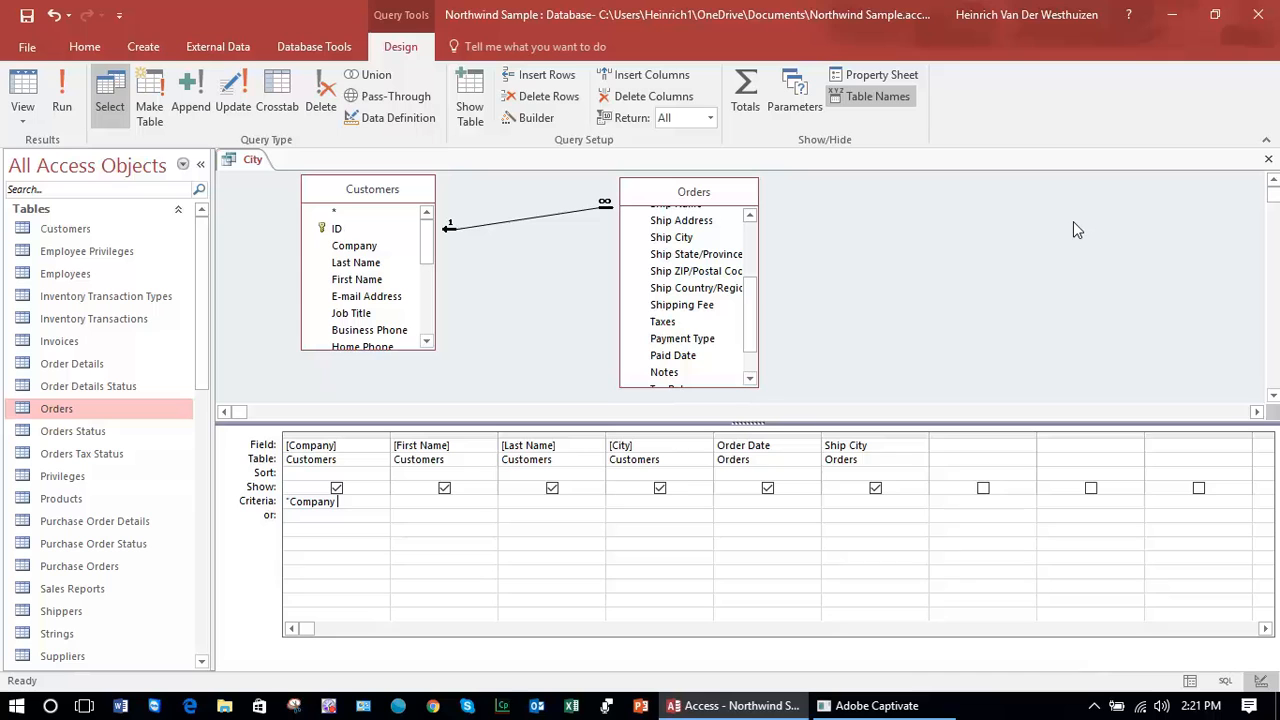
type("A\"")
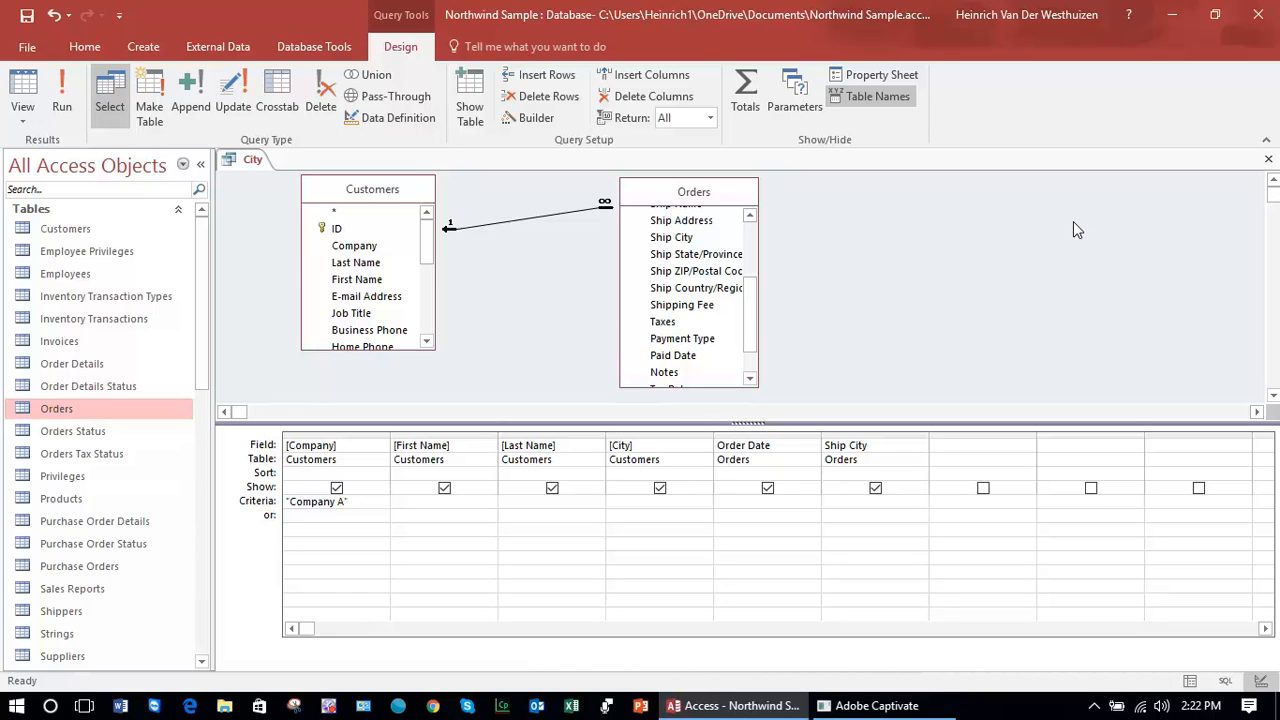
left_click(444, 500)
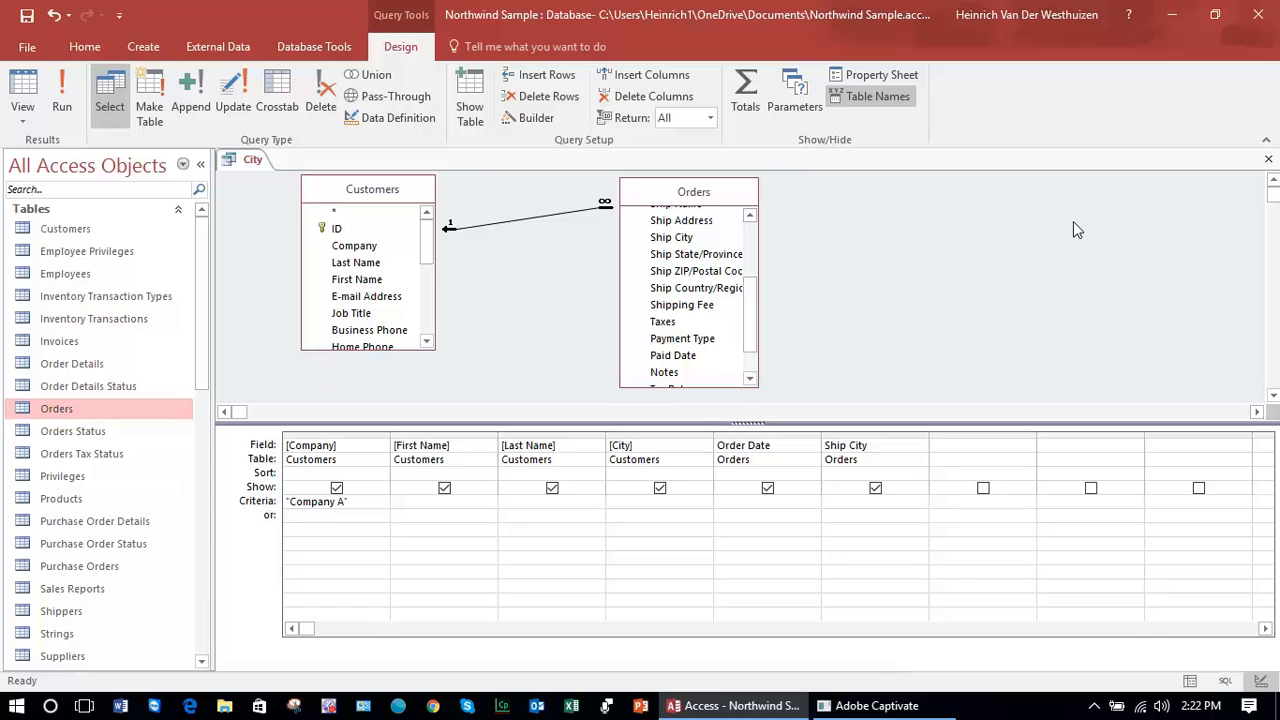
left_click(444, 500)
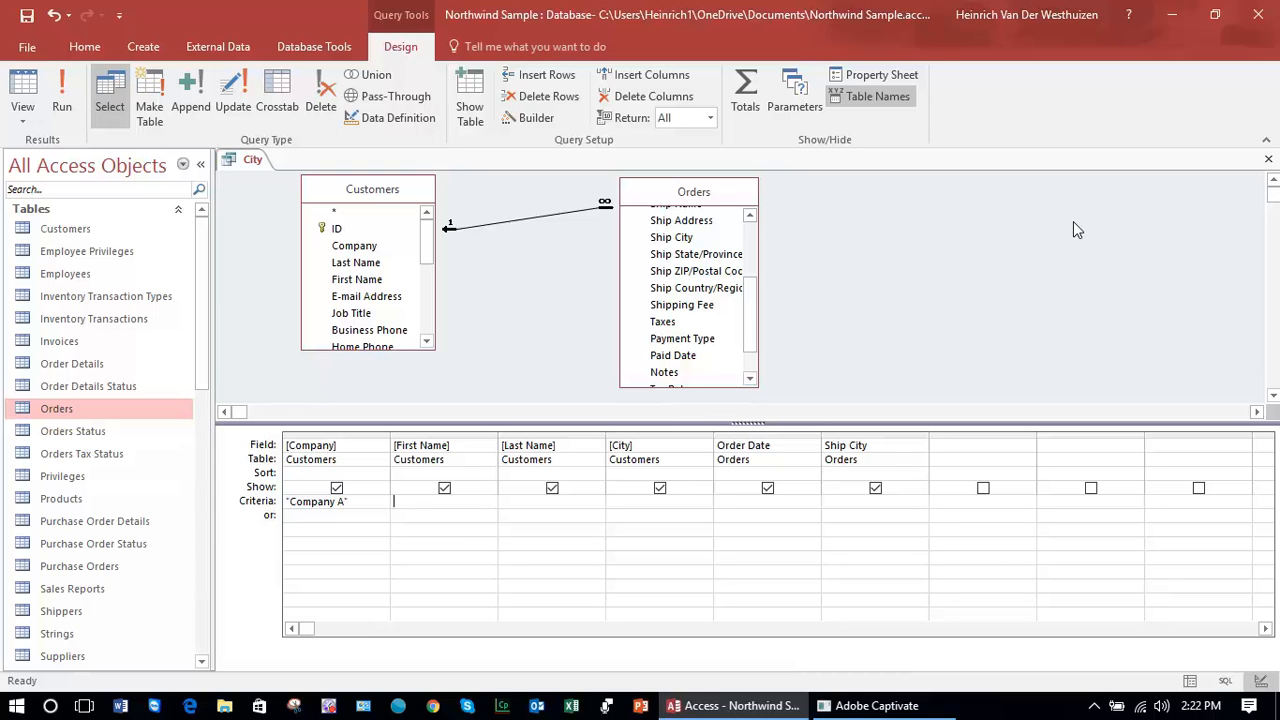
mouse_move(780, 350)
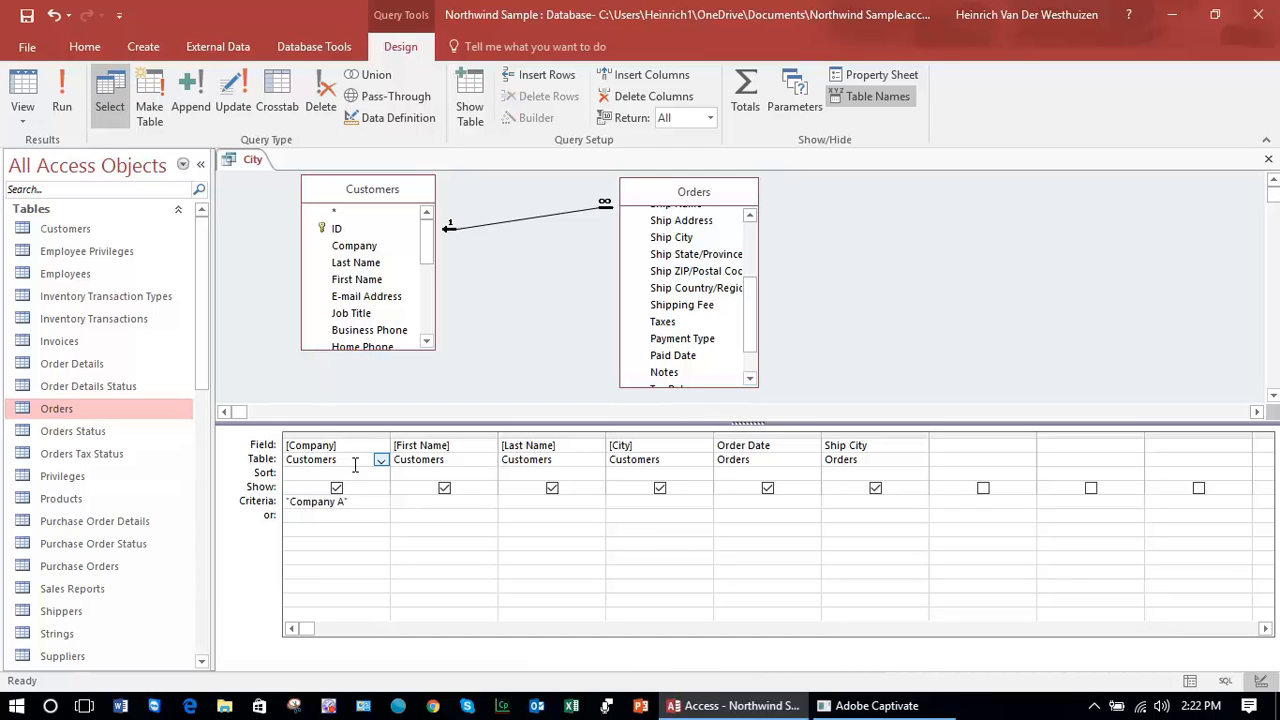
left_click(340, 500)
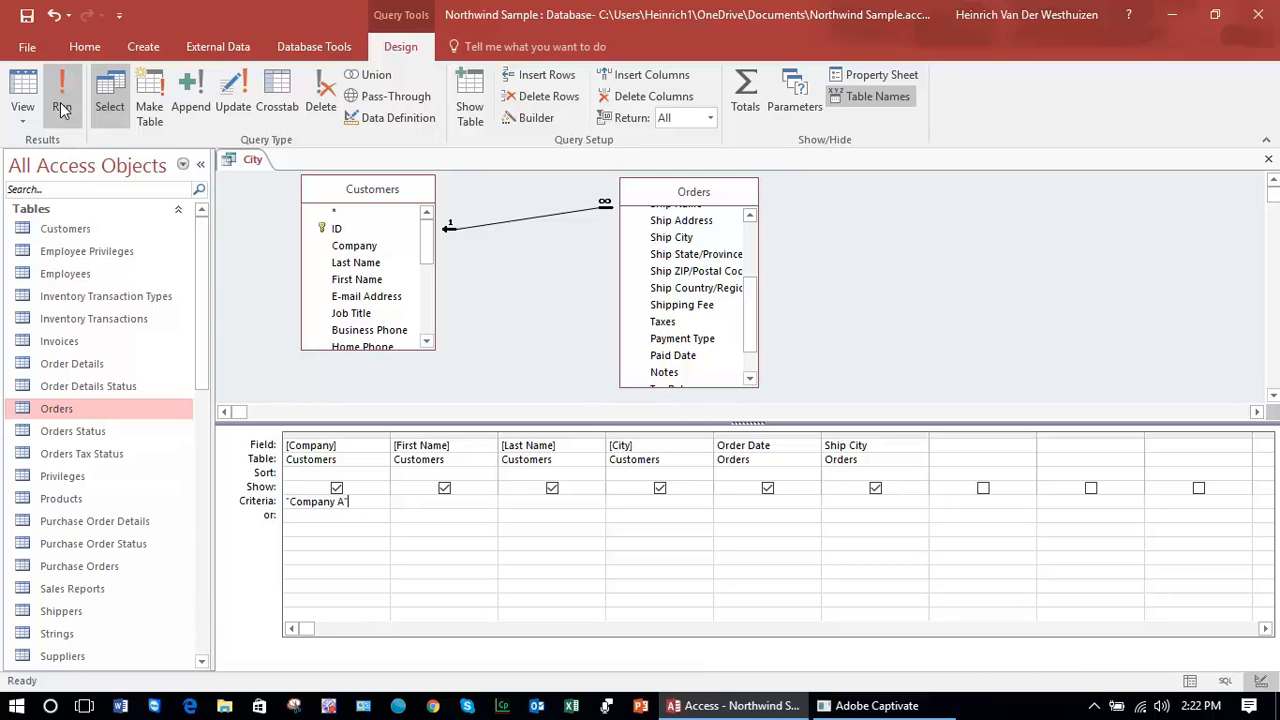
mouse_move(62, 90)
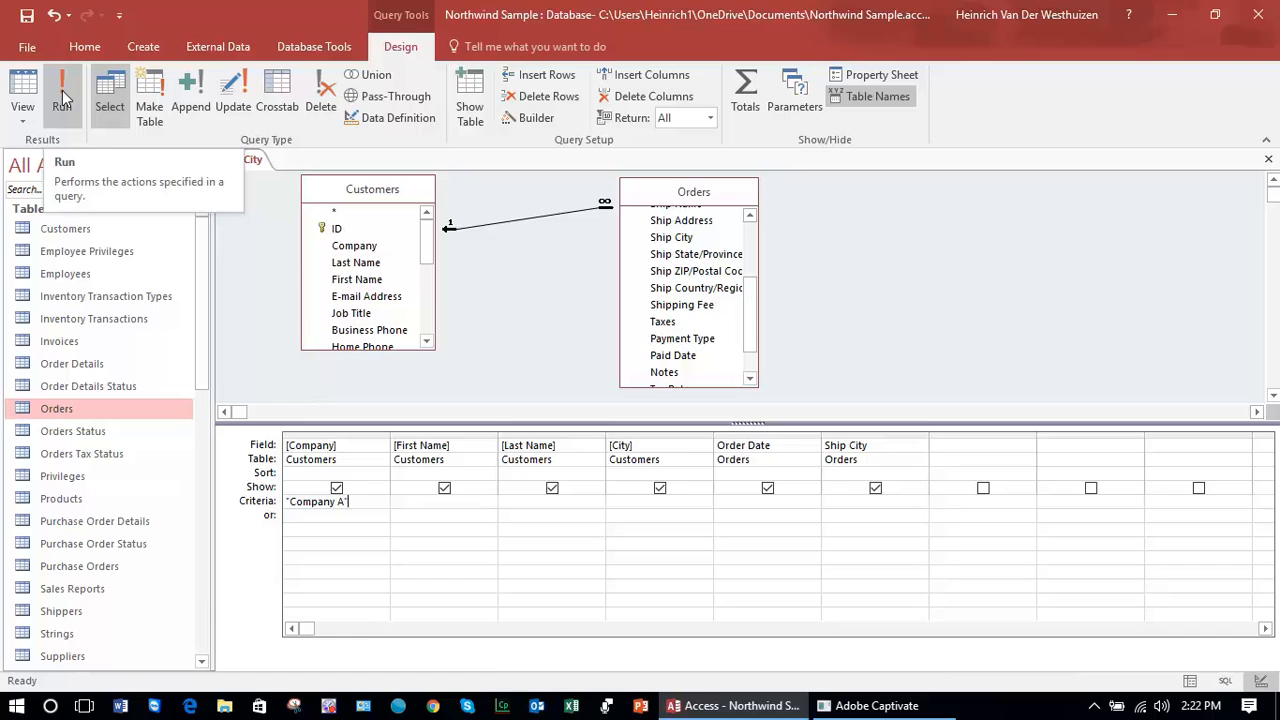
left_click(62, 96)
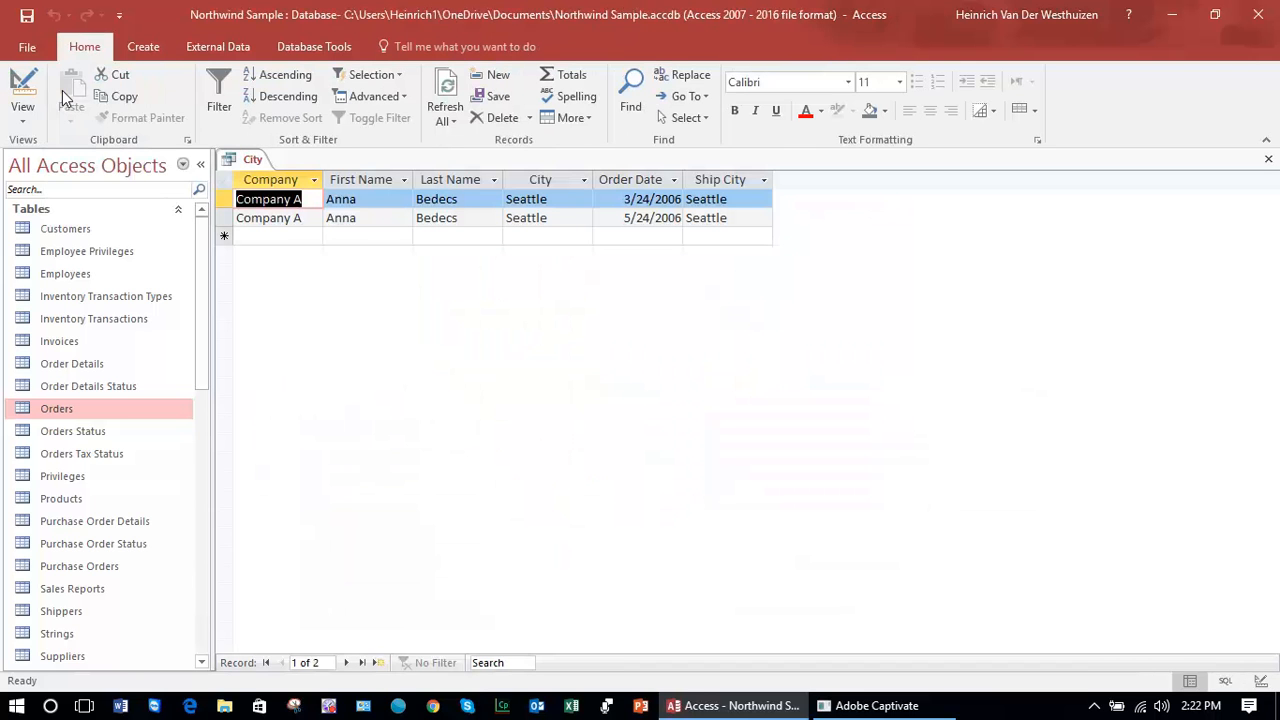
mouse_move(490, 328)
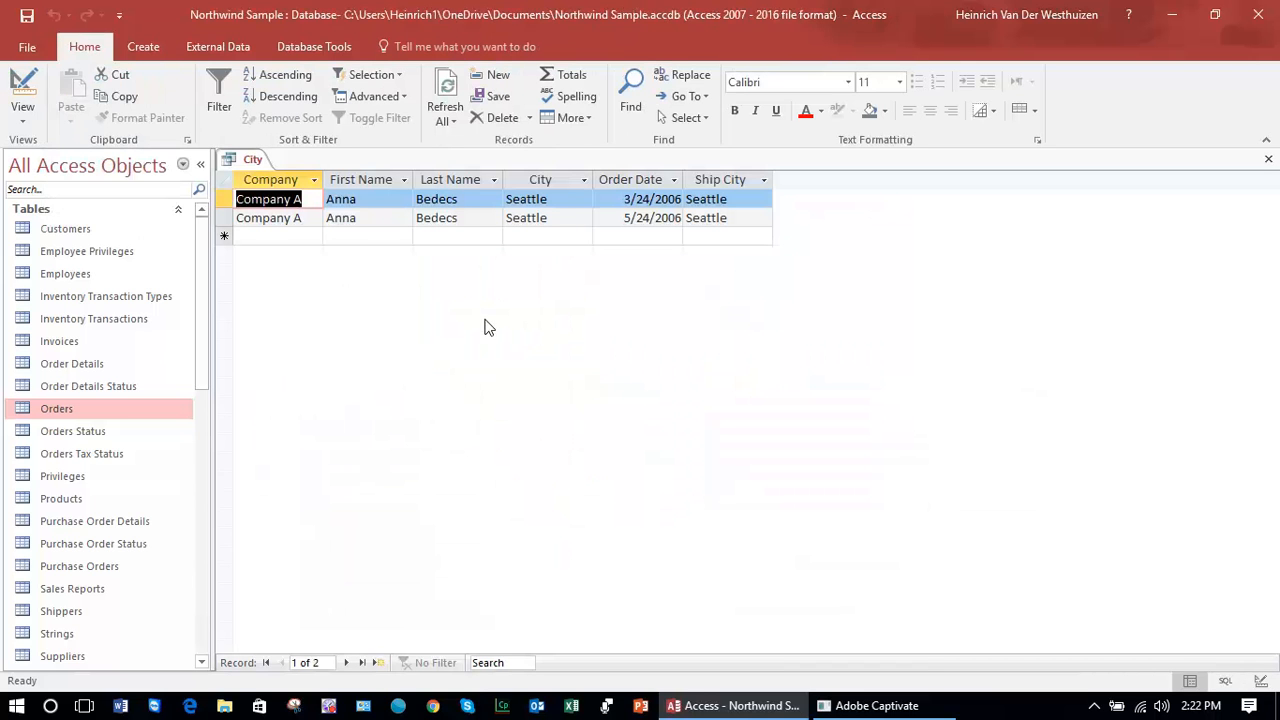
left_click(270, 180)
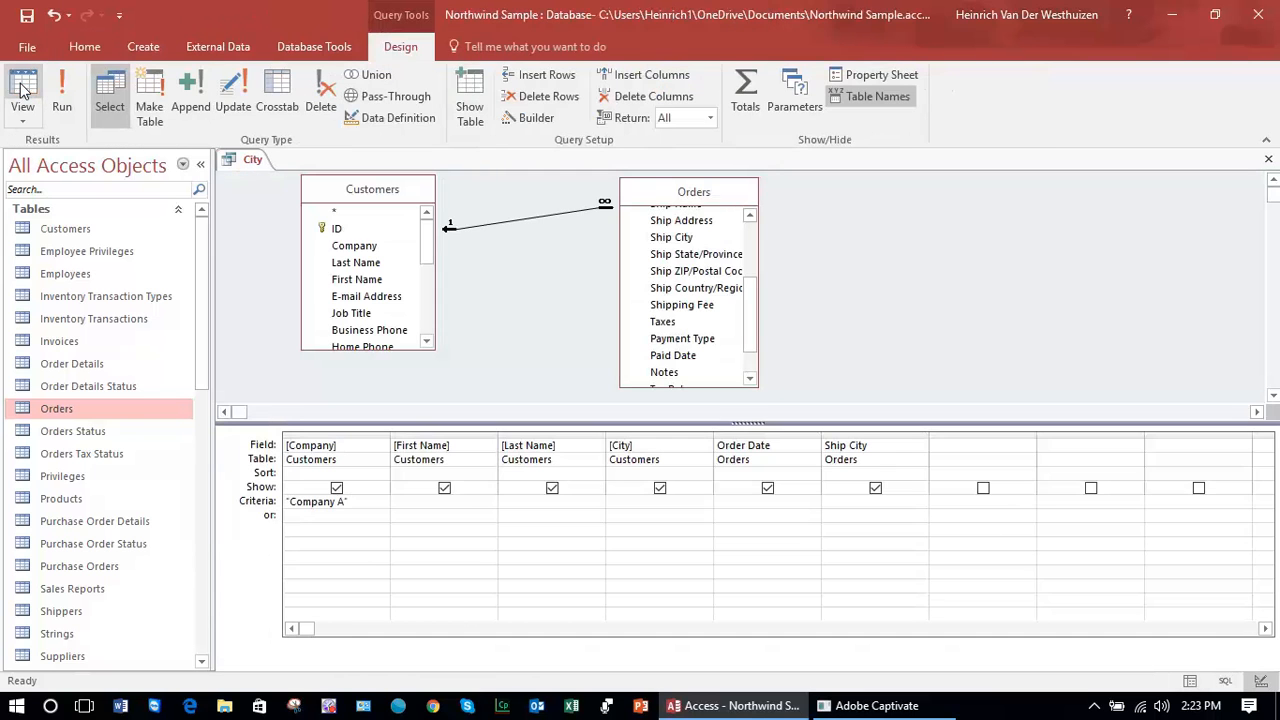
double_click(316, 500)
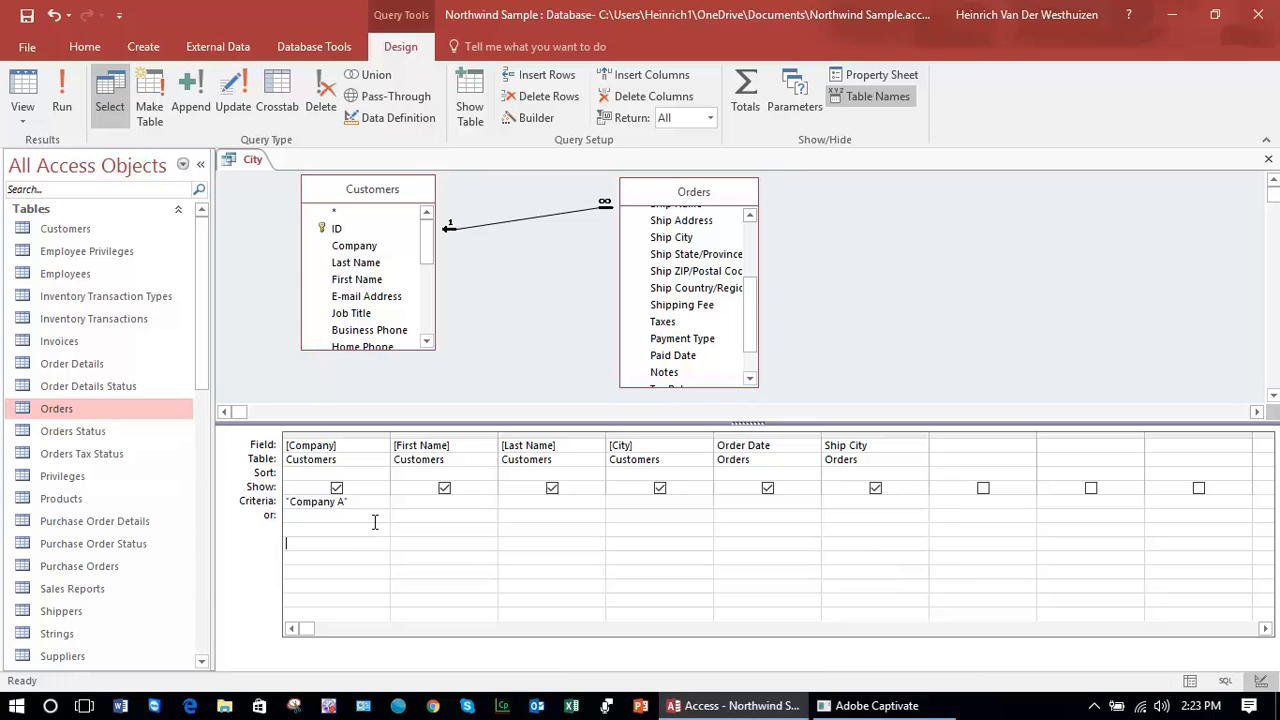
mouse_move(364, 510)
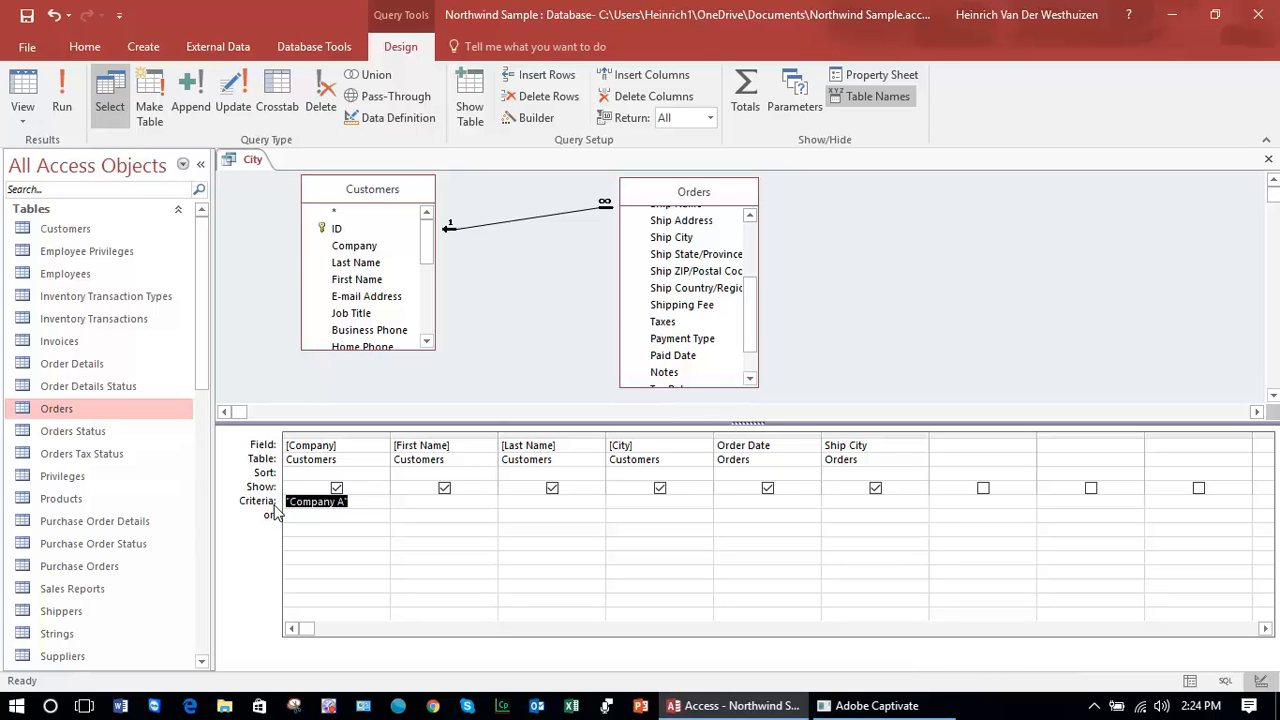
Step: Clear the Company A criterion, add Orders' Shipping Fee to the grid and run the query
left_click(336, 500)
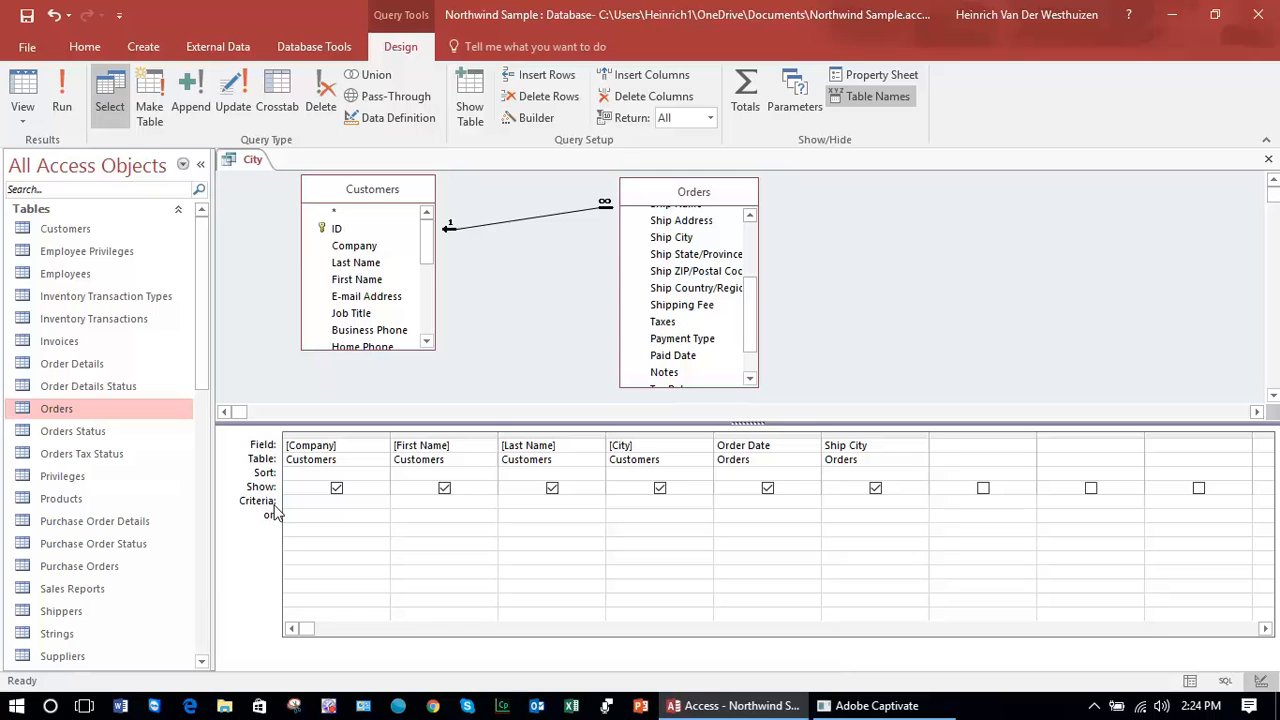
mouse_move(750, 356)
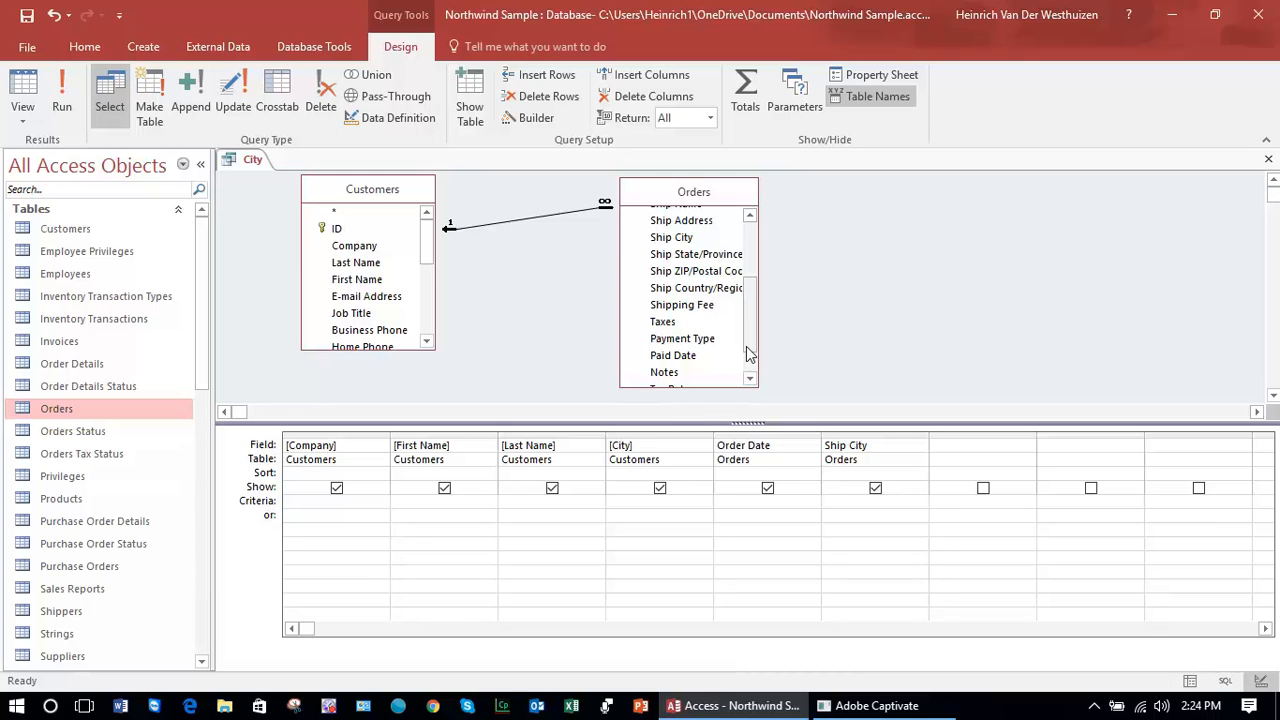
scroll("down", 3)
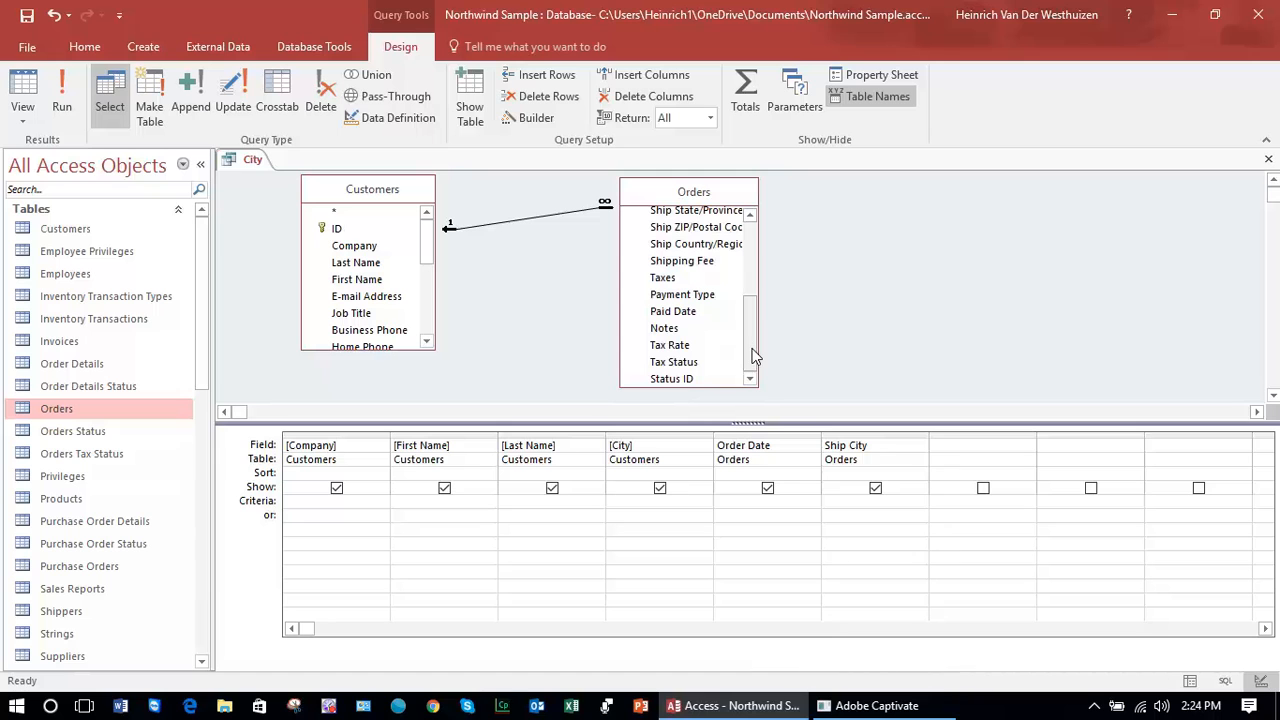
mouse_move(708, 276)
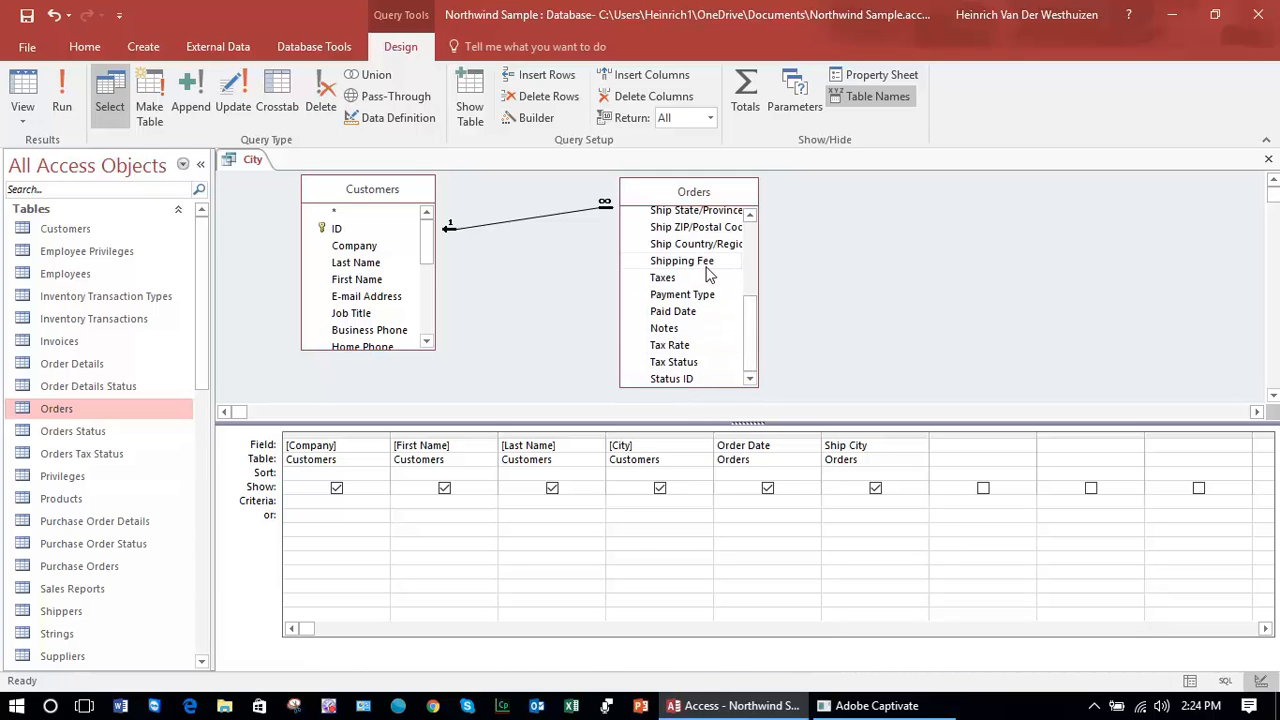
scroll("up", 3)
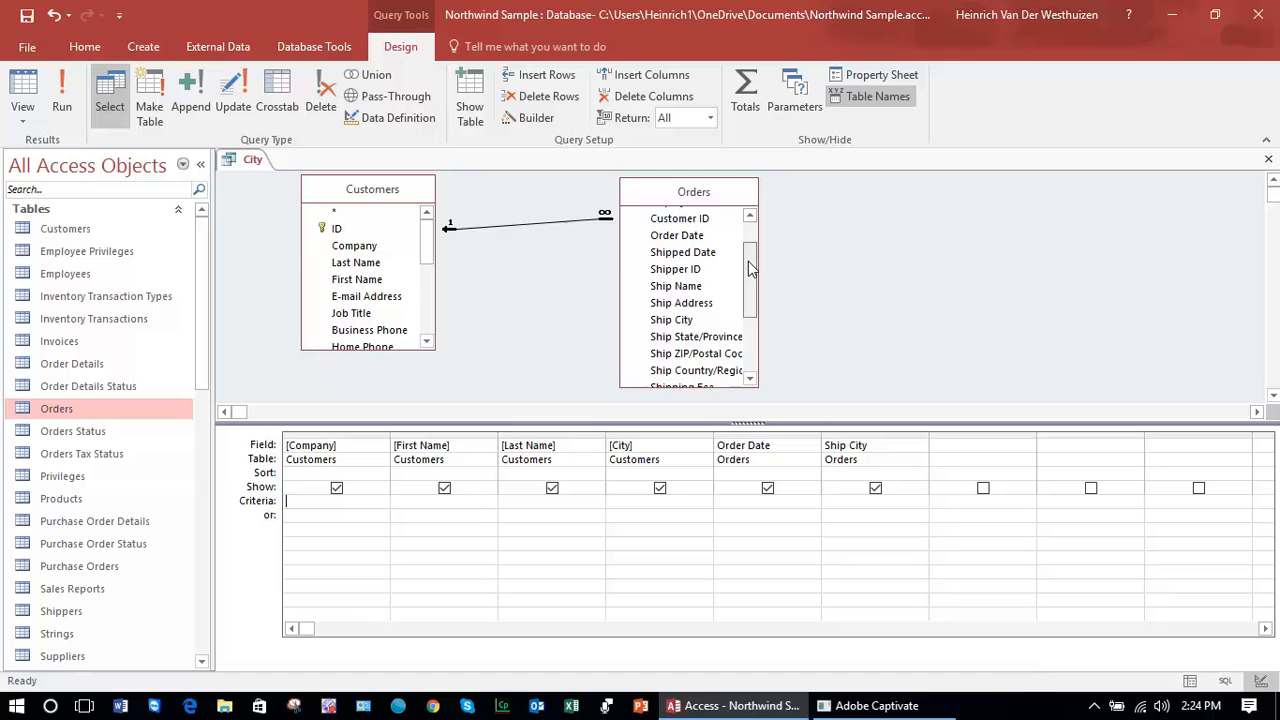
scroll("down", 3)
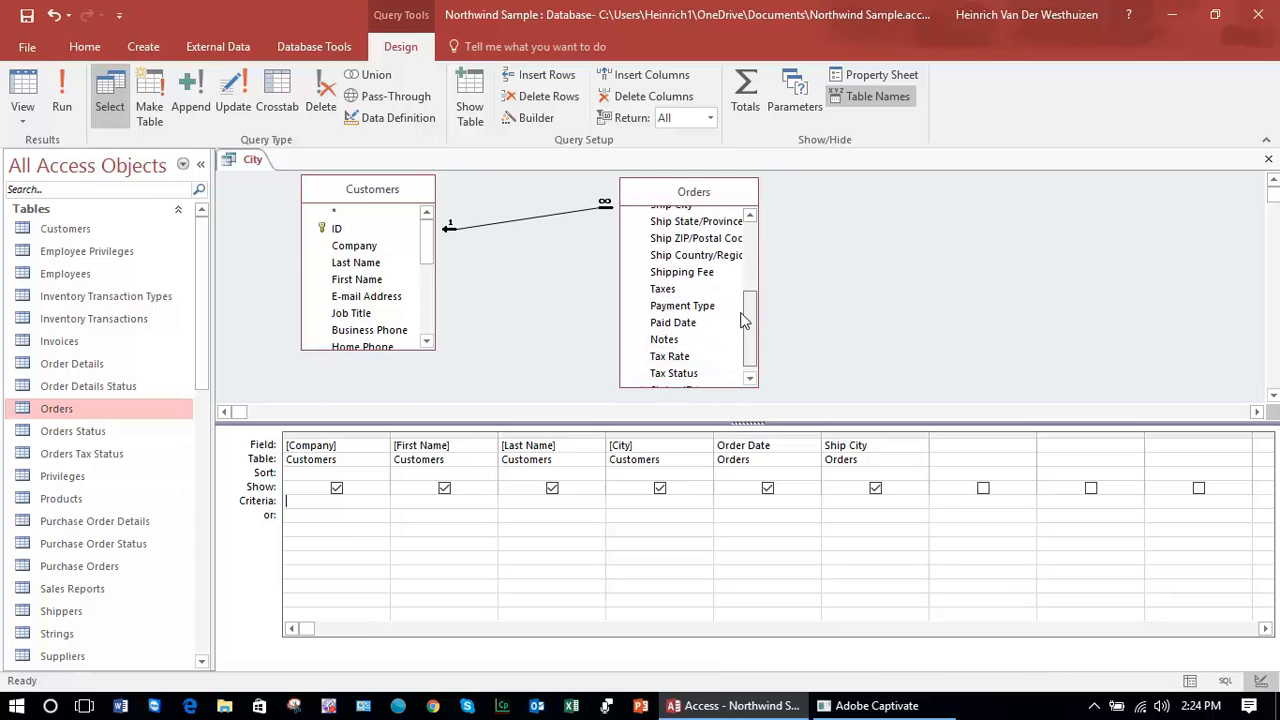
scroll("down", 3)
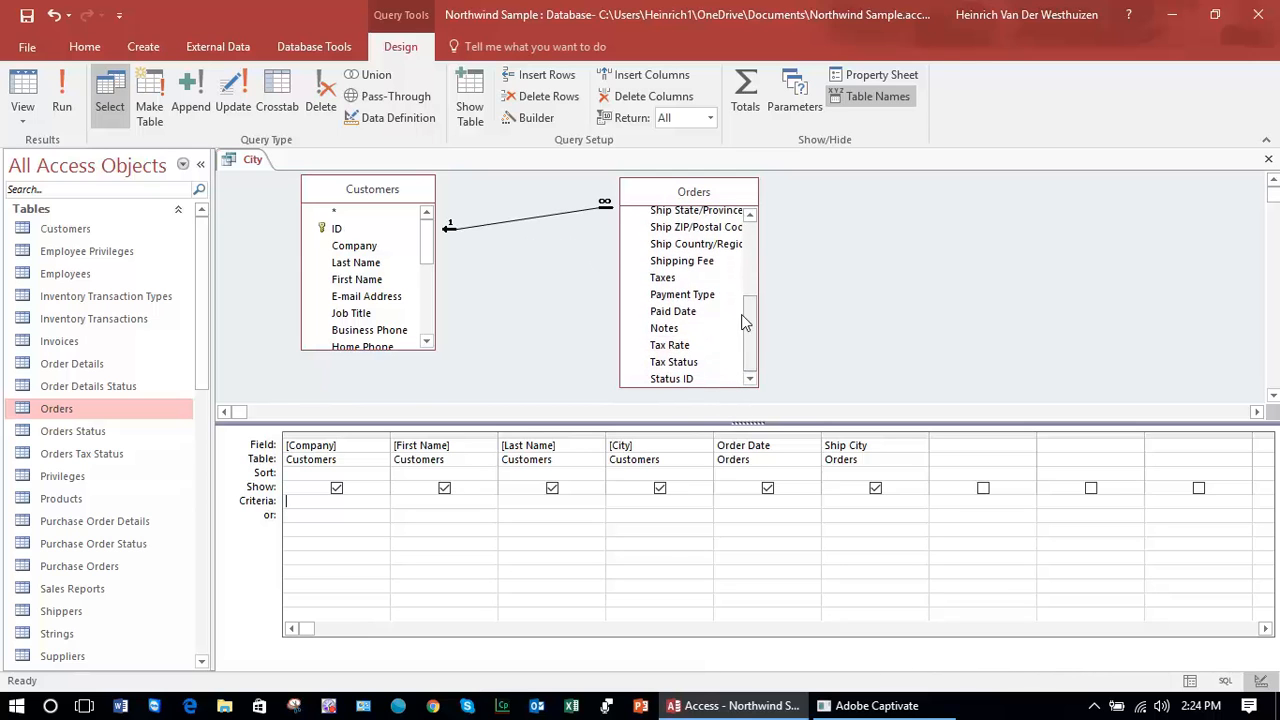
left_click(682, 260)
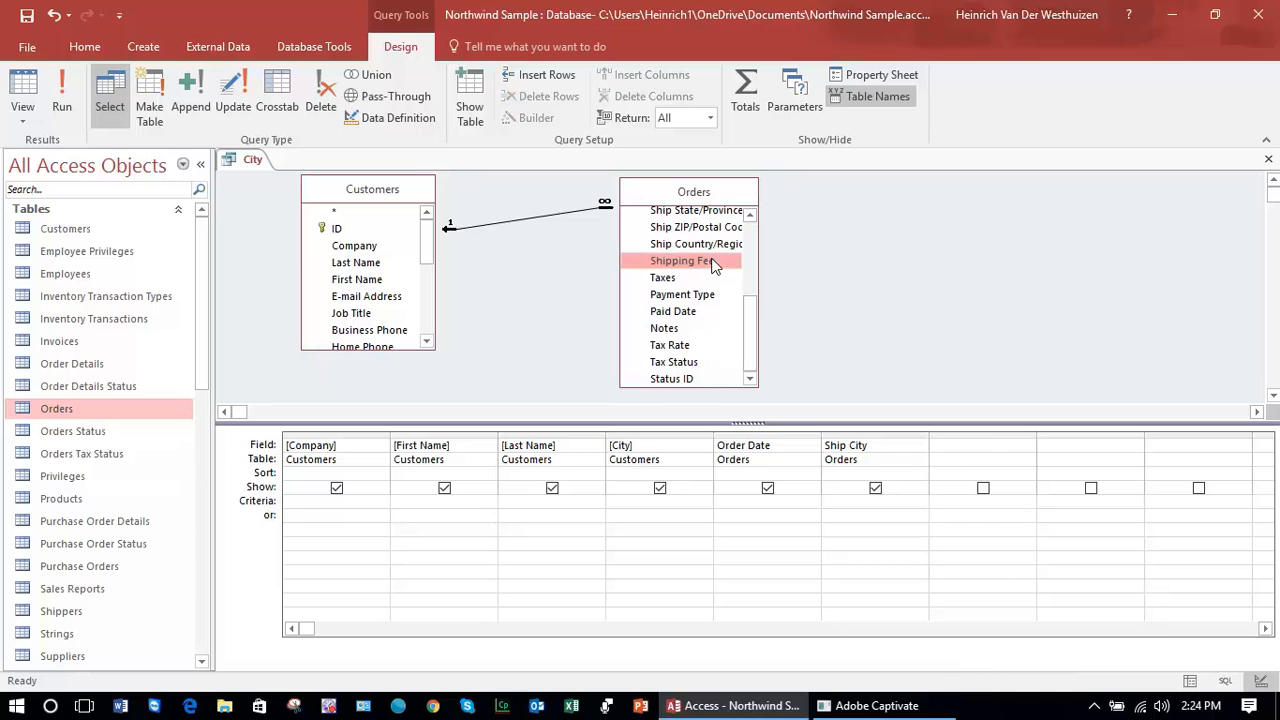
double_click(680, 260)
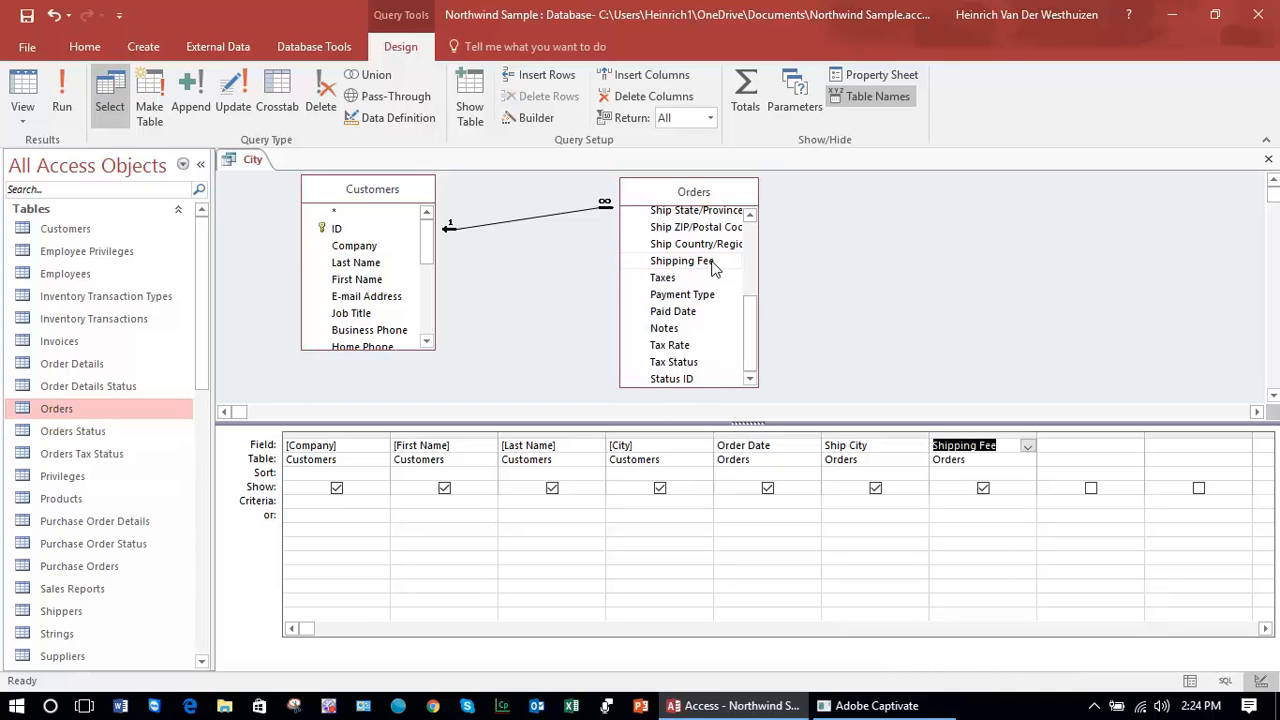
mouse_move(96, 128)
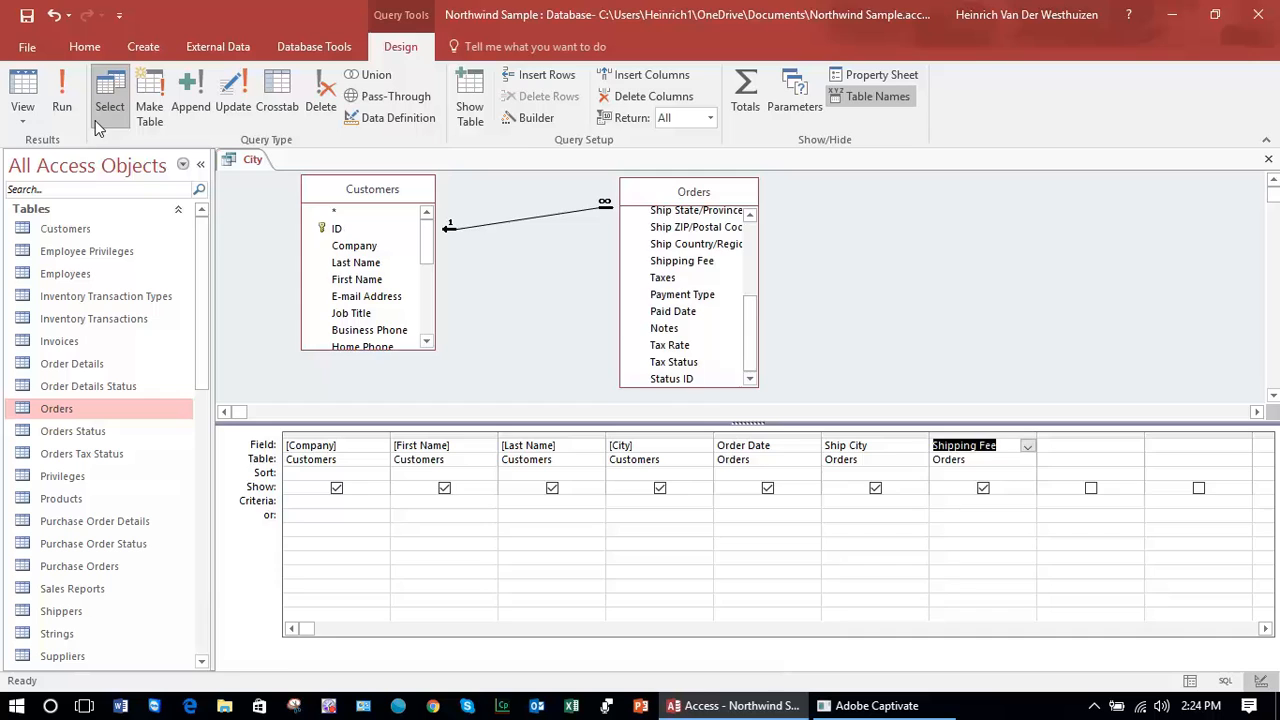
left_click(60, 90)
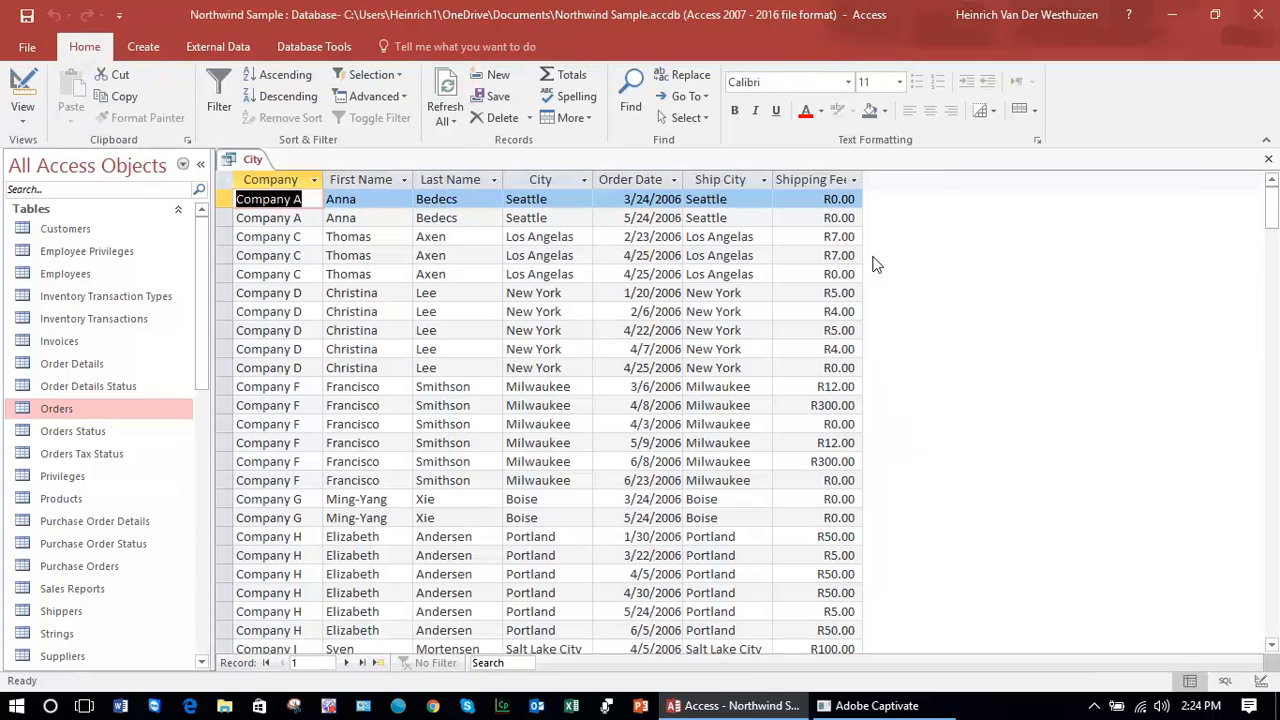
Step: Select the Shipping Fee results column and return to Design View
left_click(810, 180)
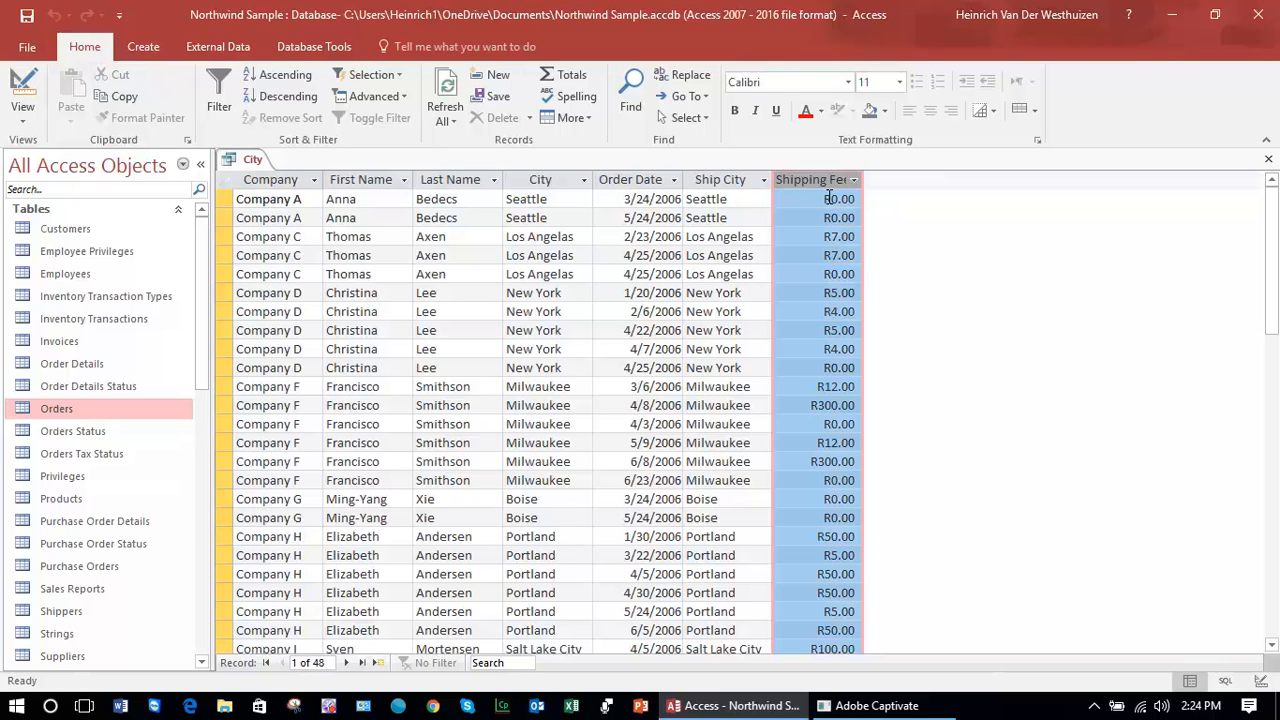
mouse_move(824, 180)
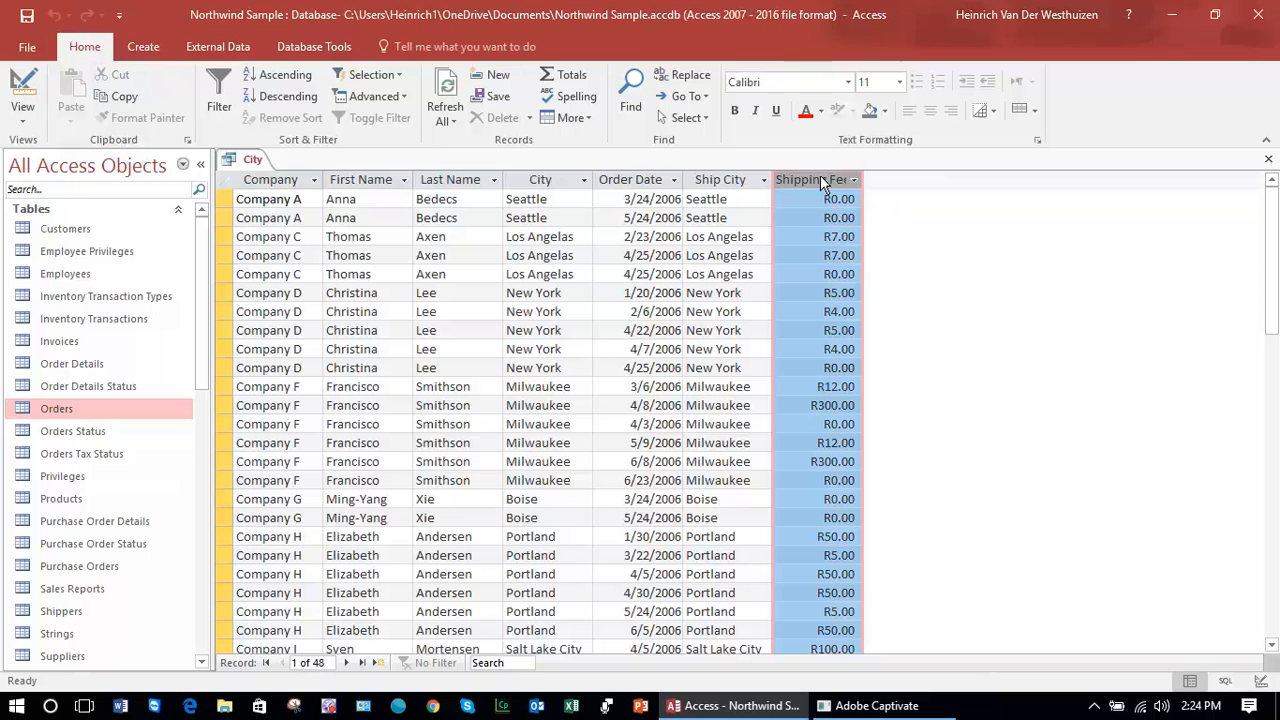
mouse_move(372, 196)
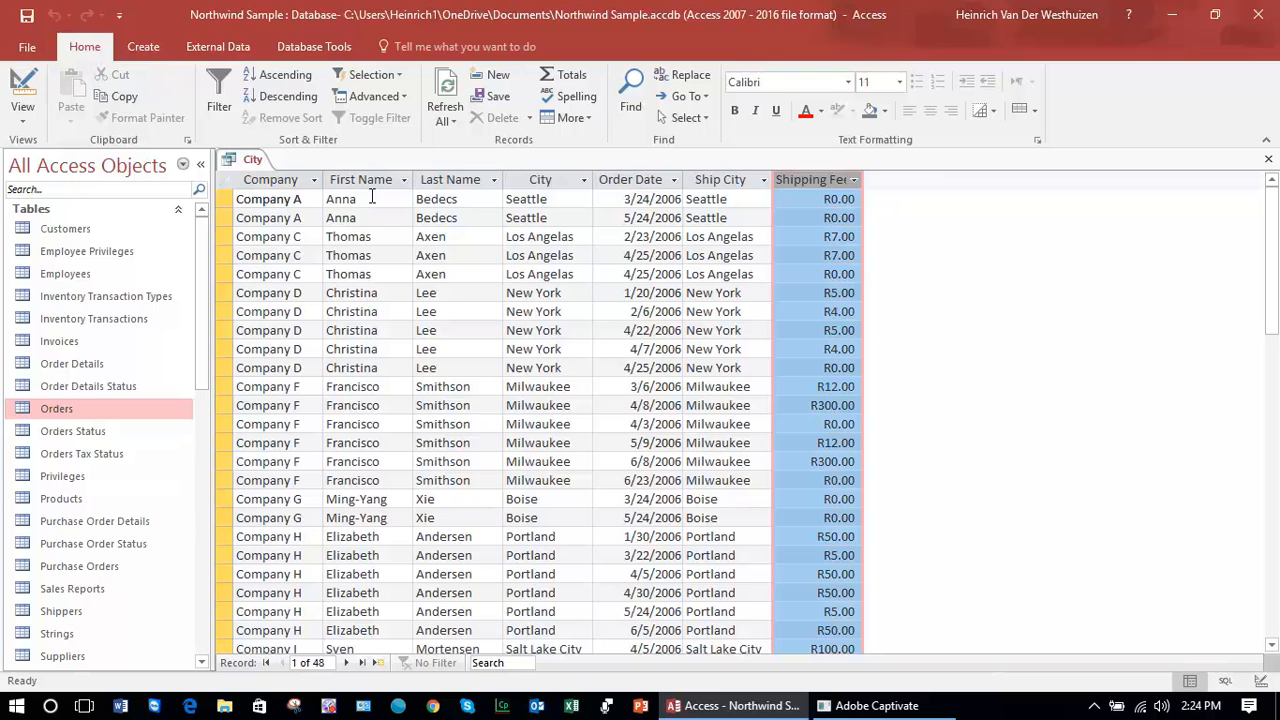
mouse_move(22, 90)
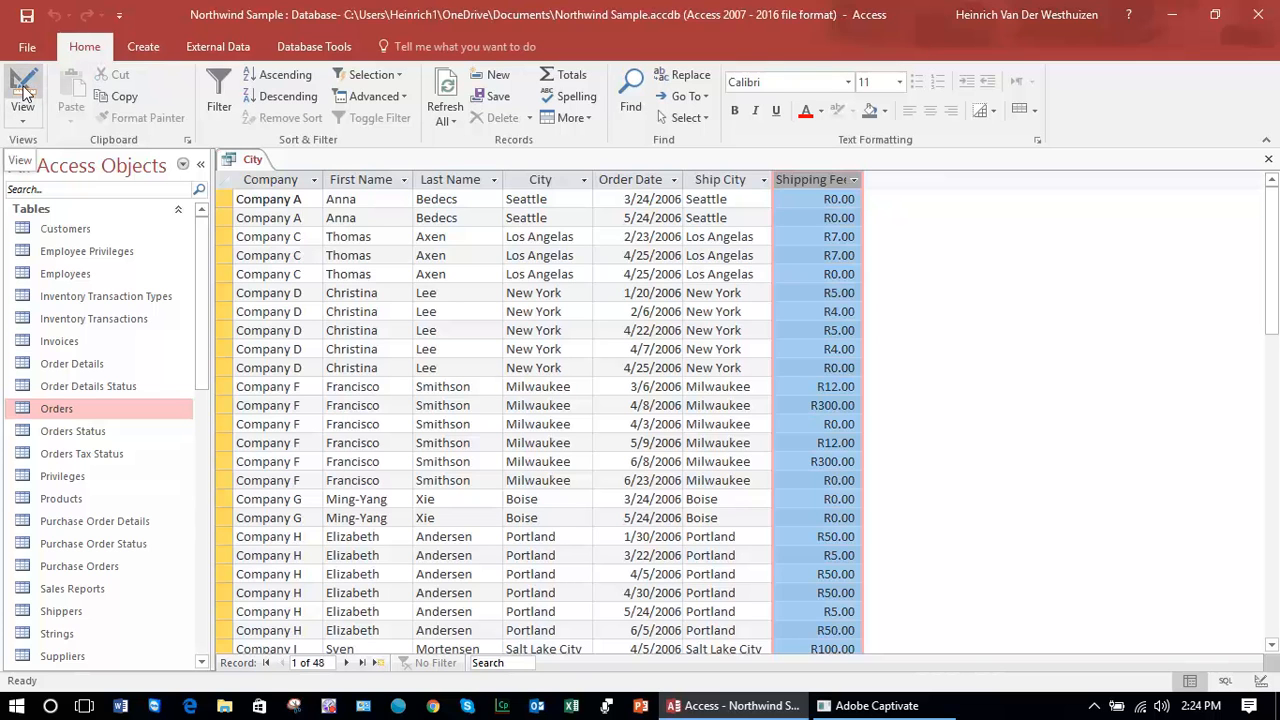
left_click(22, 90)
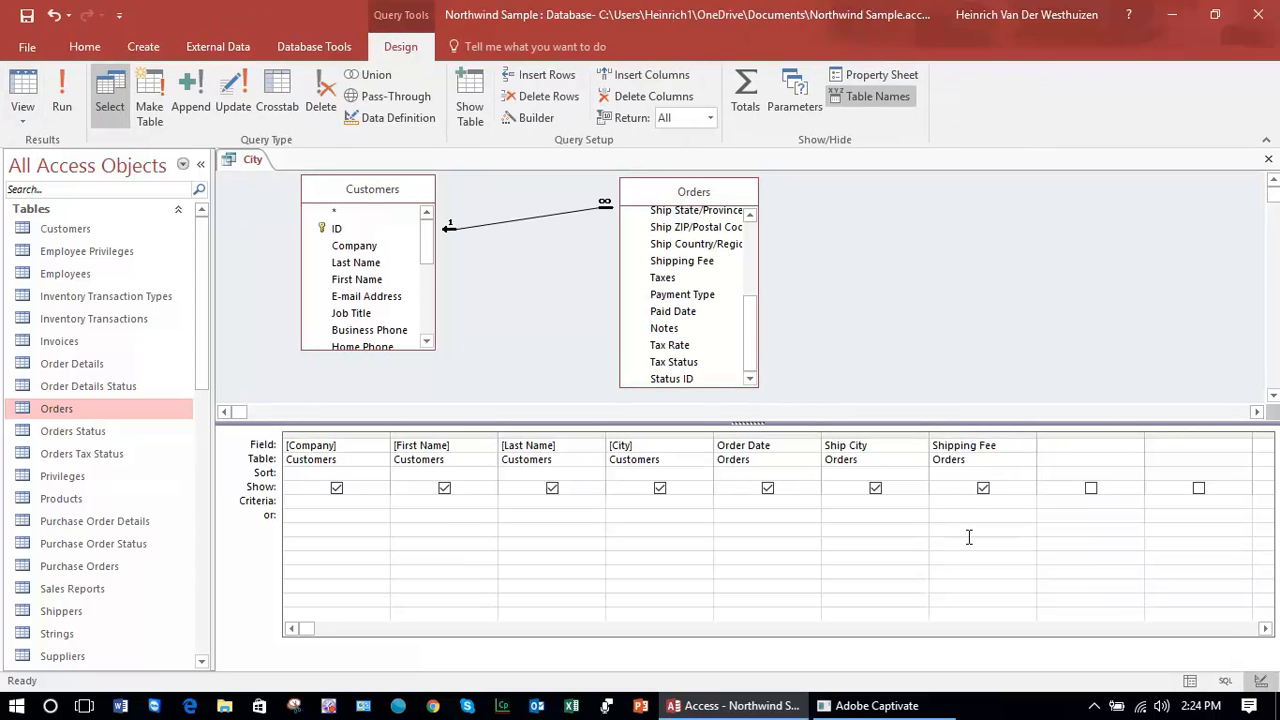
Step: Set a Shipping Fee criterion of 300 and run the query to show the two matching orders
left_click(960, 500)
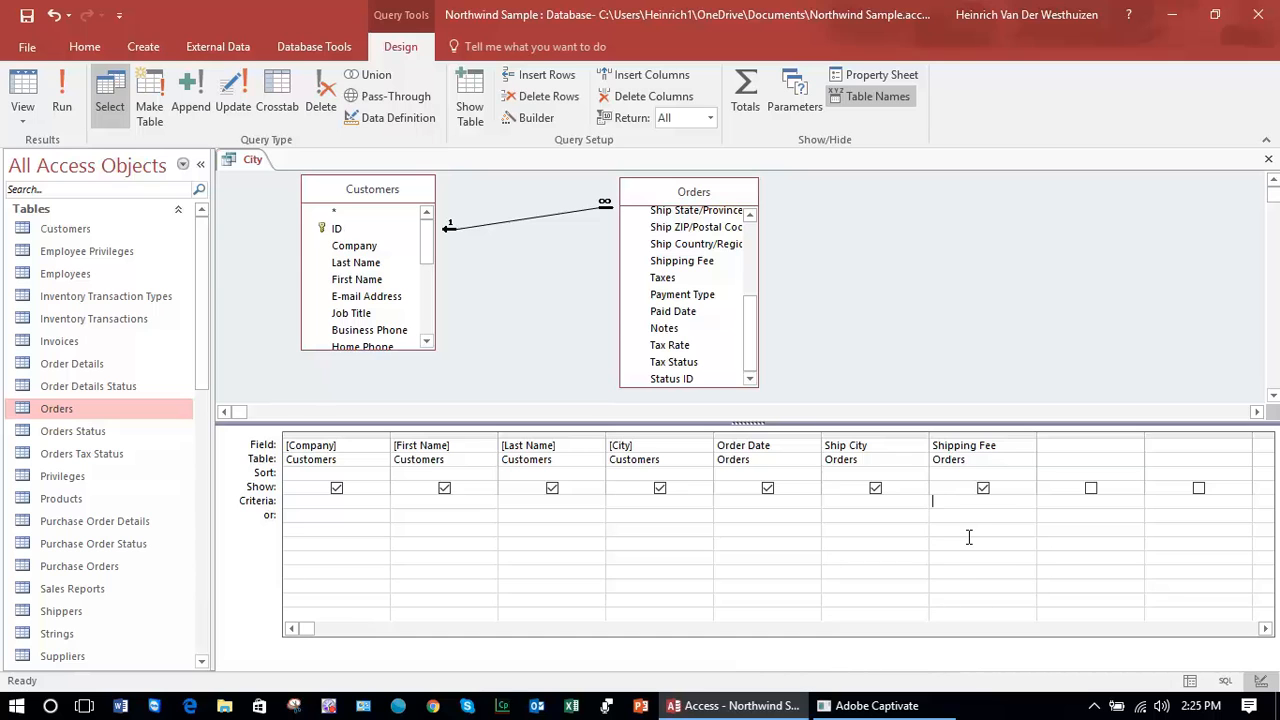
type("300")
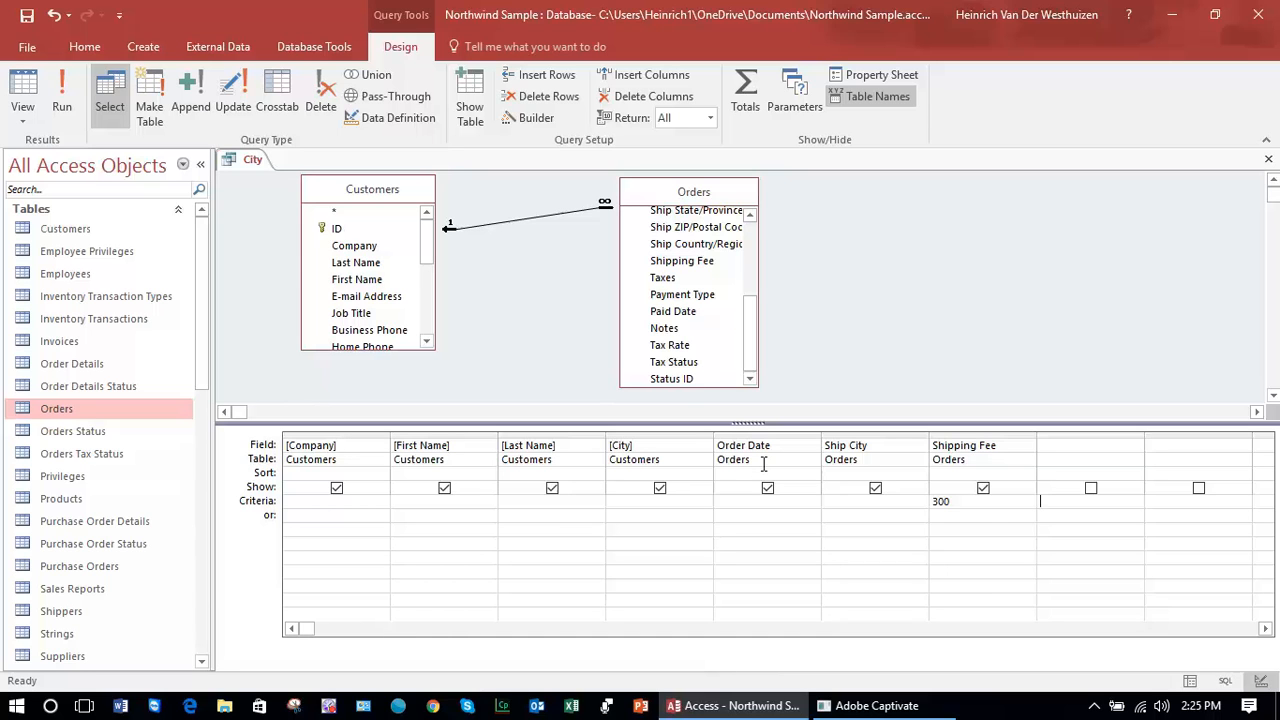
mouse_move(988, 504)
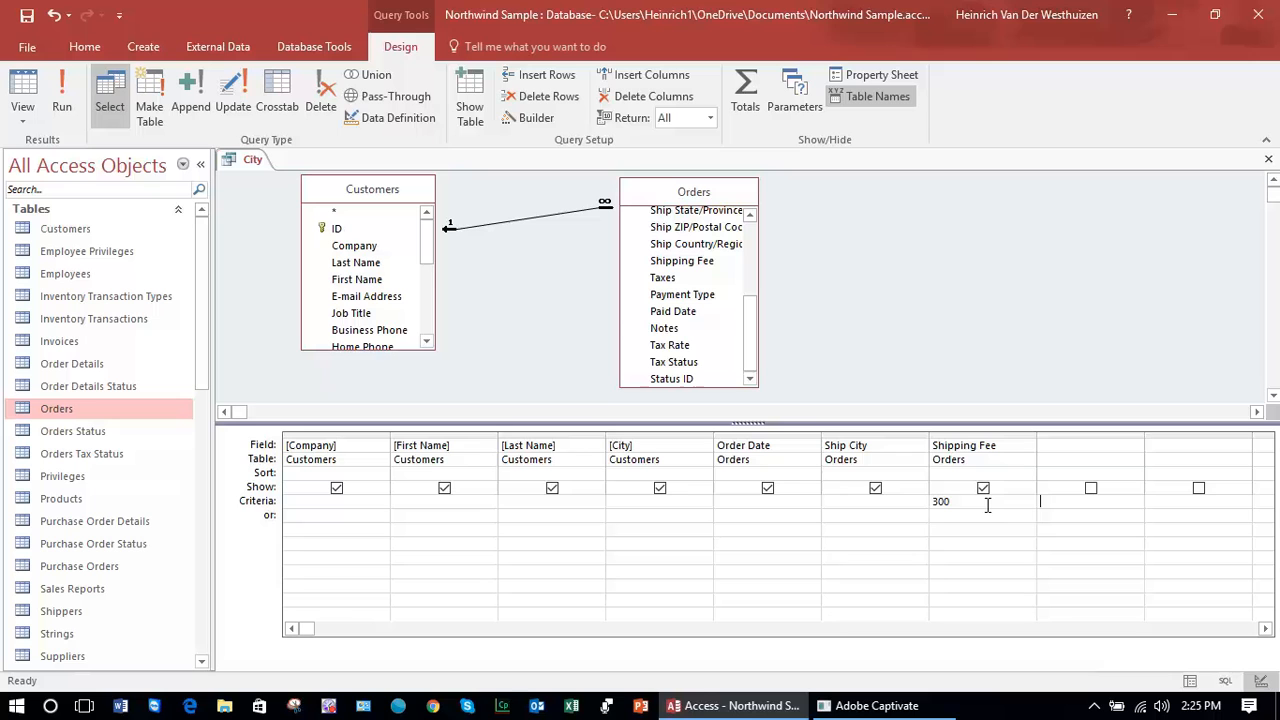
mouse_move(220, 320)
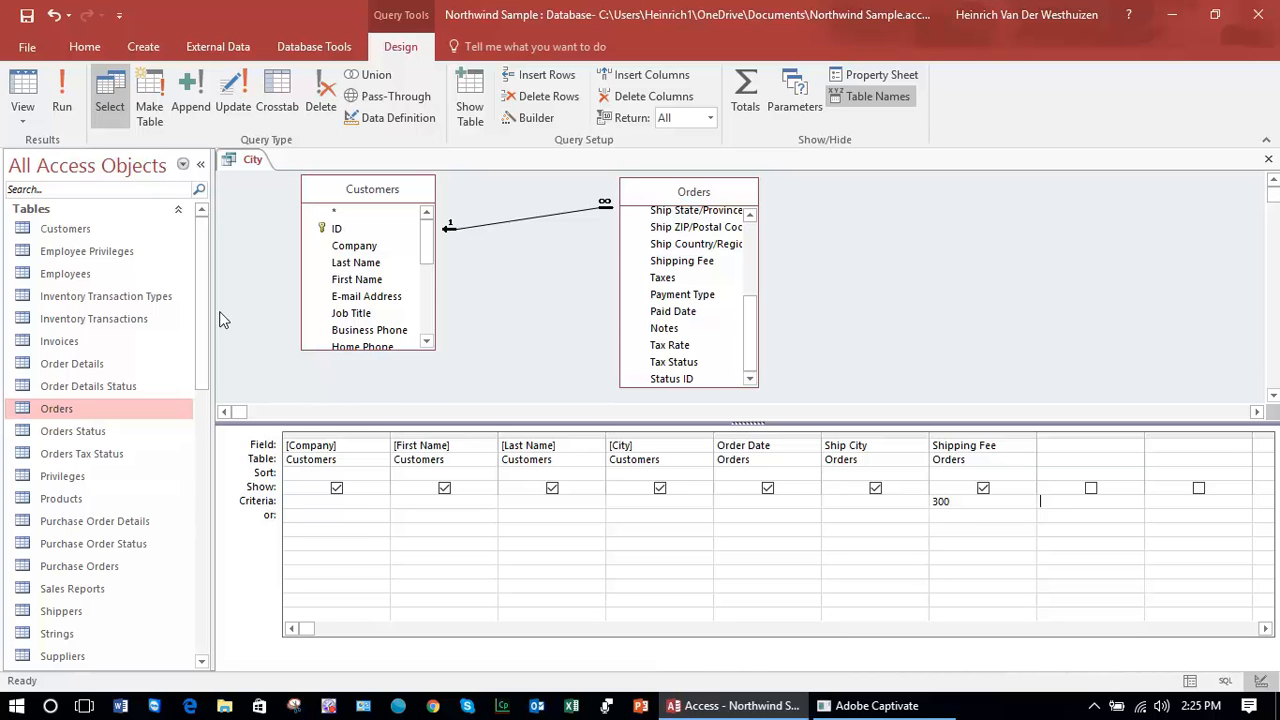
left_click(60, 90)
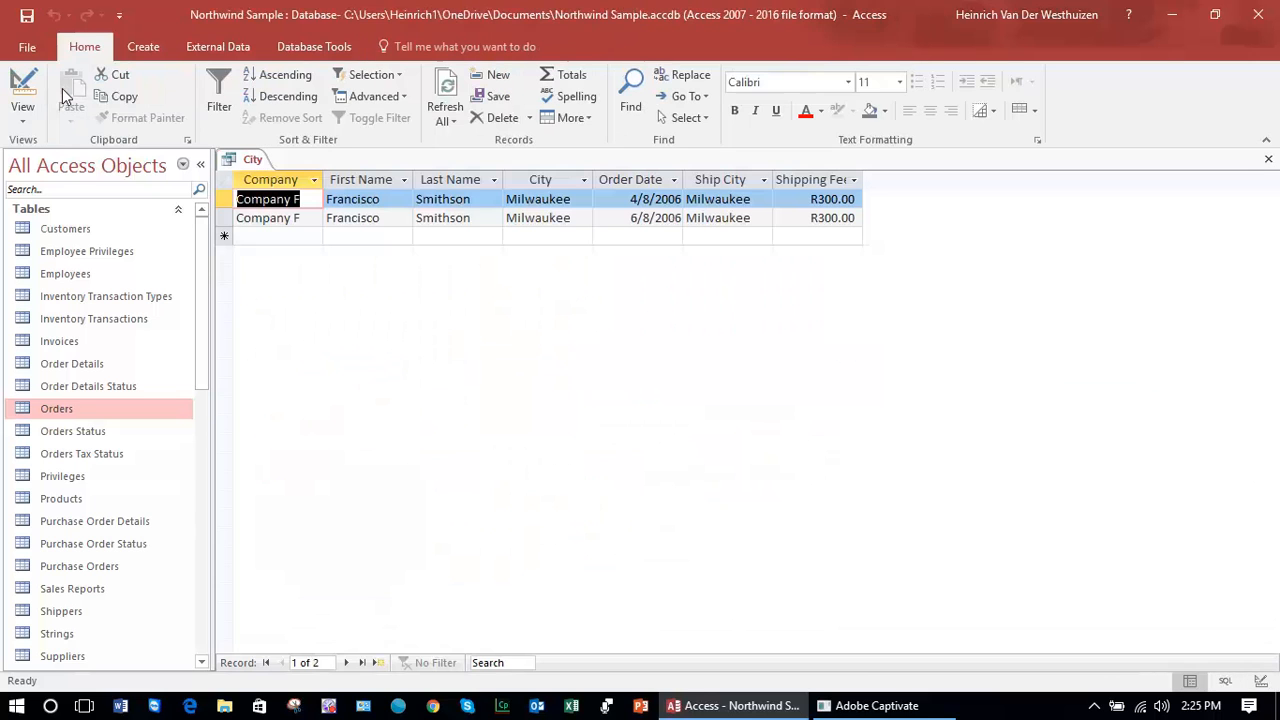
mouse_move(460, 340)
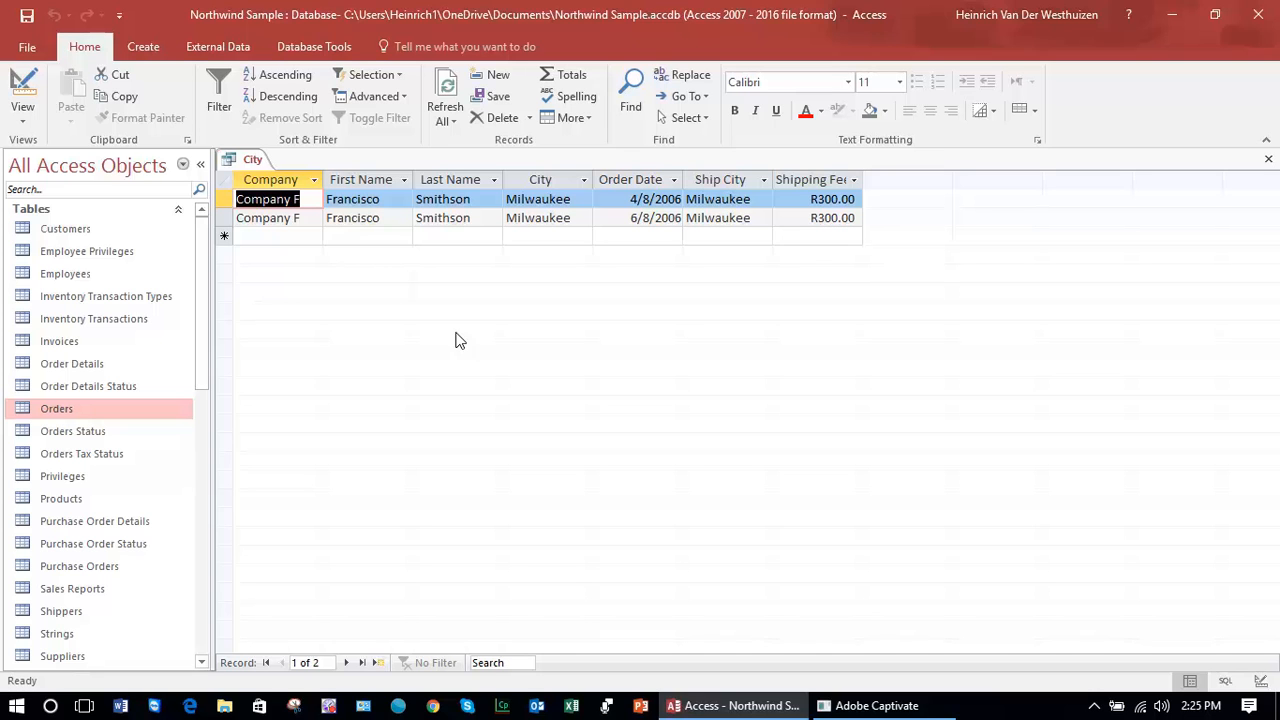
mouse_move(700, 304)
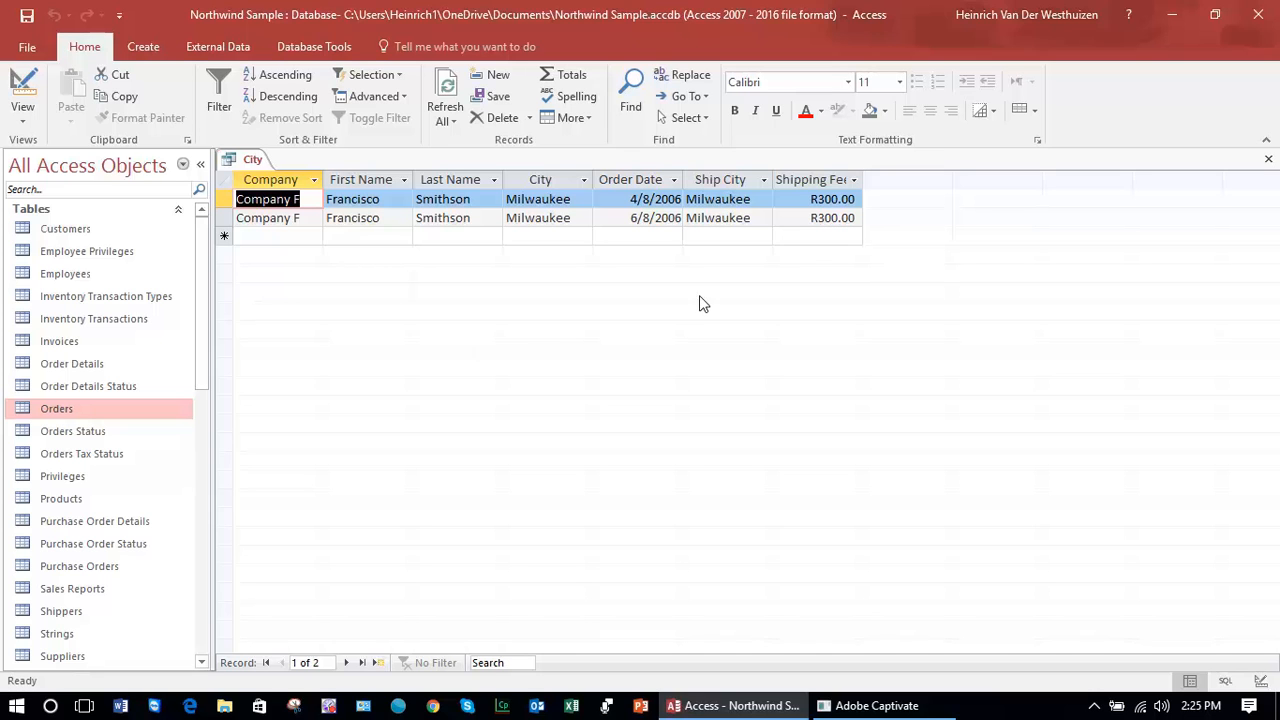
left_click(810, 180)
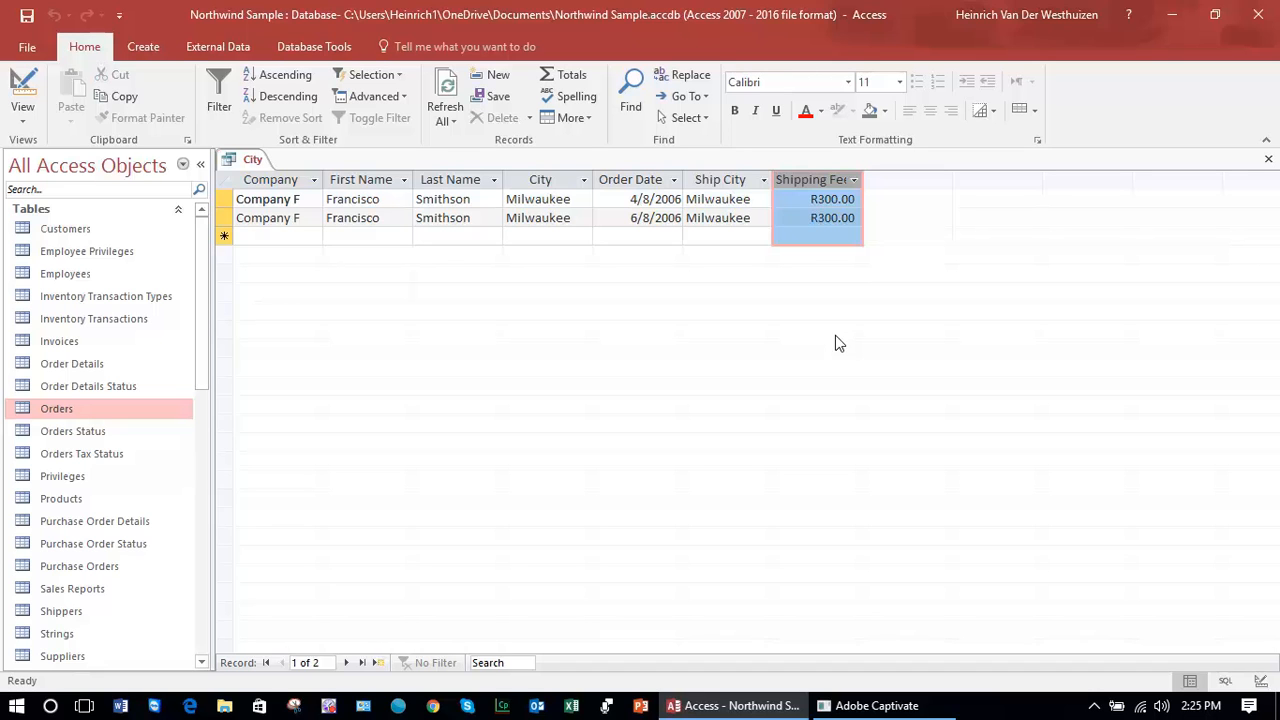
mouse_move(516, 348)
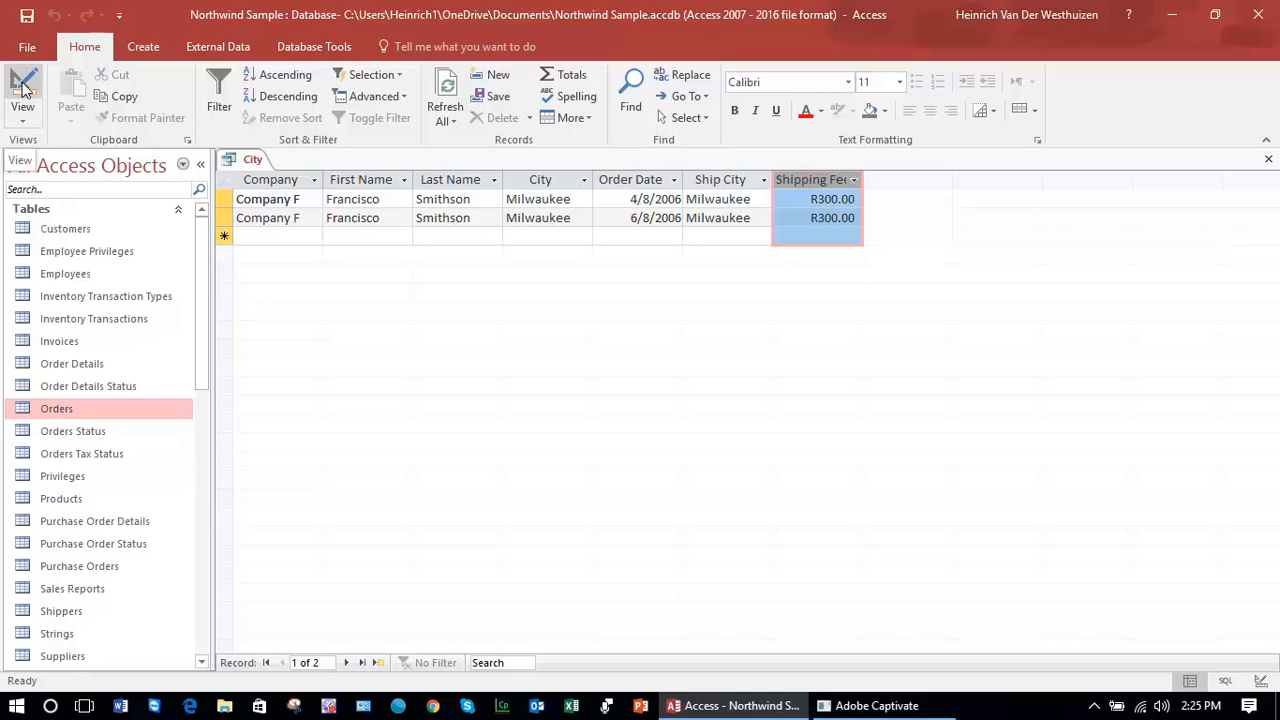
Step: Switch the query back to Design View to edit the Shipping Fee criterion
left_click(22, 90)
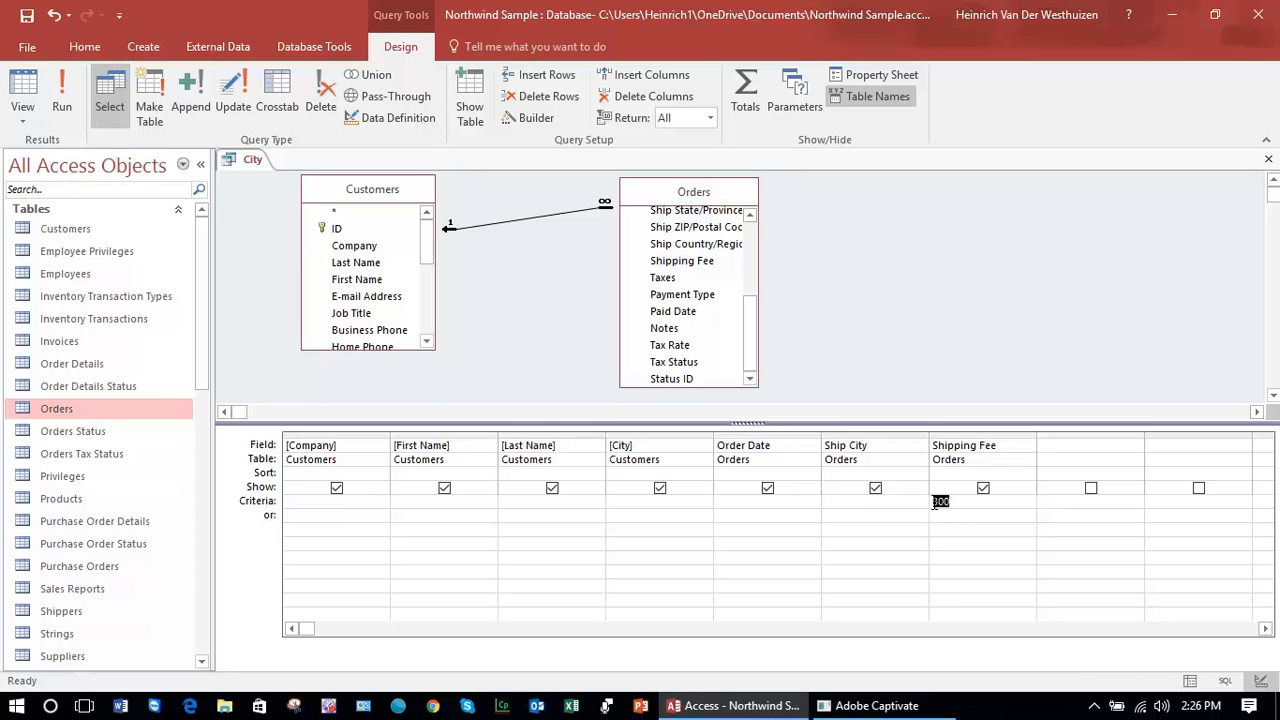
mouse_move(924, 510)
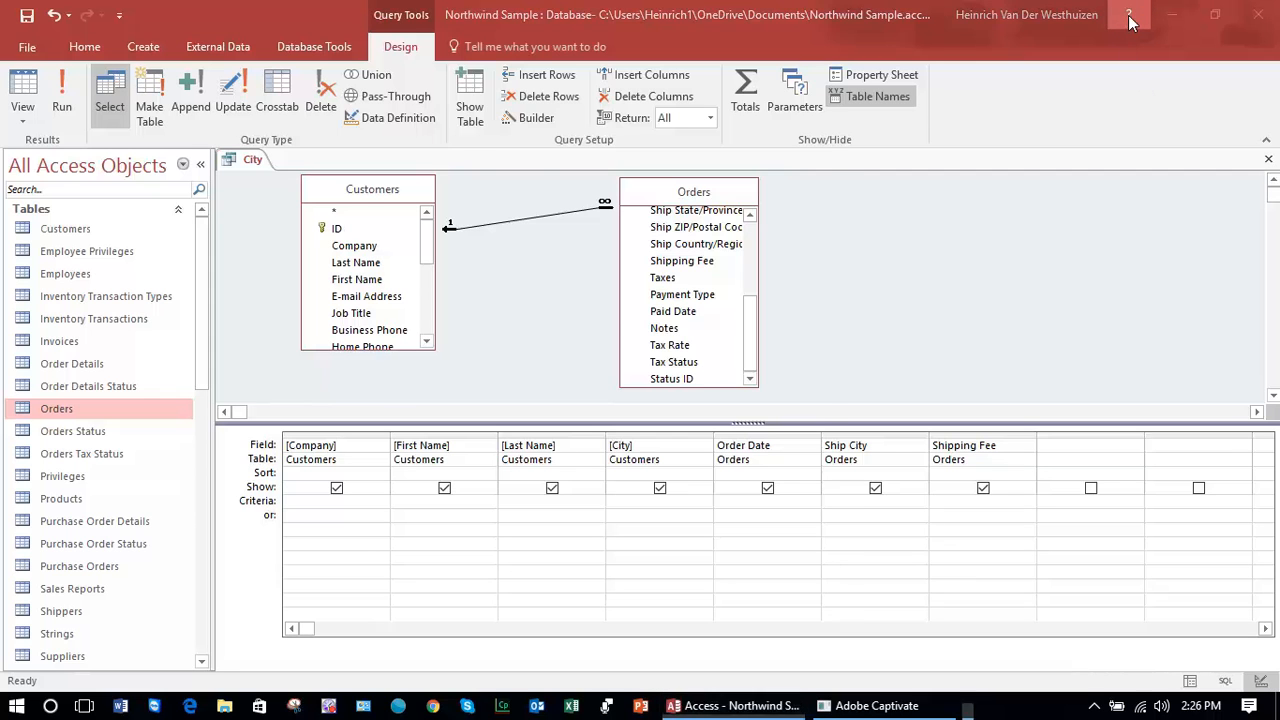
Step: Search Access Help for "comparison operators"
left_click(1128, 16)
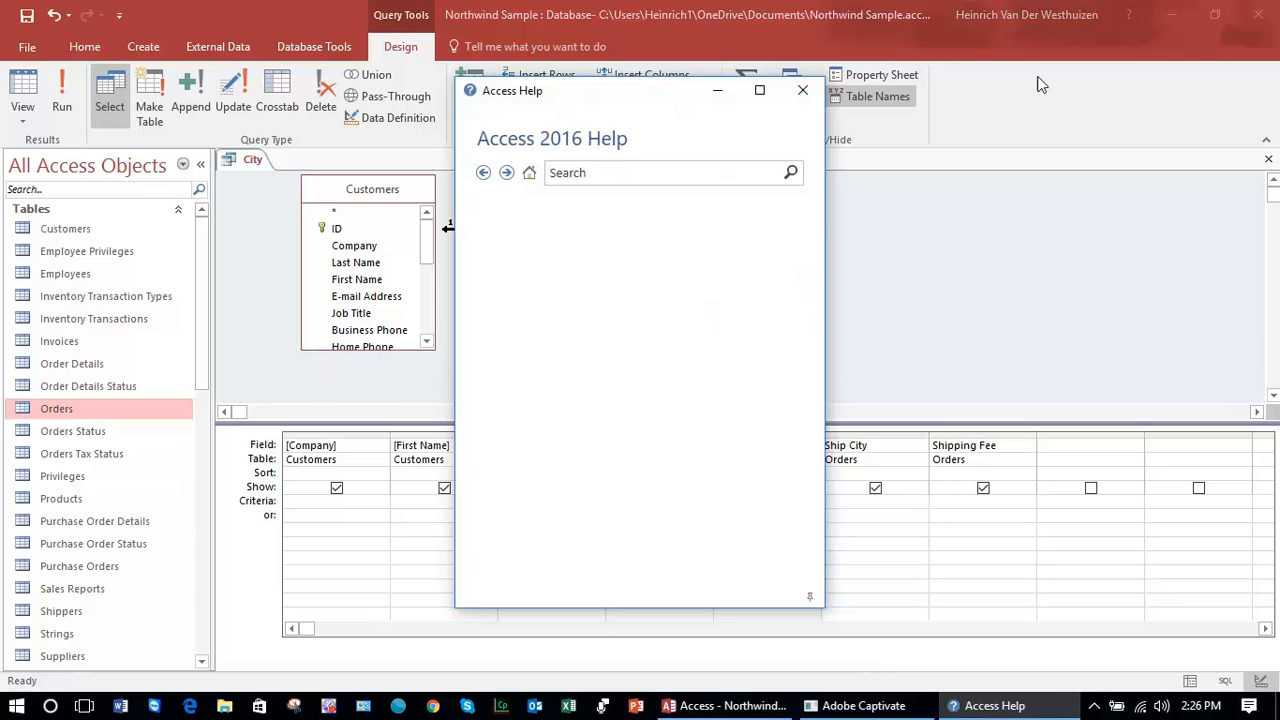
left_click(528, 172)
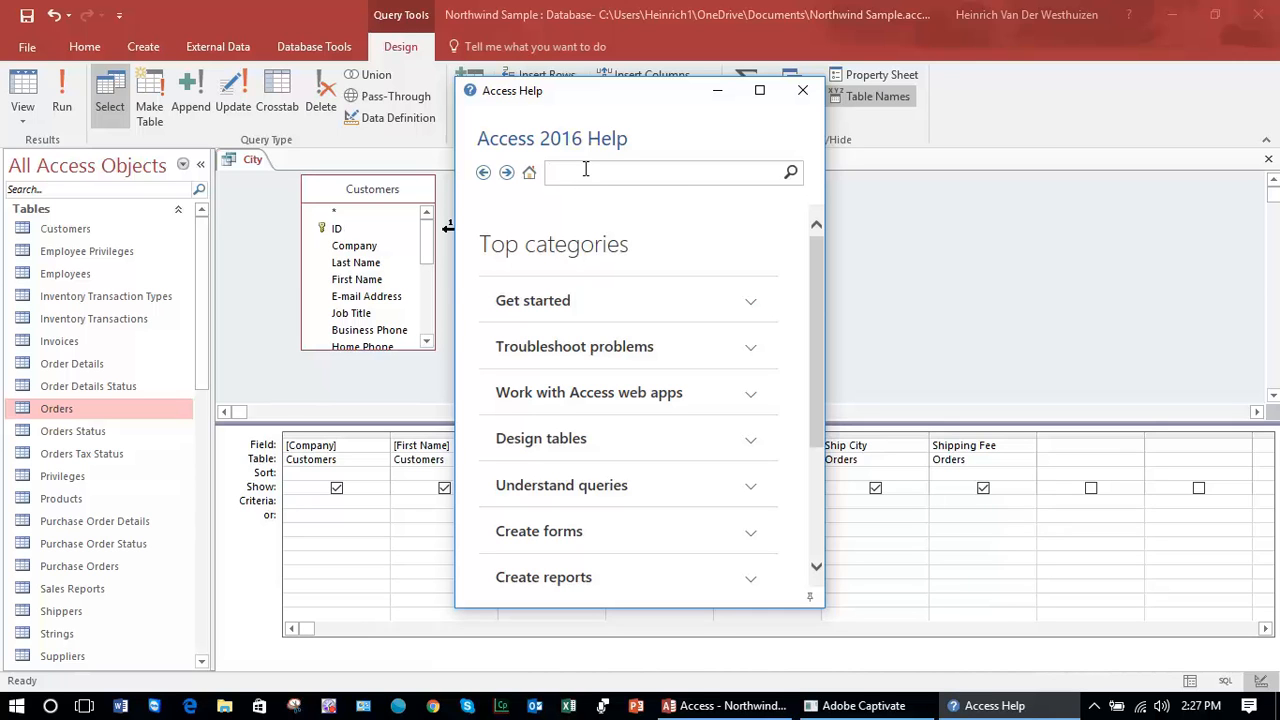
type("c")
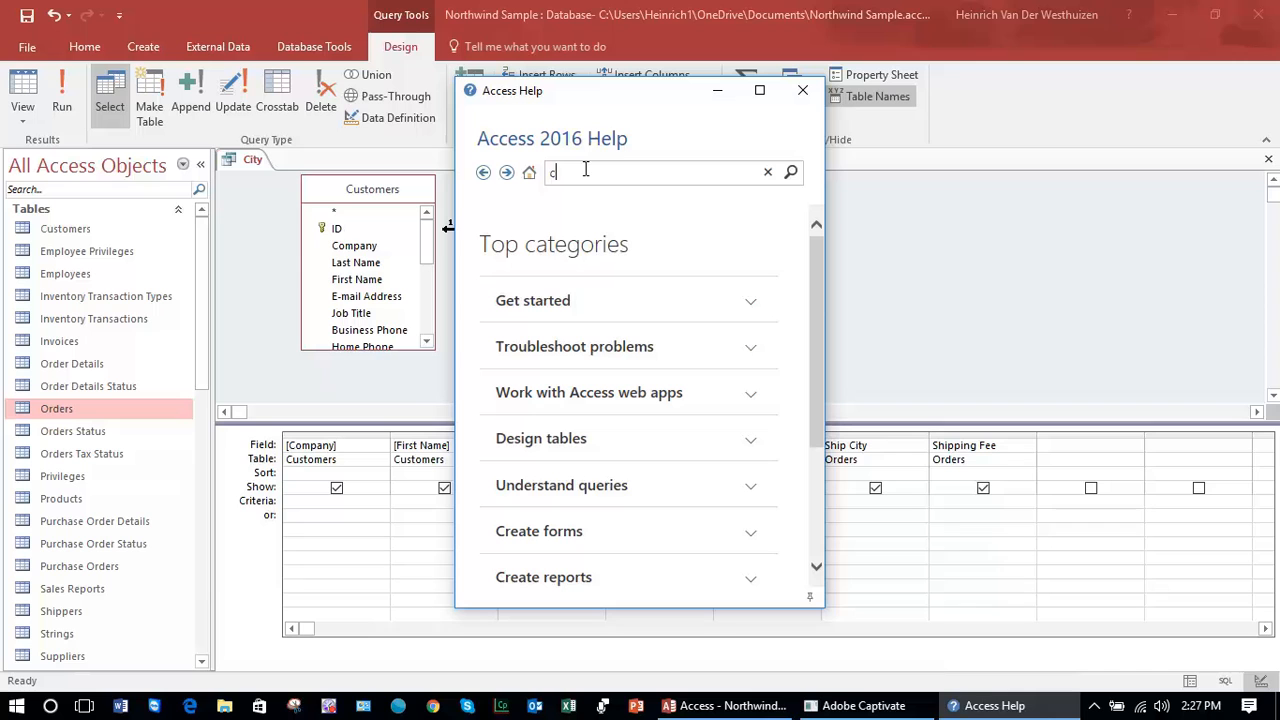
type("omparison oper")
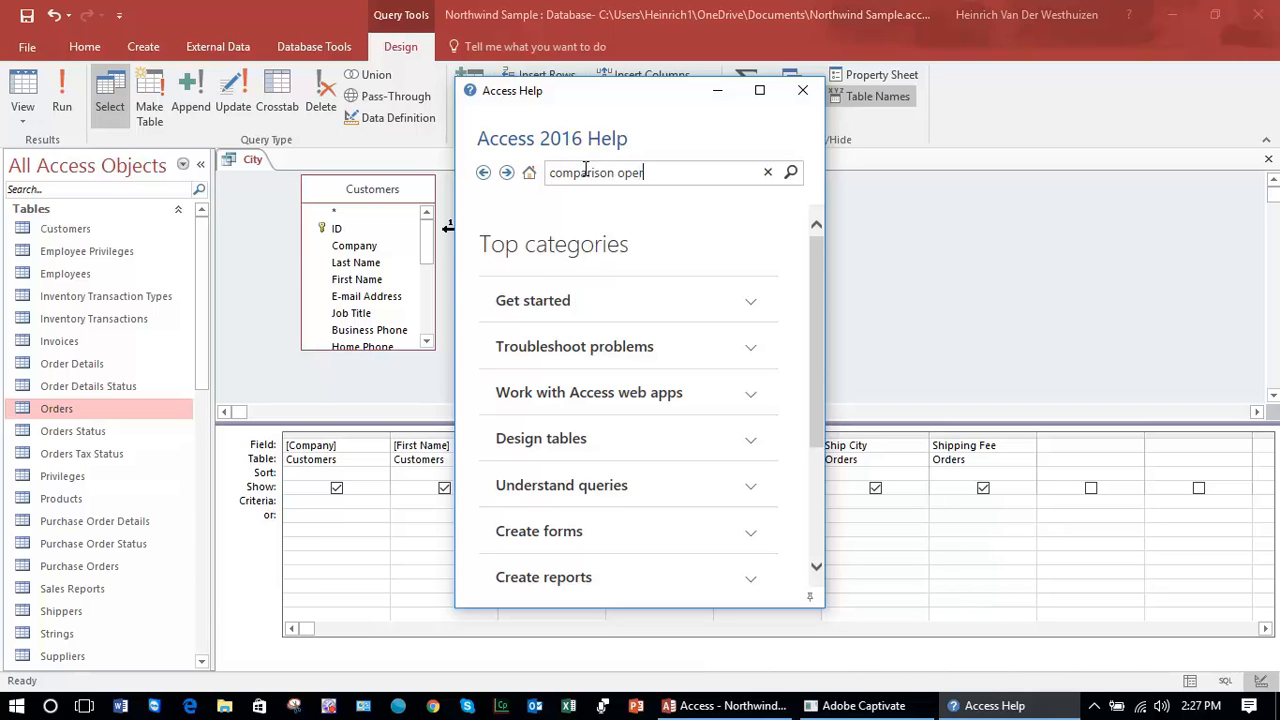
type("ators")
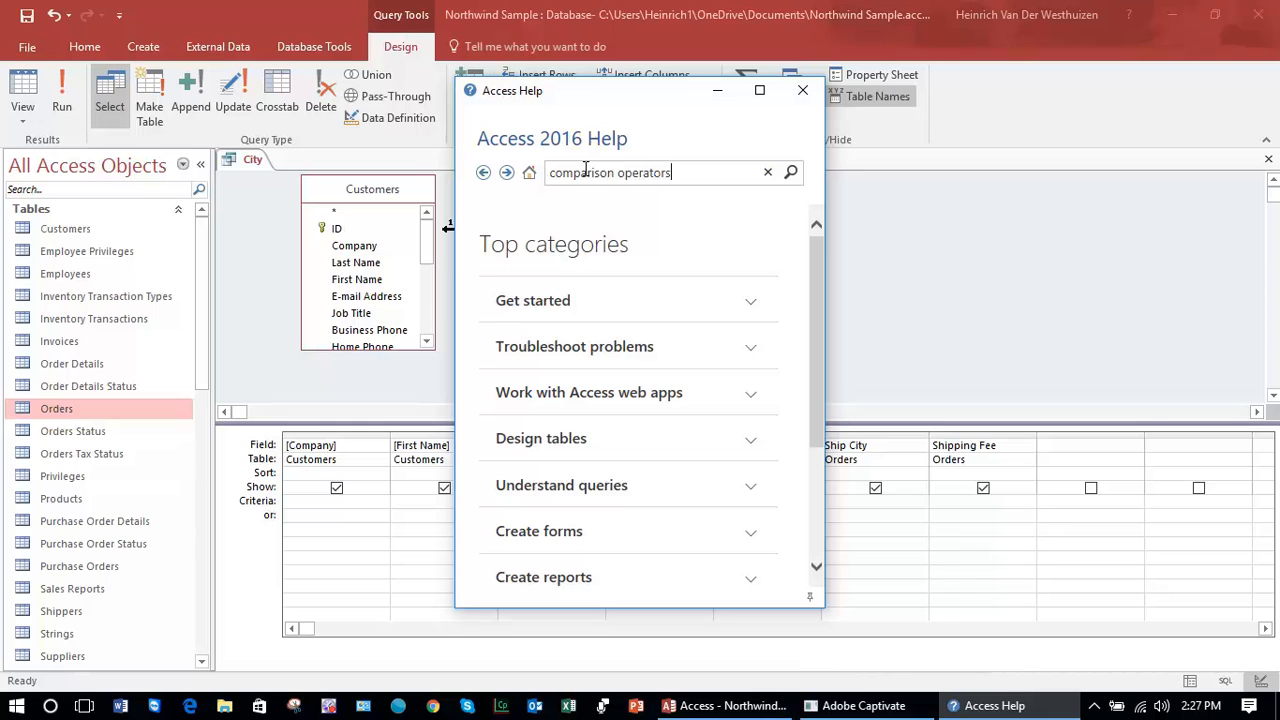
left_click(792, 172)
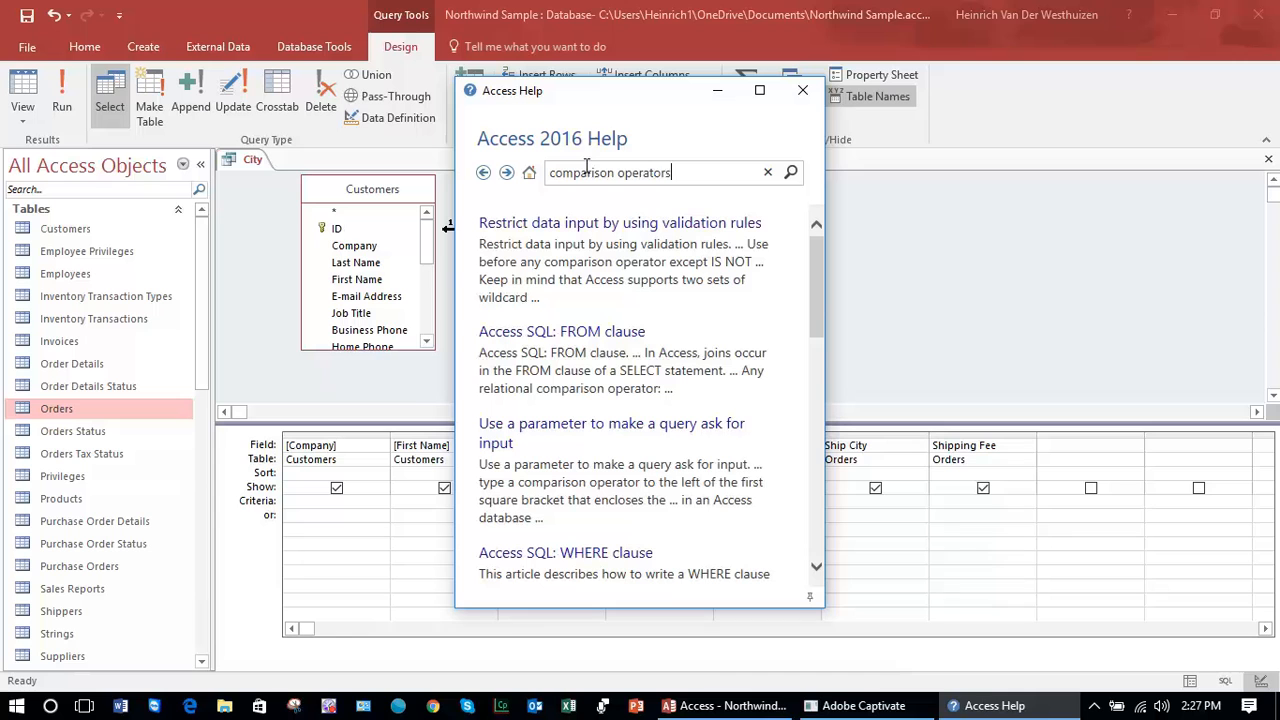
mouse_move(592, 432)
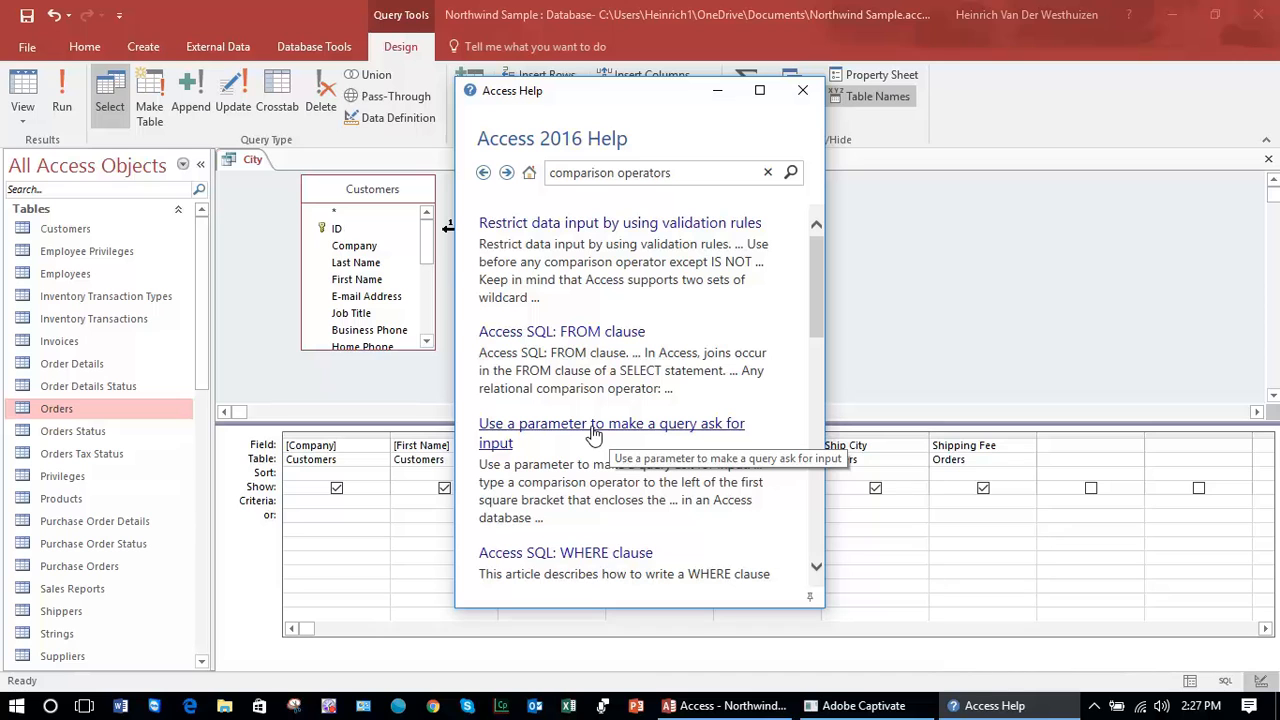
mouse_move(656, 430)
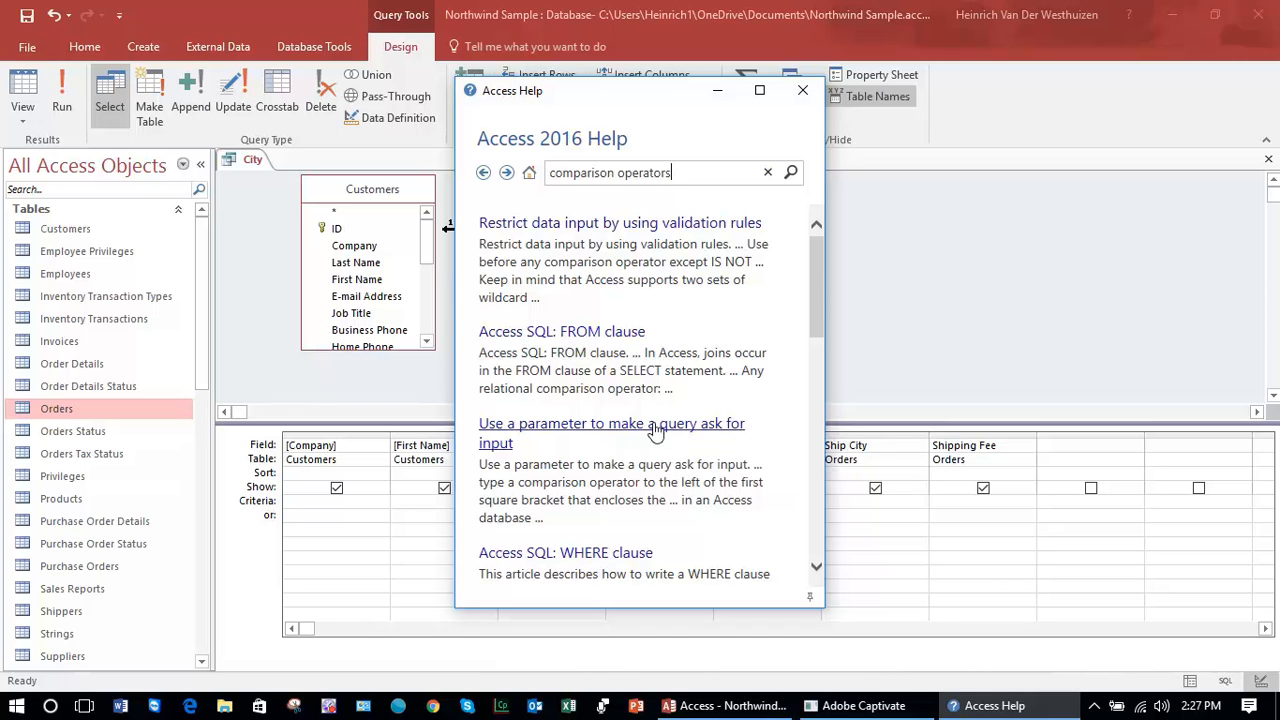
mouse_move(620, 222)
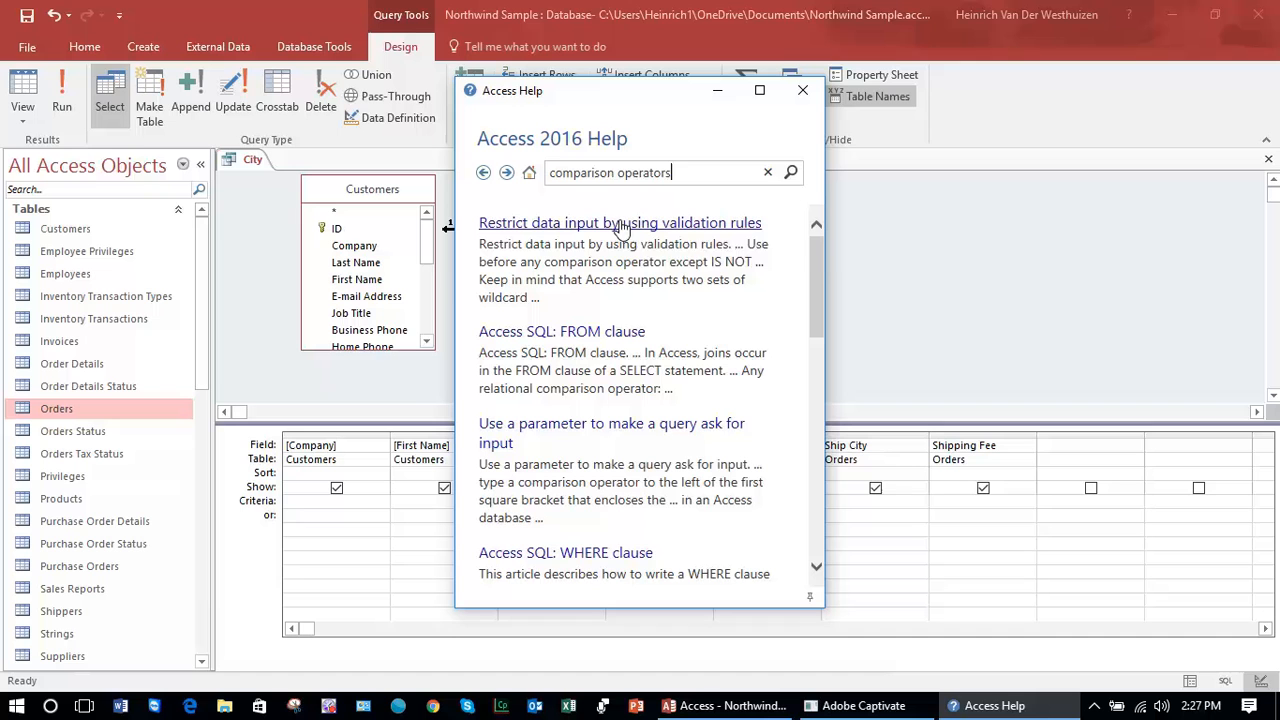
mouse_move(620, 236)
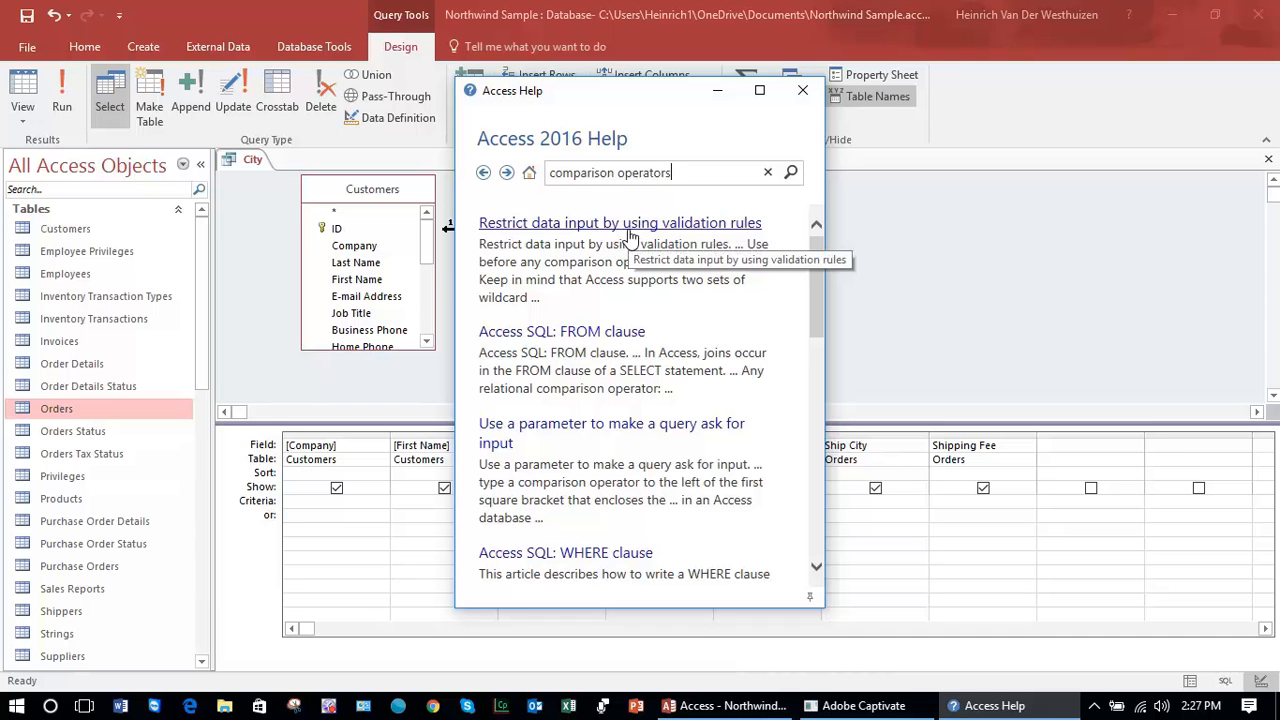
scroll("down", 3)
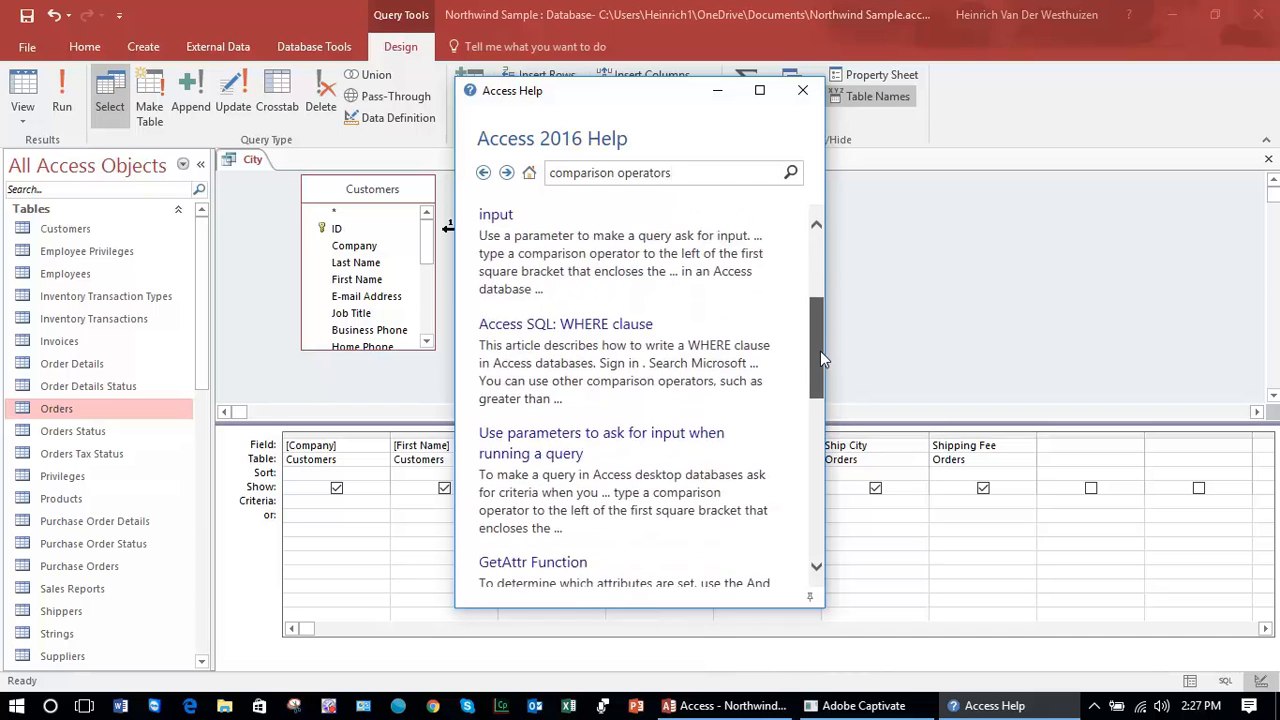
scroll("down", 3)
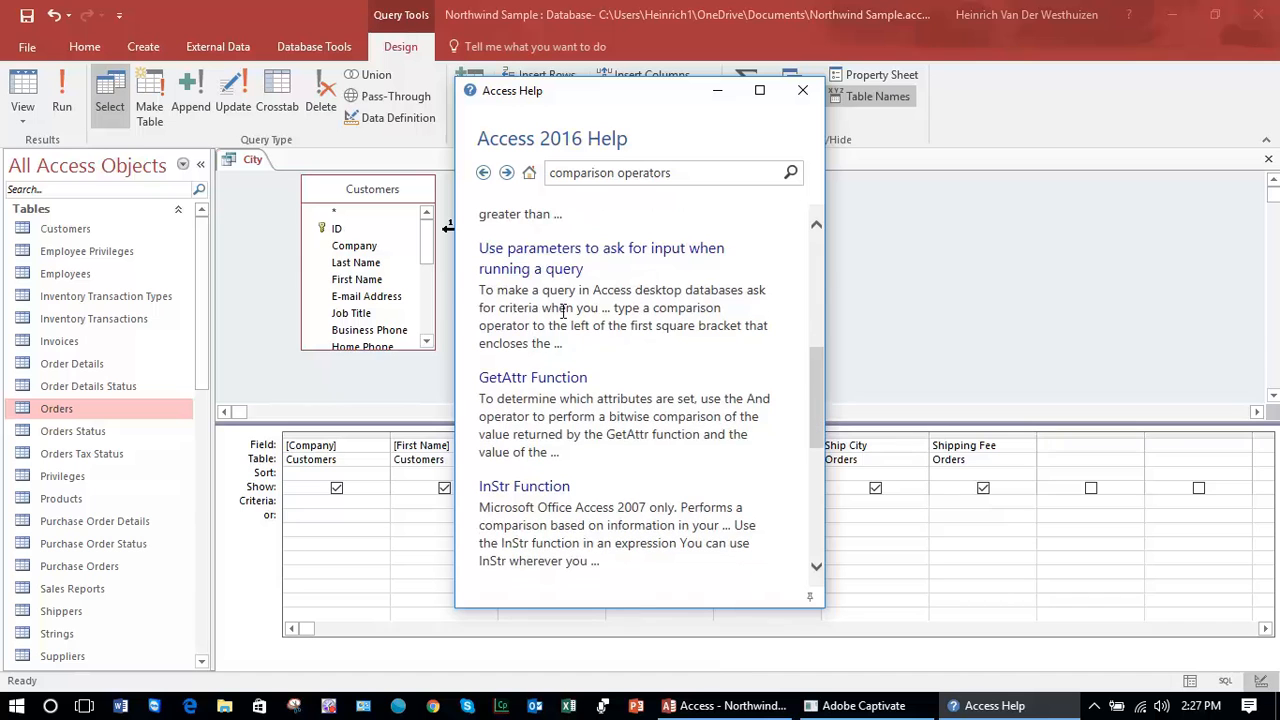
scroll("down", 3)
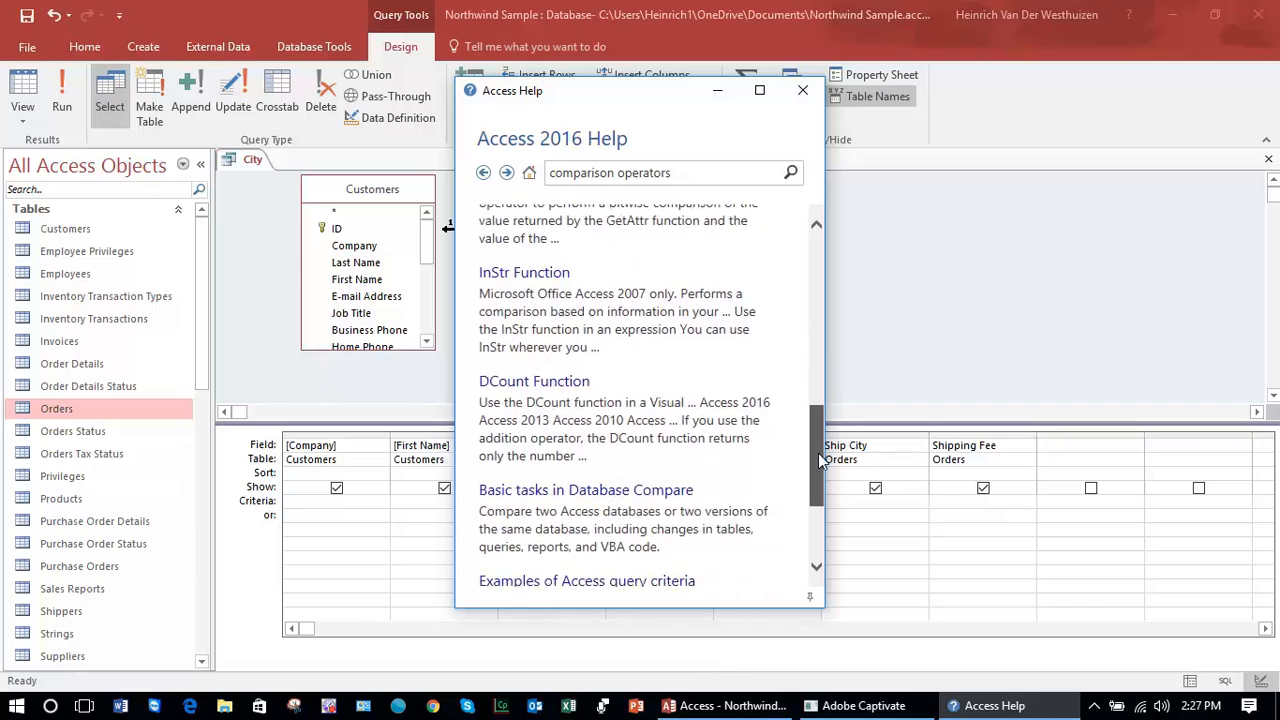
scroll("down", 3)
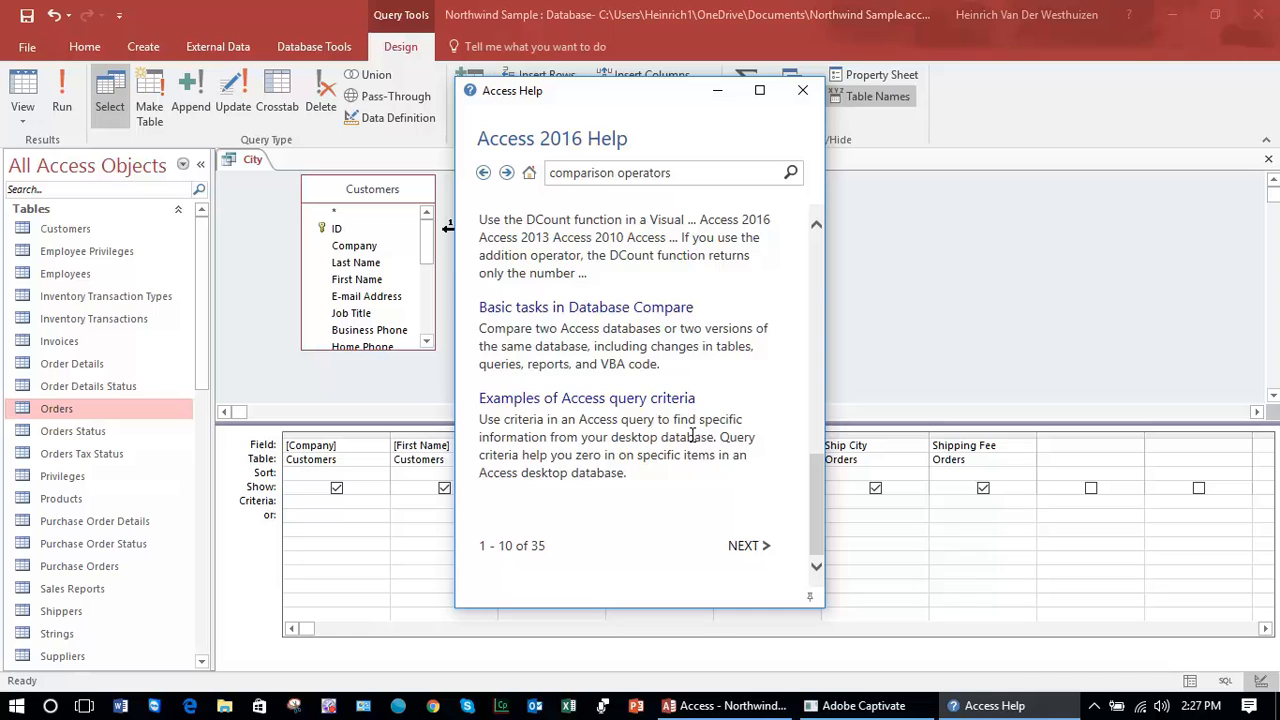
mouse_move(588, 398)
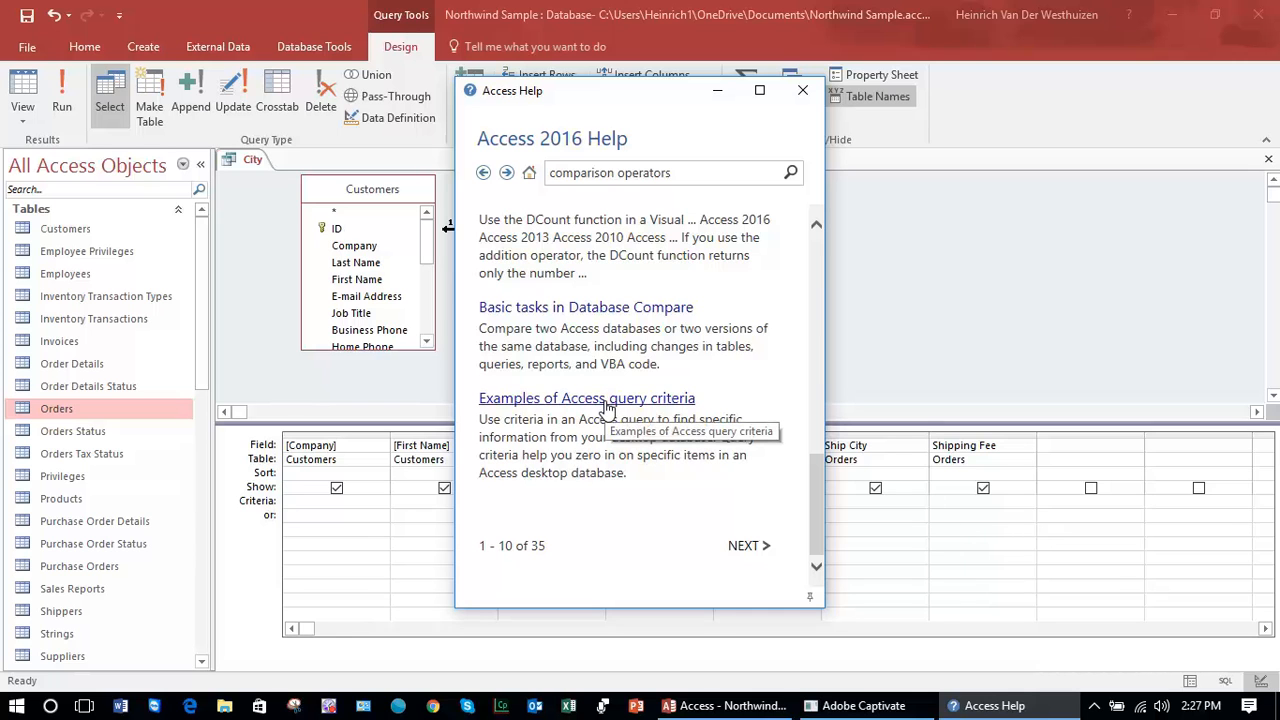
mouse_move(636, 412)
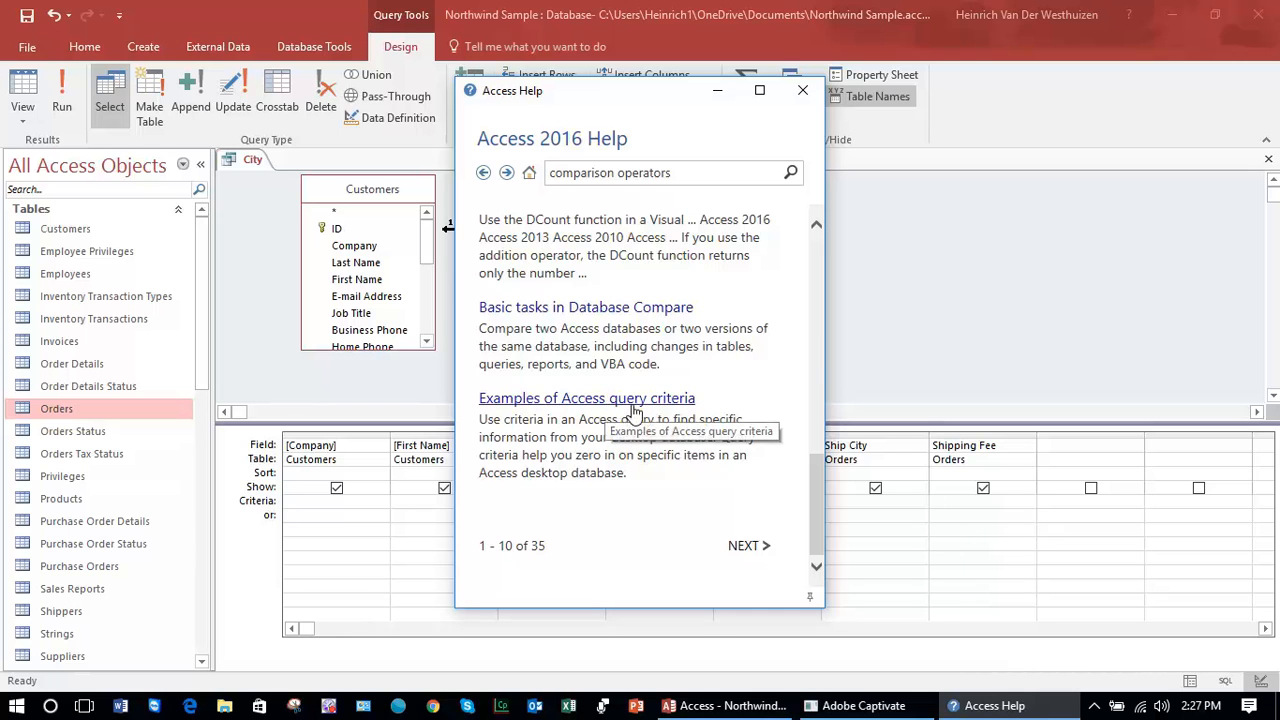
mouse_move(616, 408)
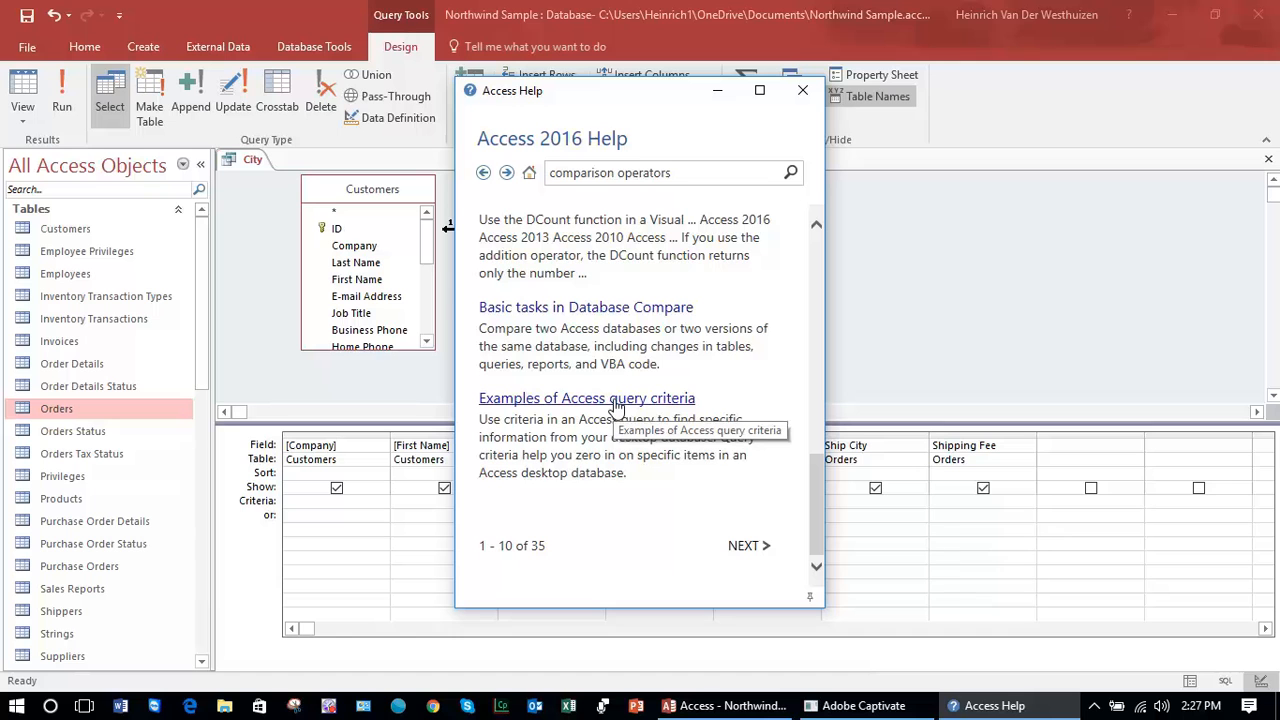
Step: Read the Examples of query criteria article, examining the Not and Like examples
left_click(586, 398)
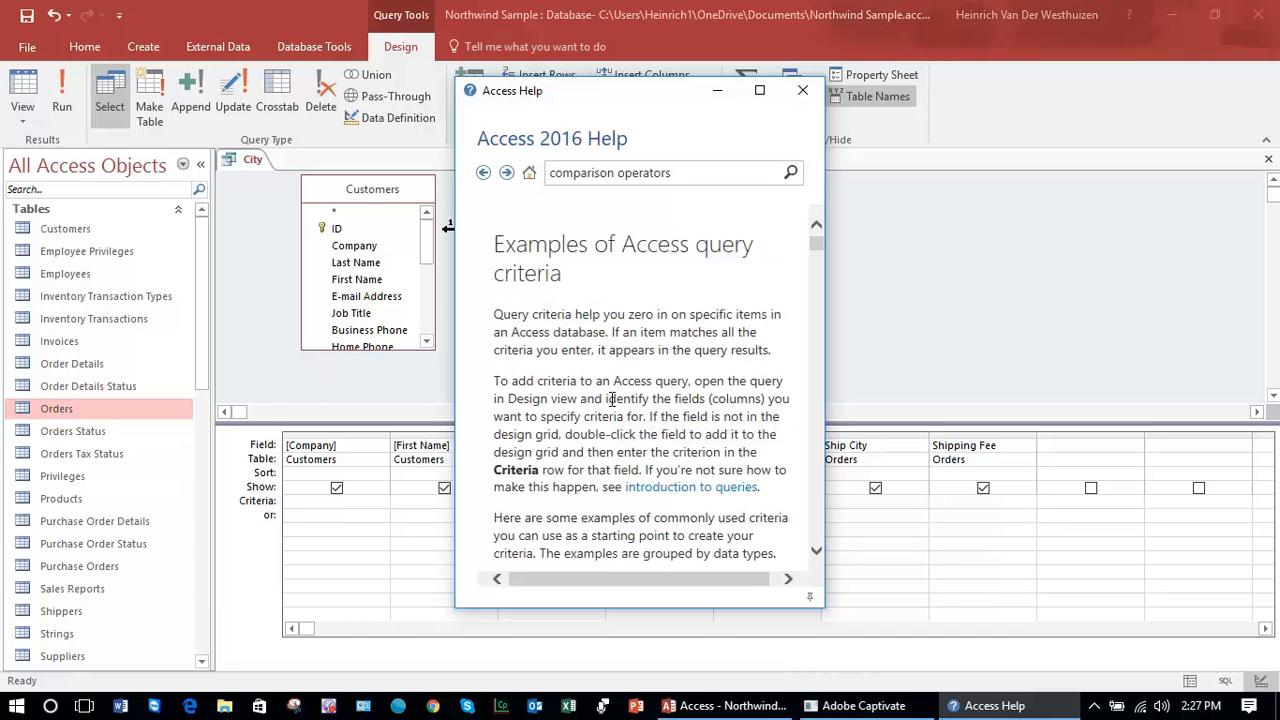
scroll("down", 3)
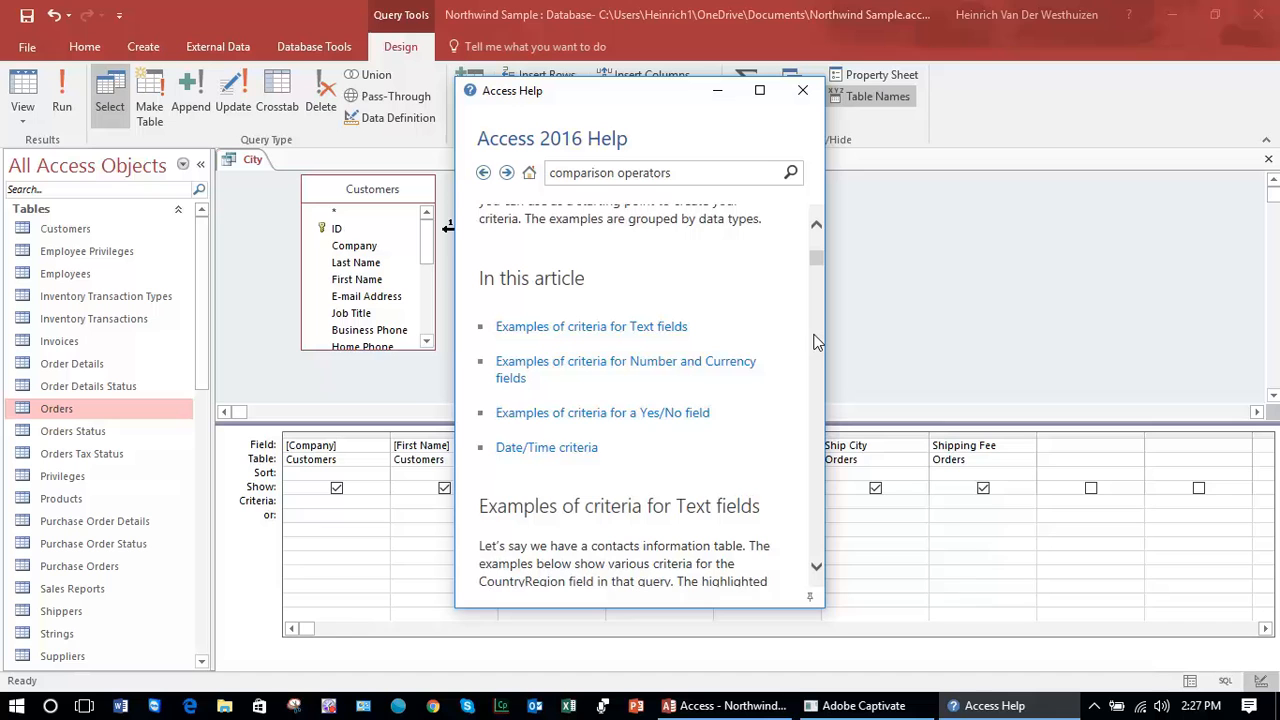
scroll("down", 3)
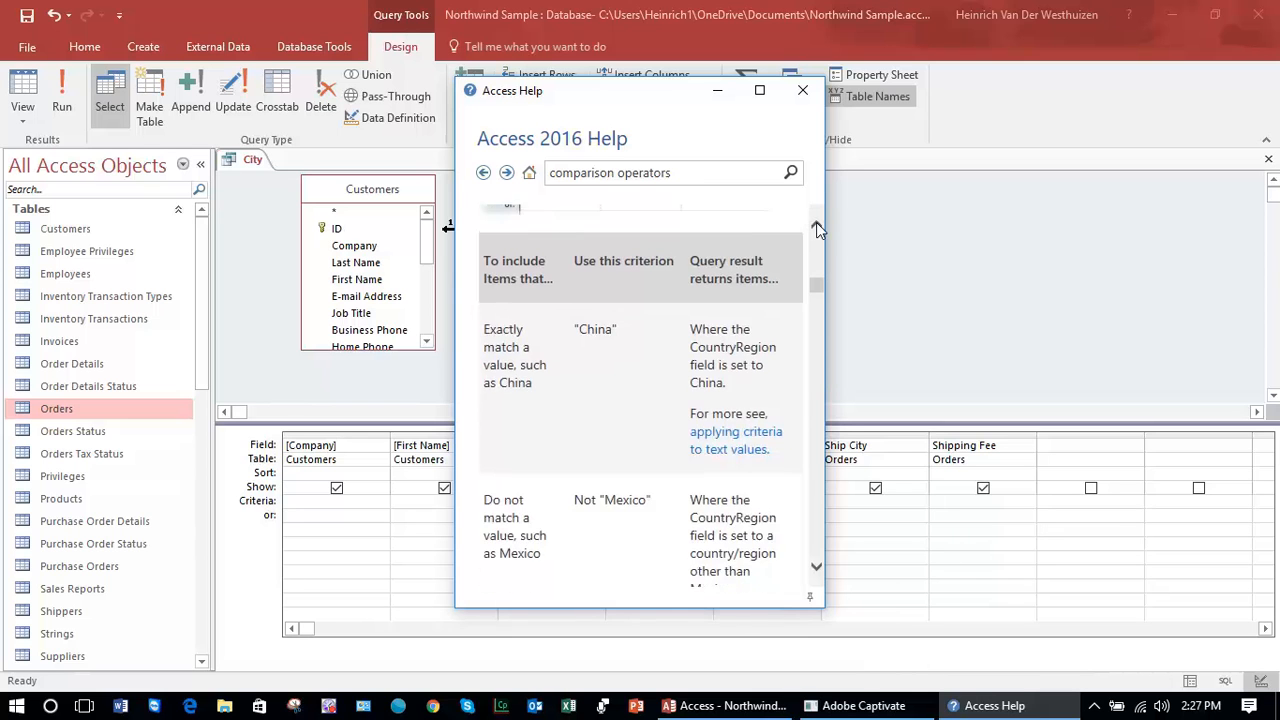
scroll("up", 3)
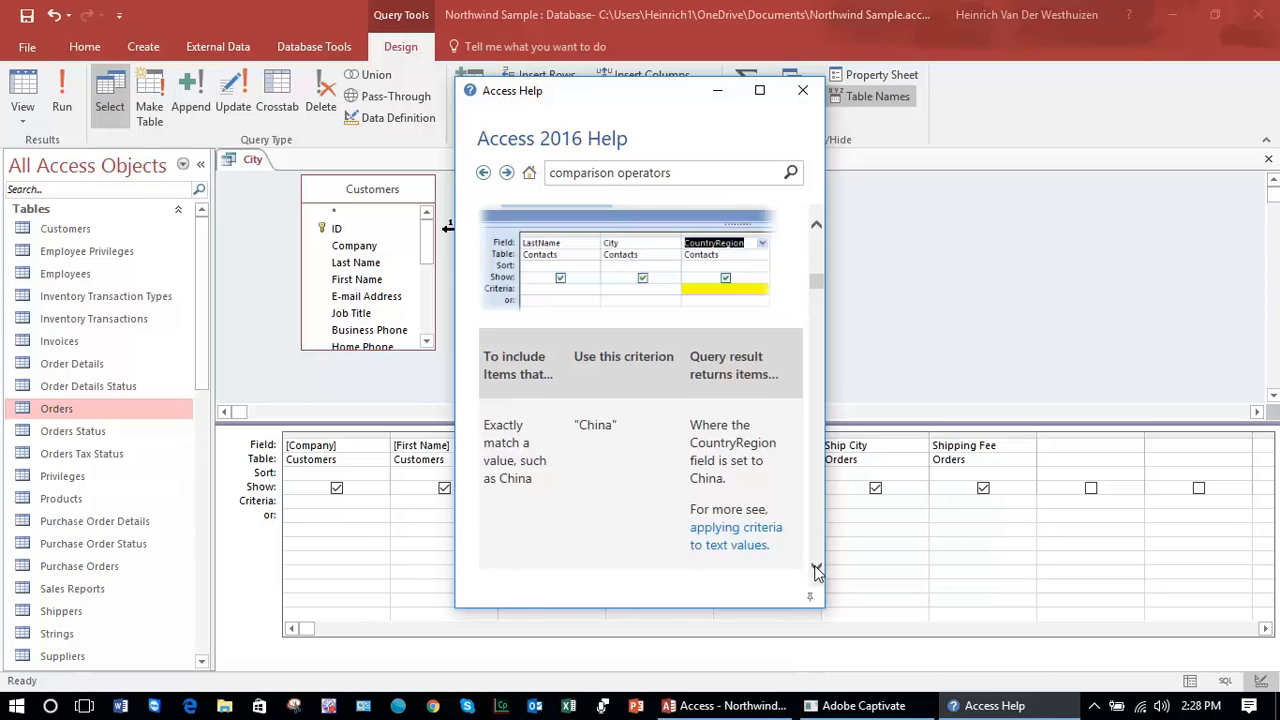
scroll("down", 3)
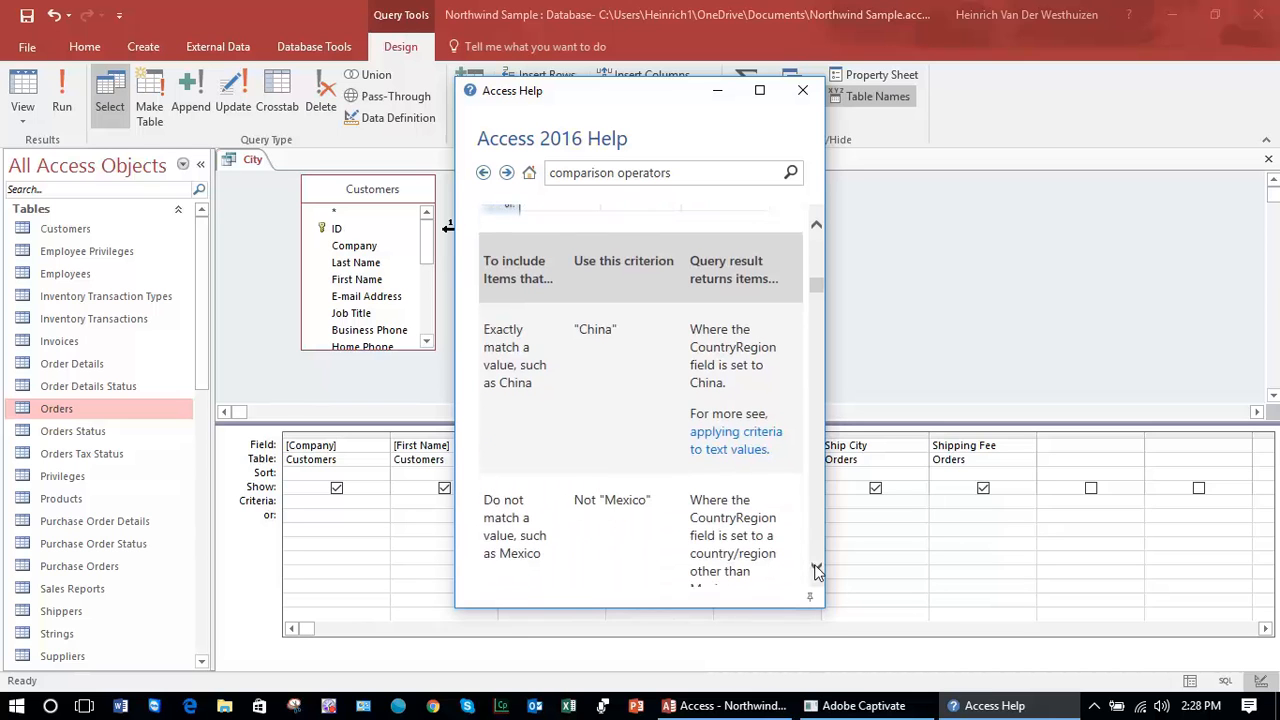
mouse_move(572, 322)
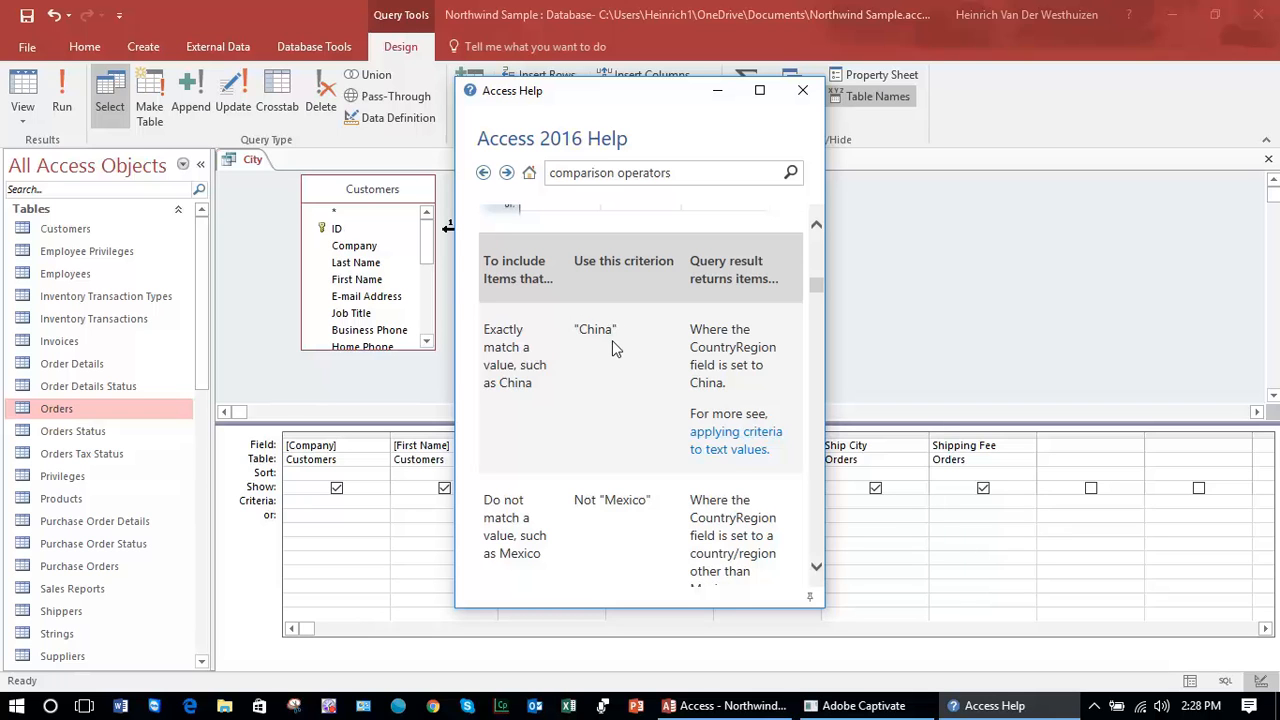
mouse_move(680, 376)
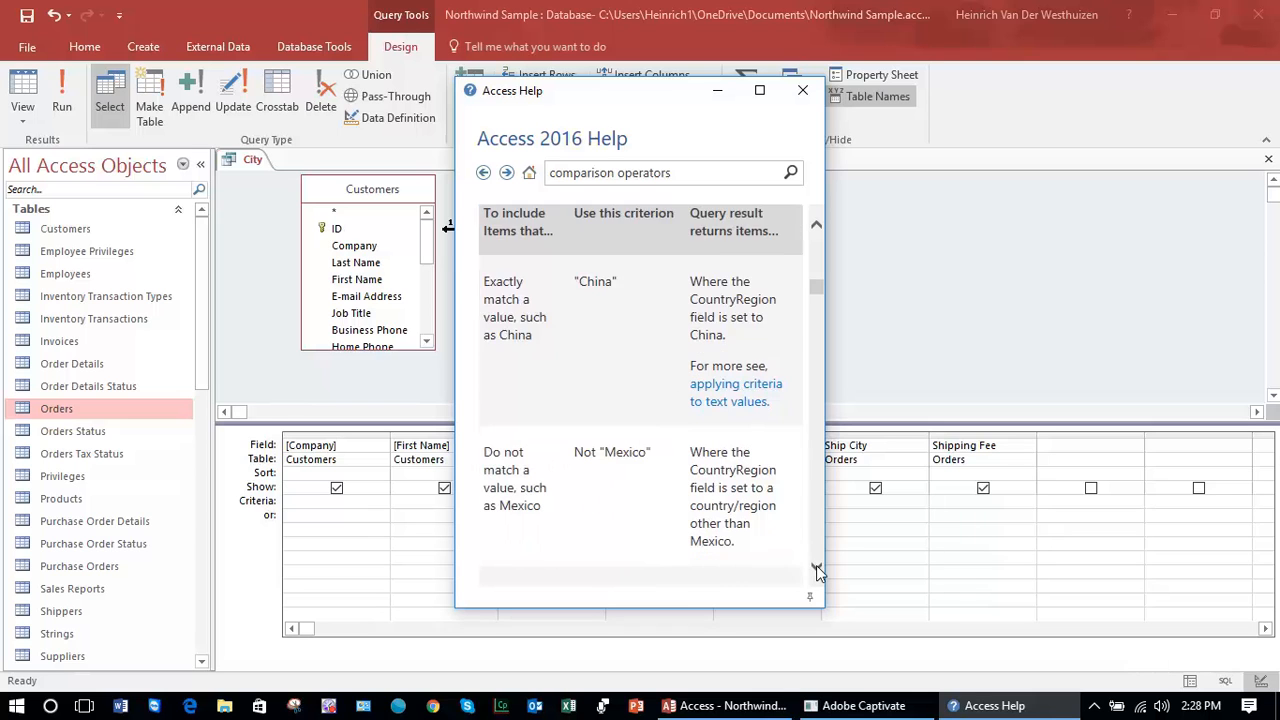
scroll("down", 3)
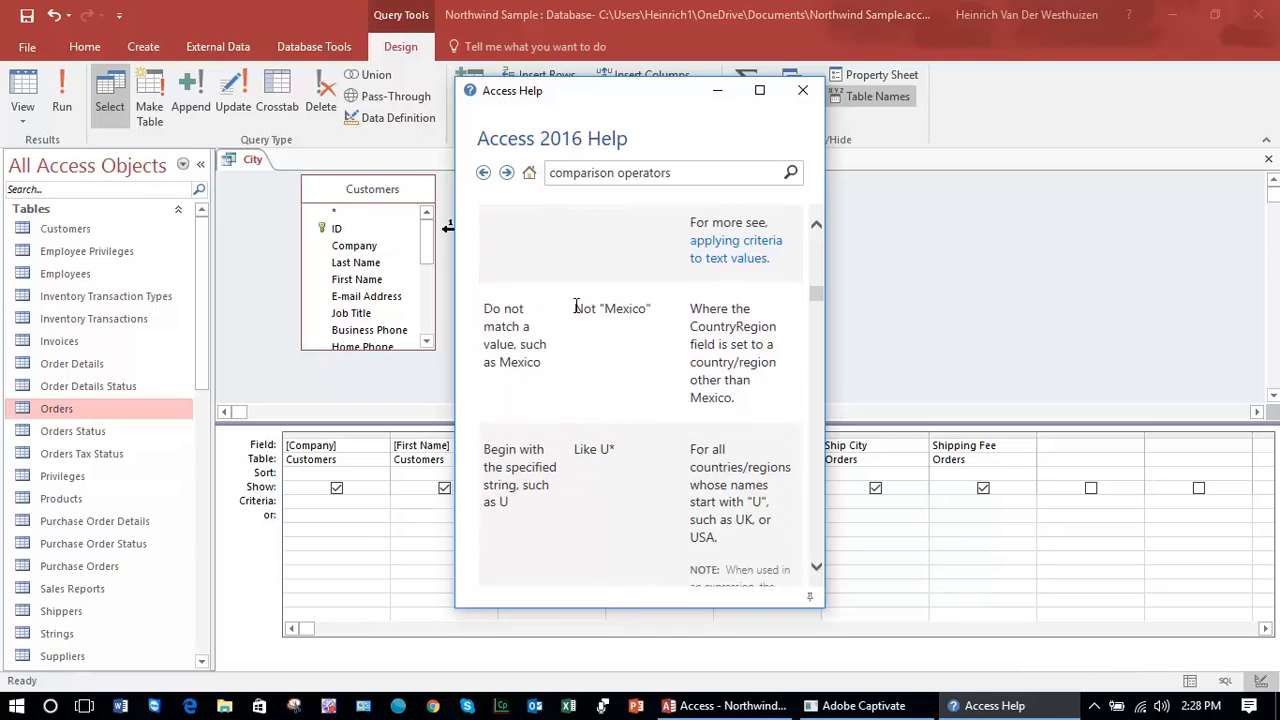
double_click(584, 308)
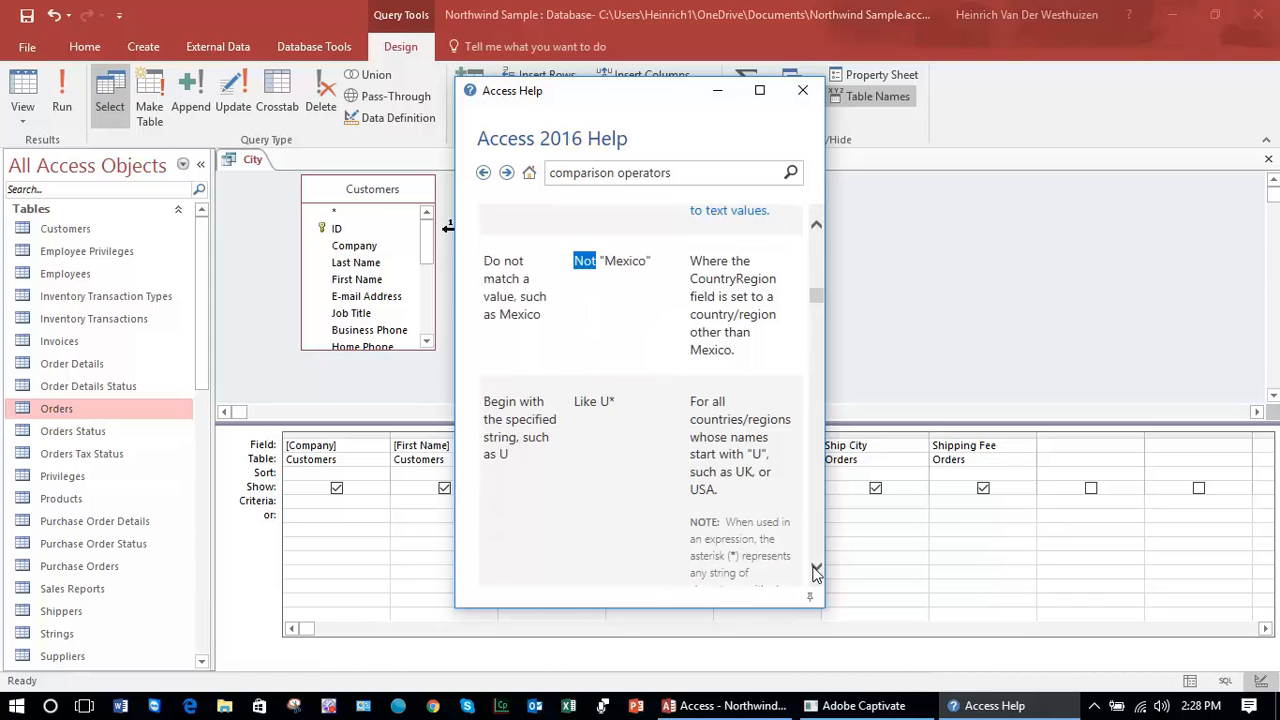
scroll("down", 3)
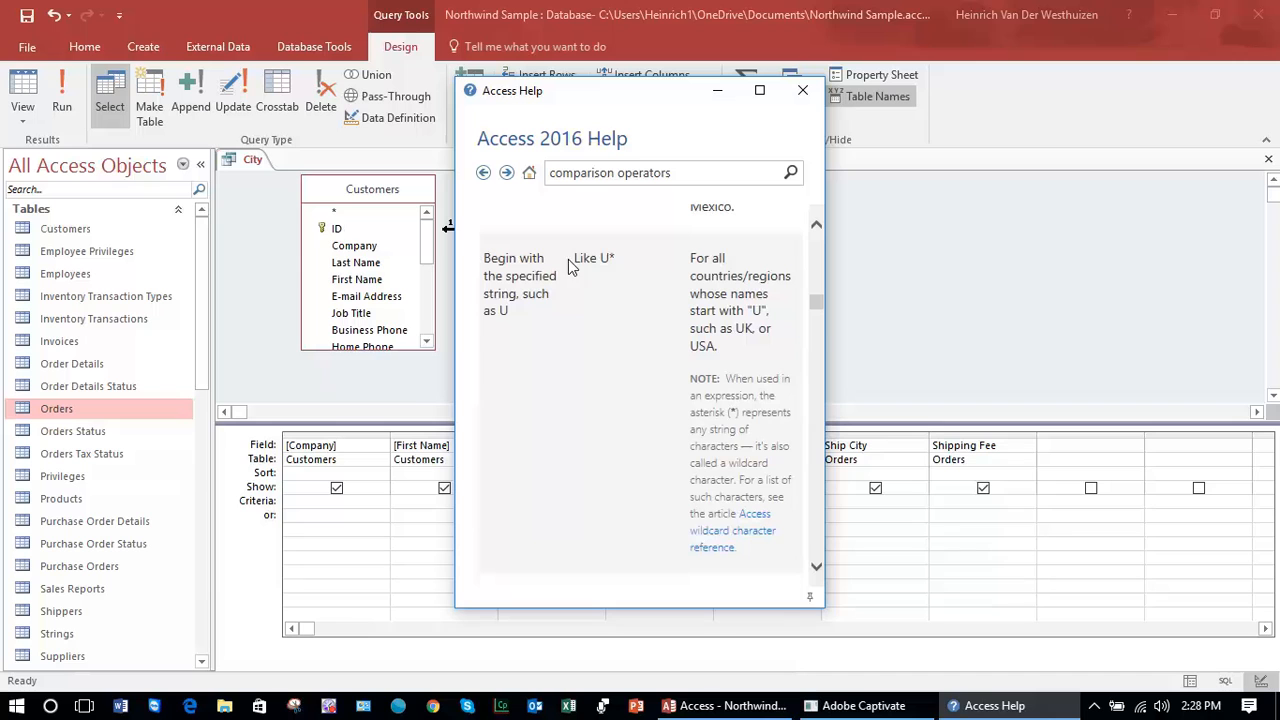
mouse_move(578, 258)
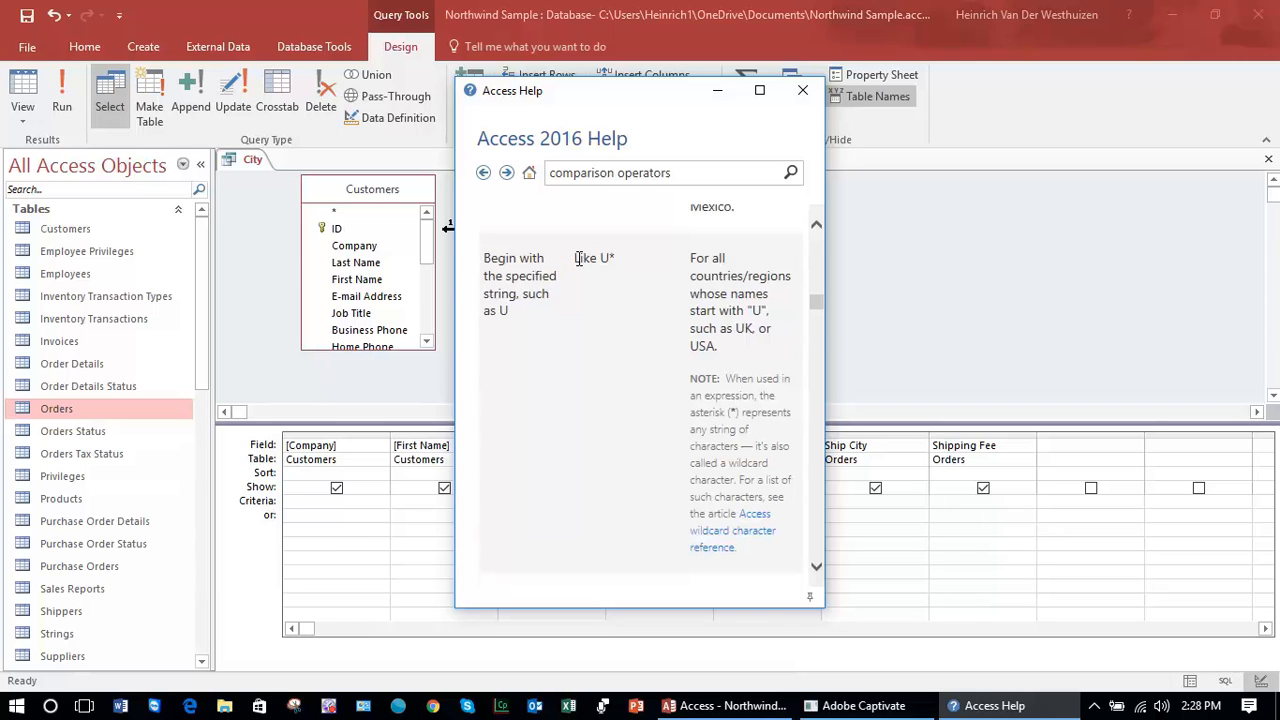
mouse_move(576, 262)
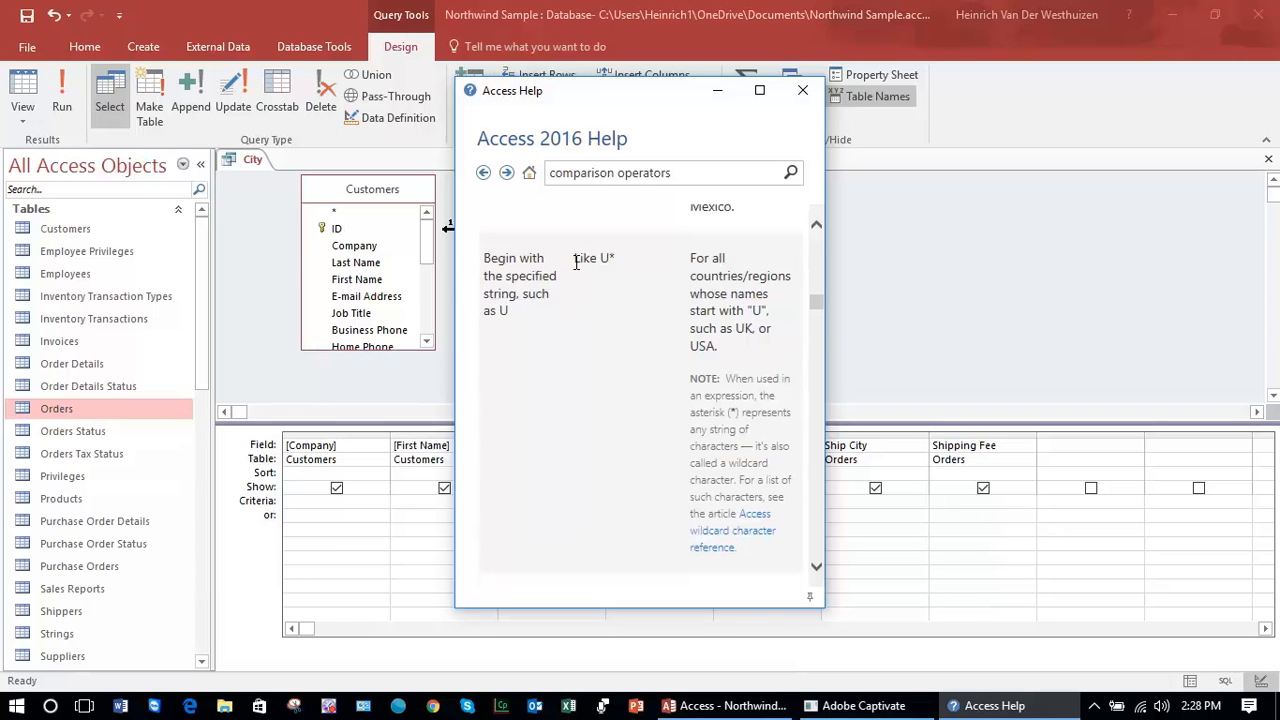
double_click(584, 258)
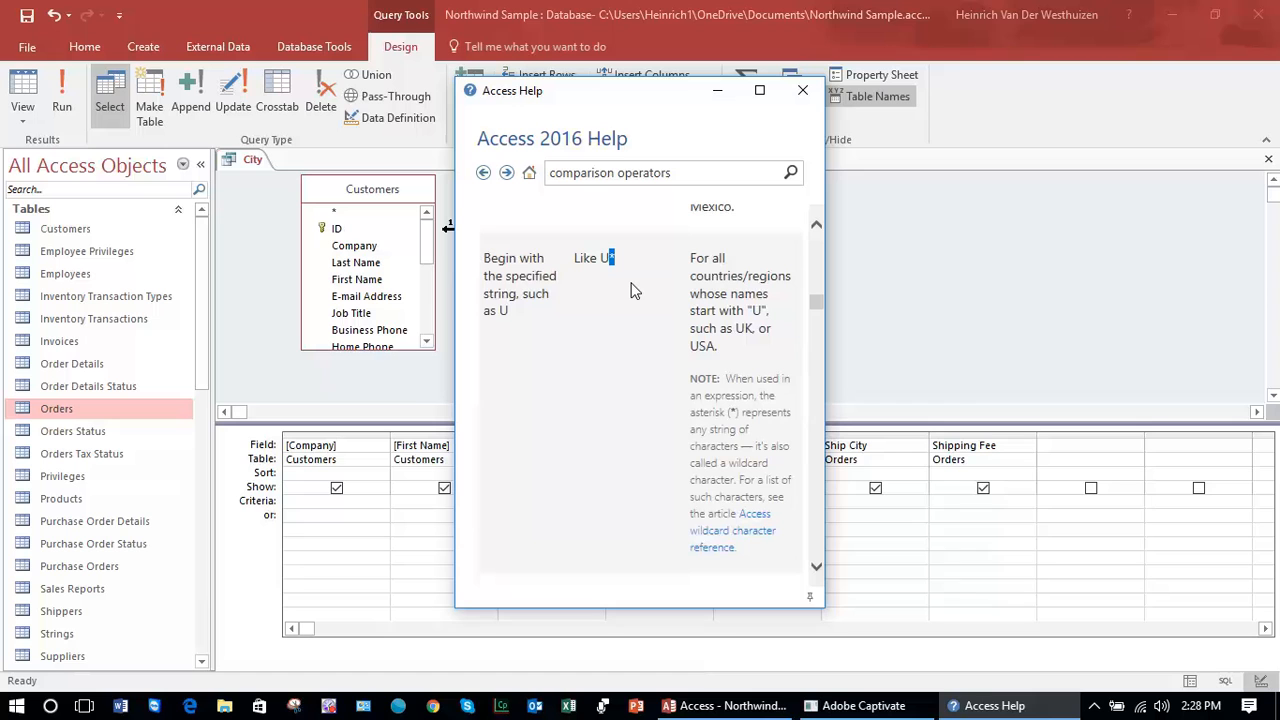
mouse_move(684, 328)
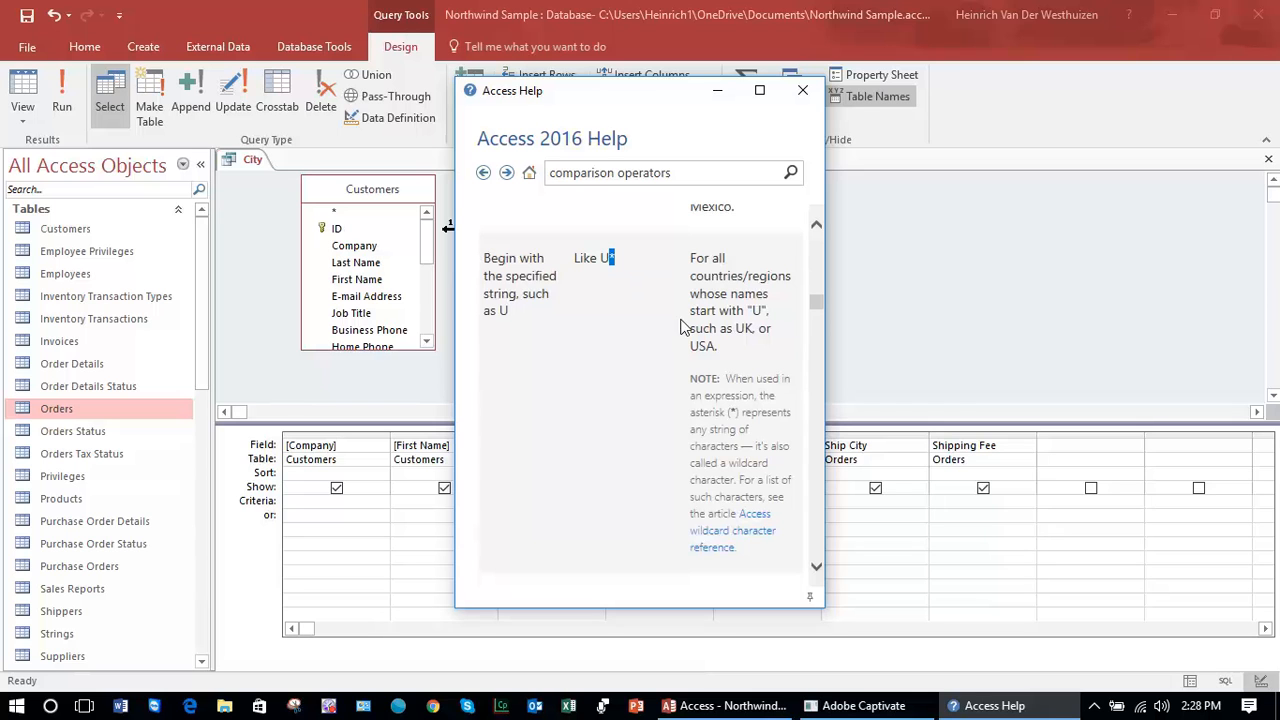
Step: Scroll through the rest of the criteria examples and close the help window
scroll("down", 3)
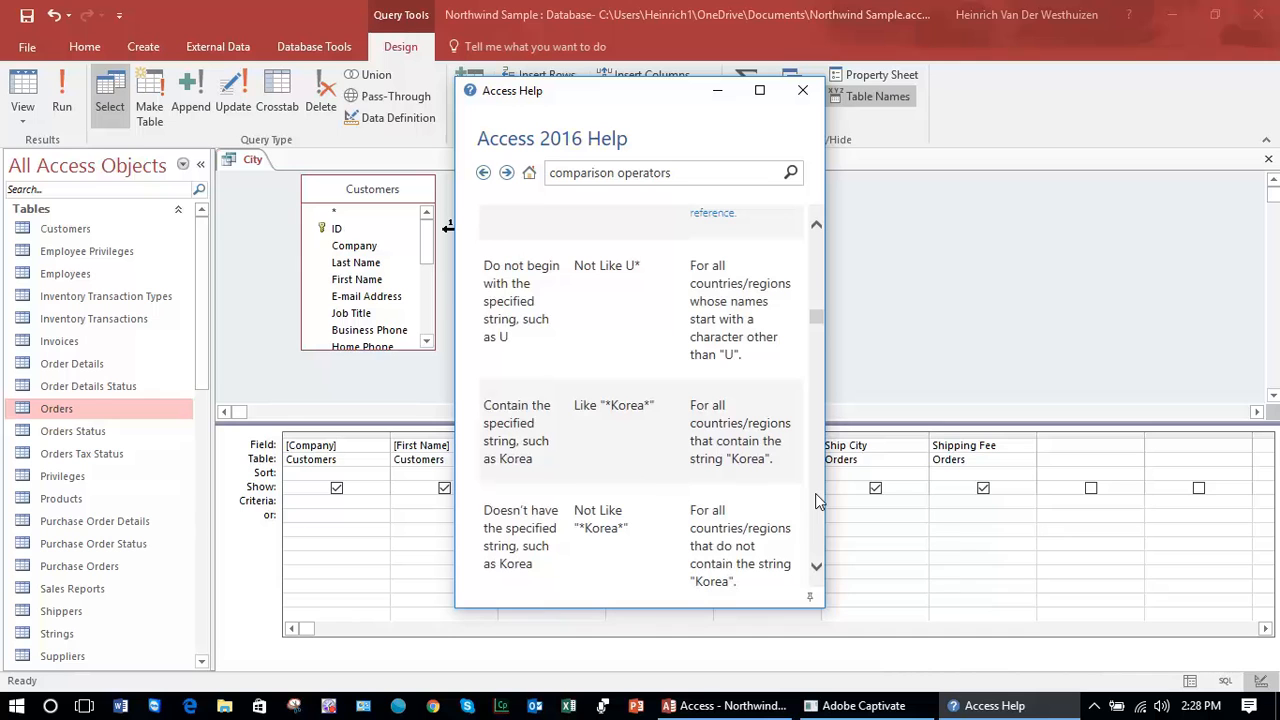
scroll("down", 3)
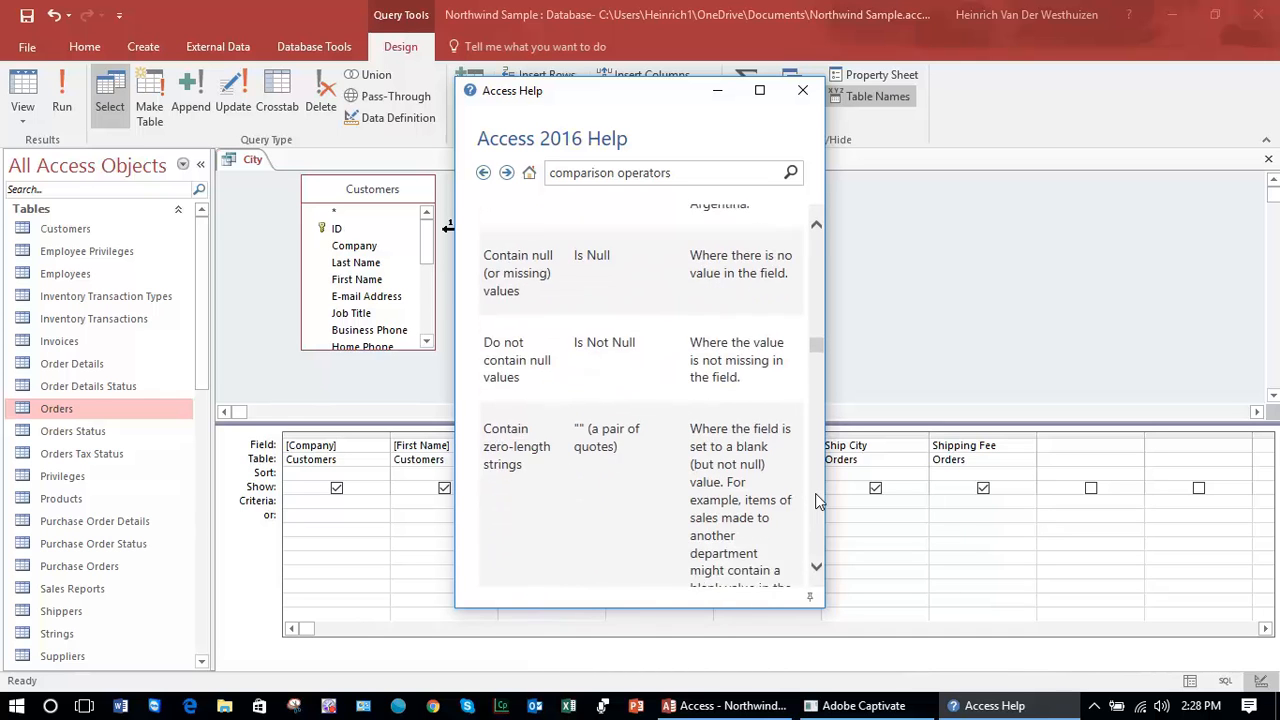
scroll("down", 3)
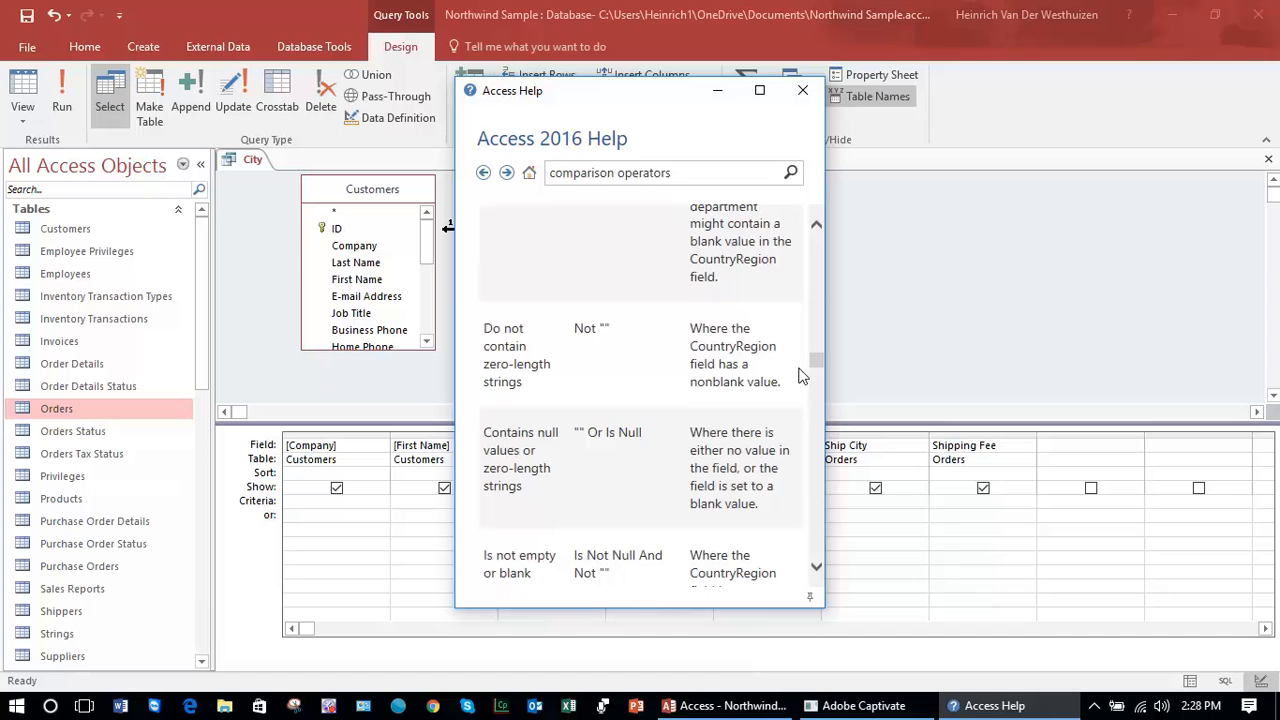
scroll("down", 3)
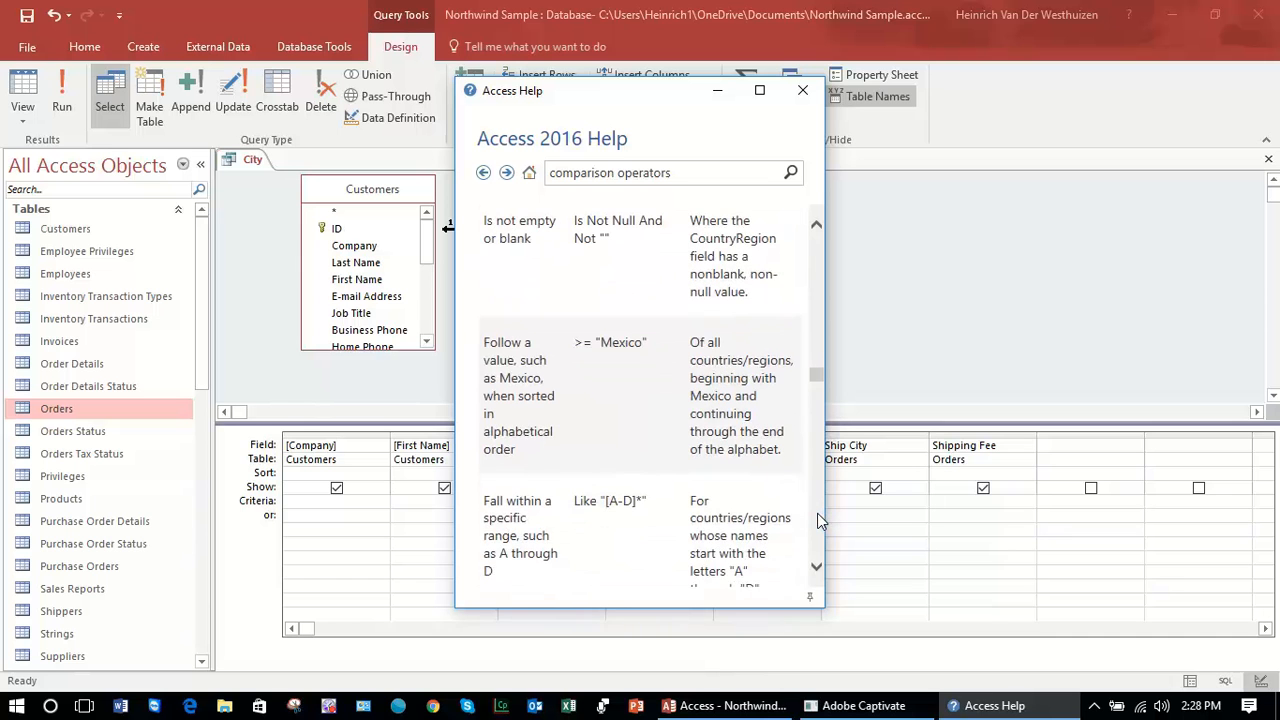
scroll("down", 3)
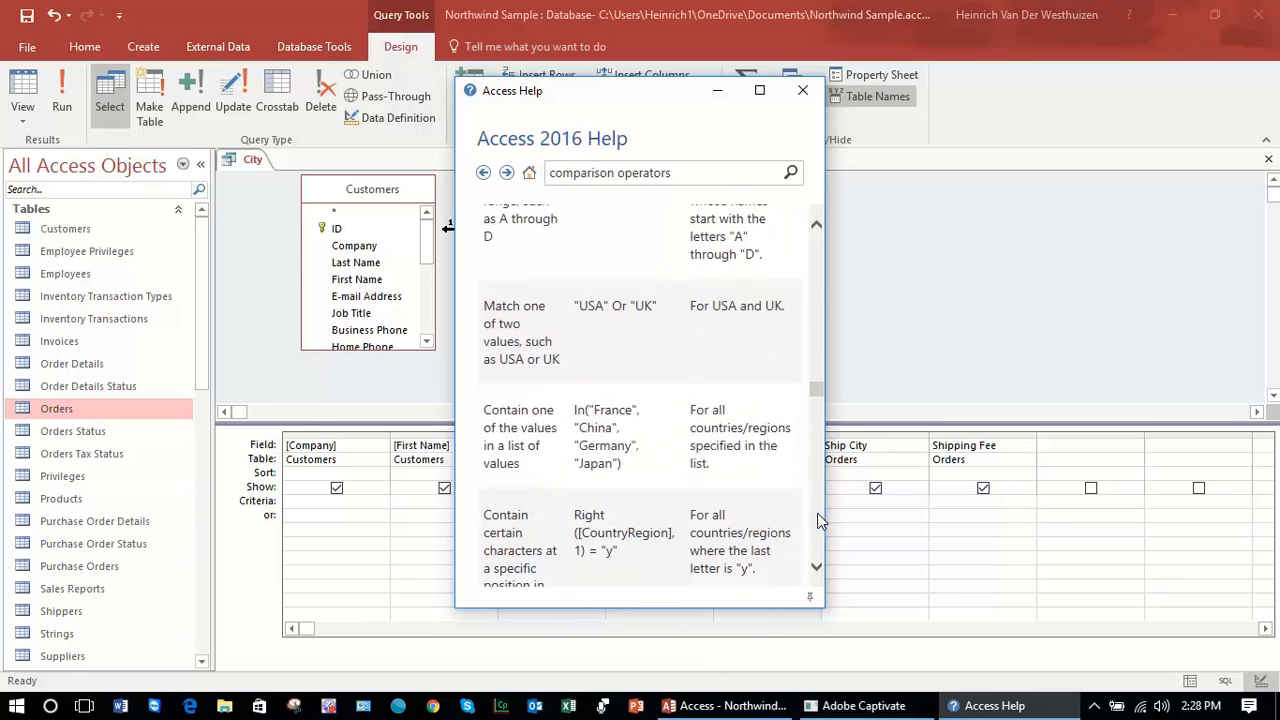
scroll("down", 3)
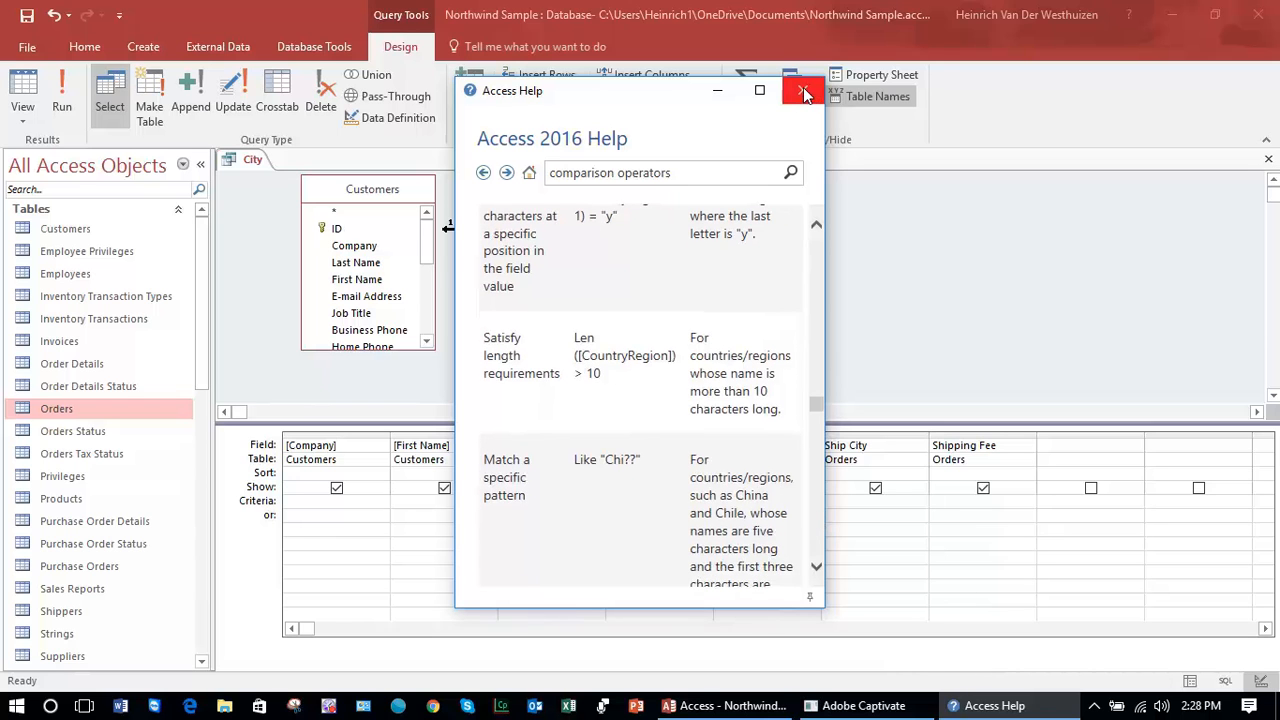
left_click(804, 90)
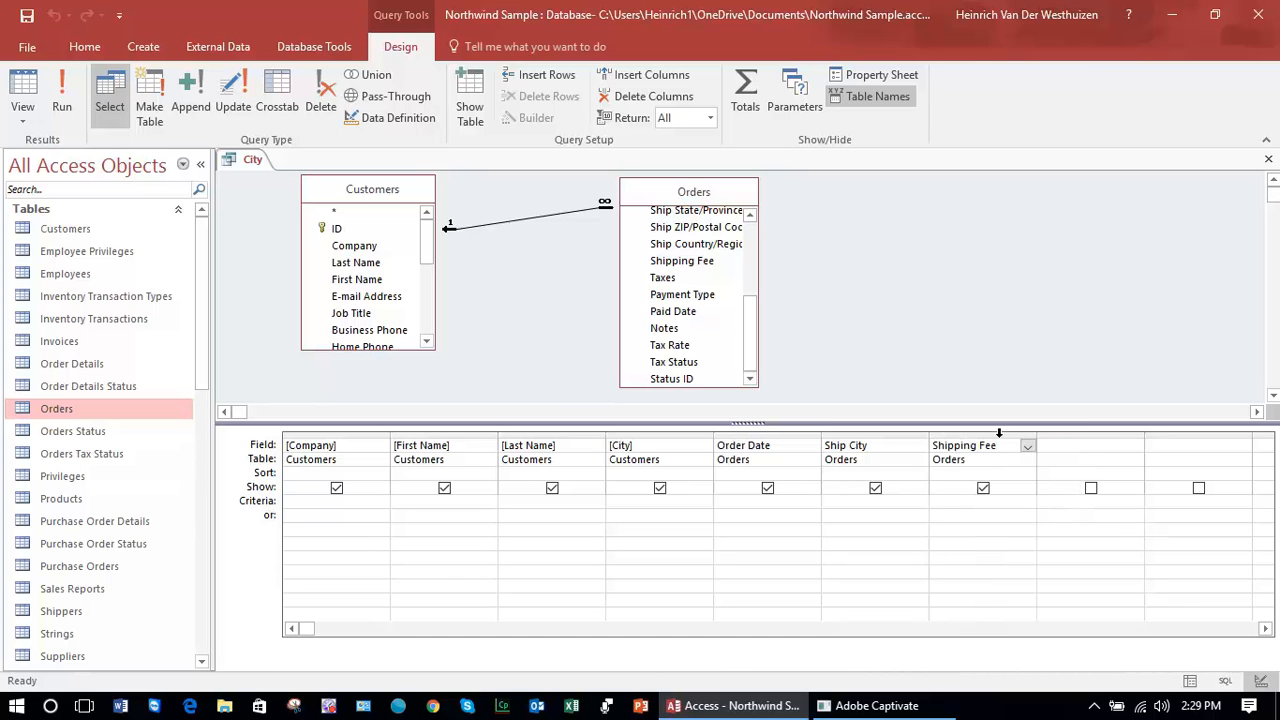
Step: Remove the Shipping Fee column from the query and view the 48 resulting orders
left_click(982, 444)
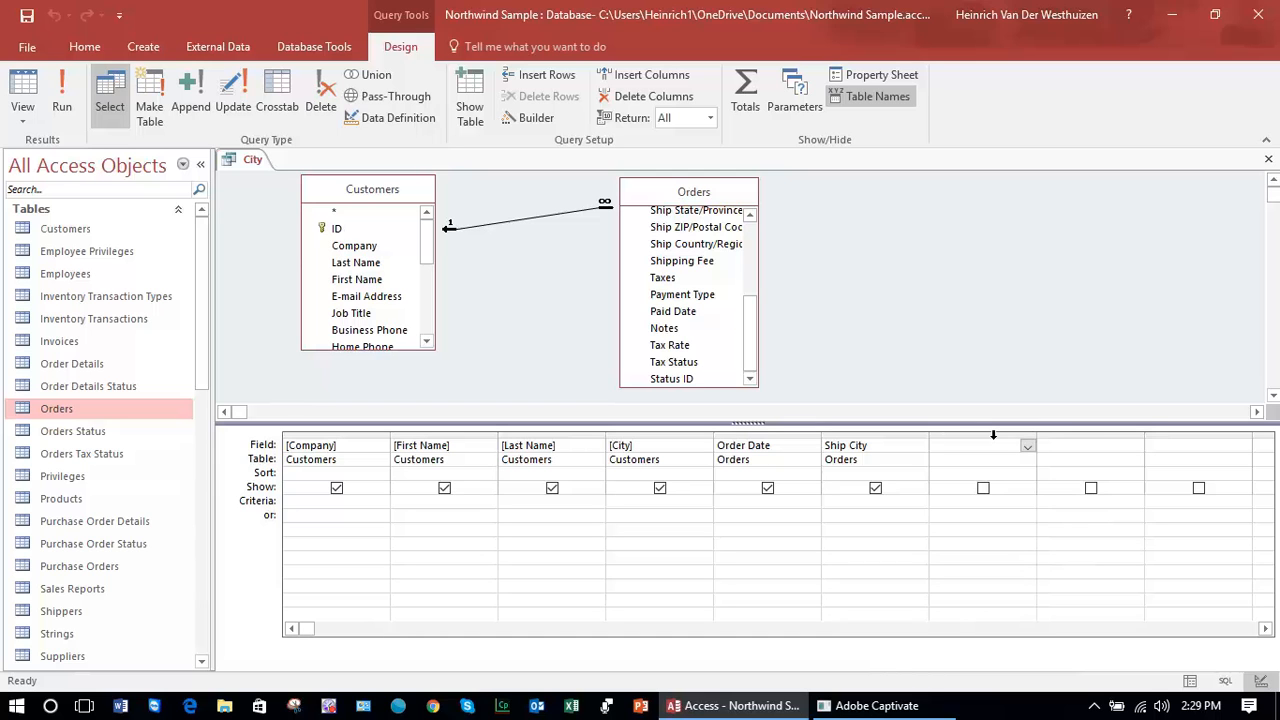
left_click(984, 444)
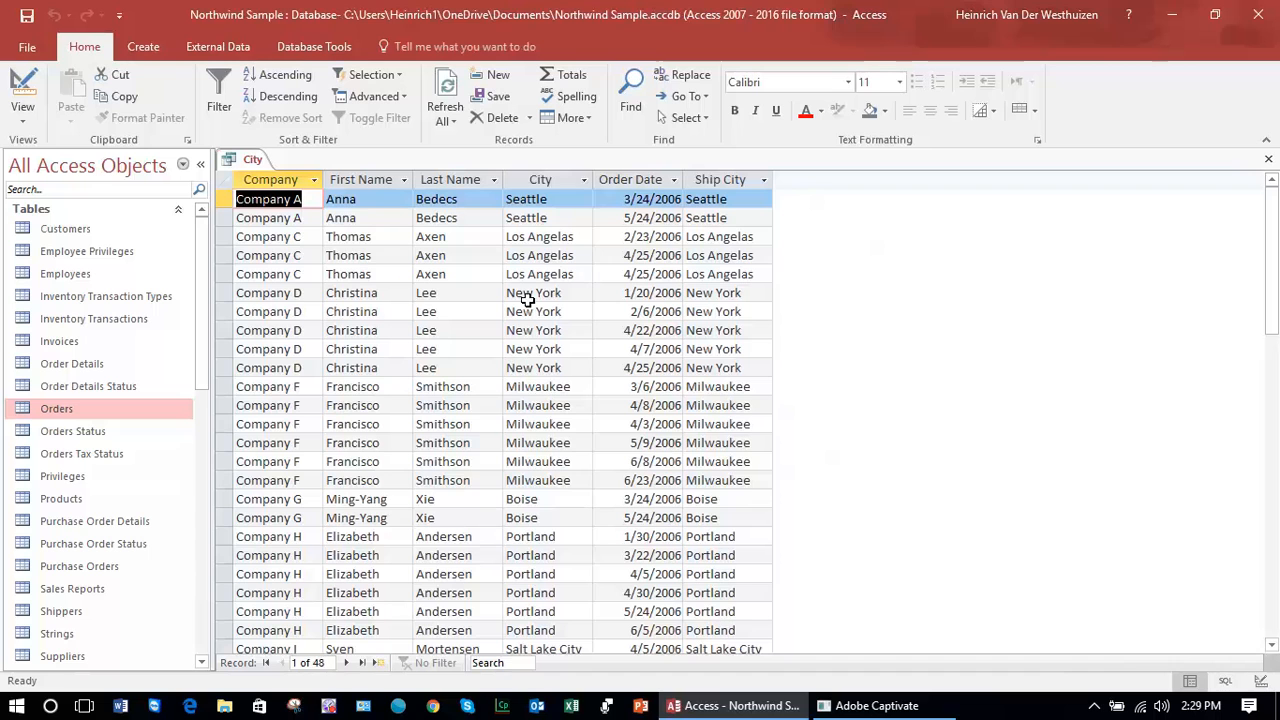
mouse_move(560, 292)
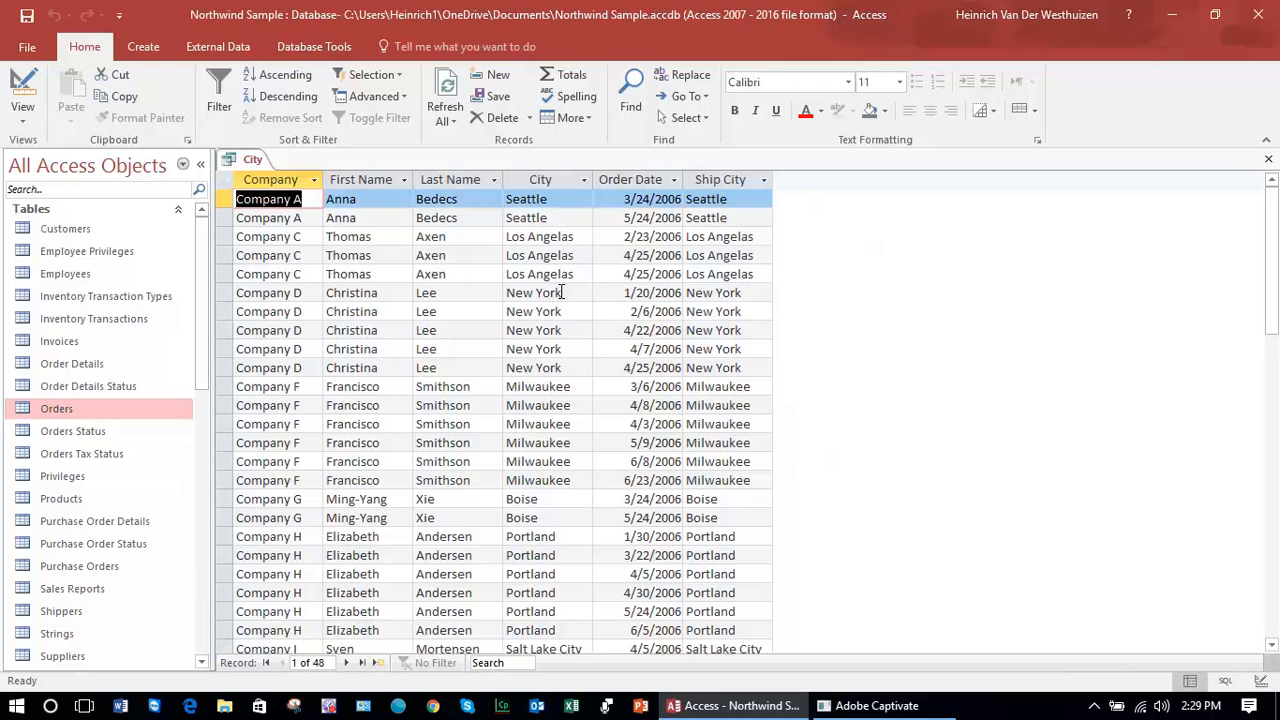
mouse_move(584, 304)
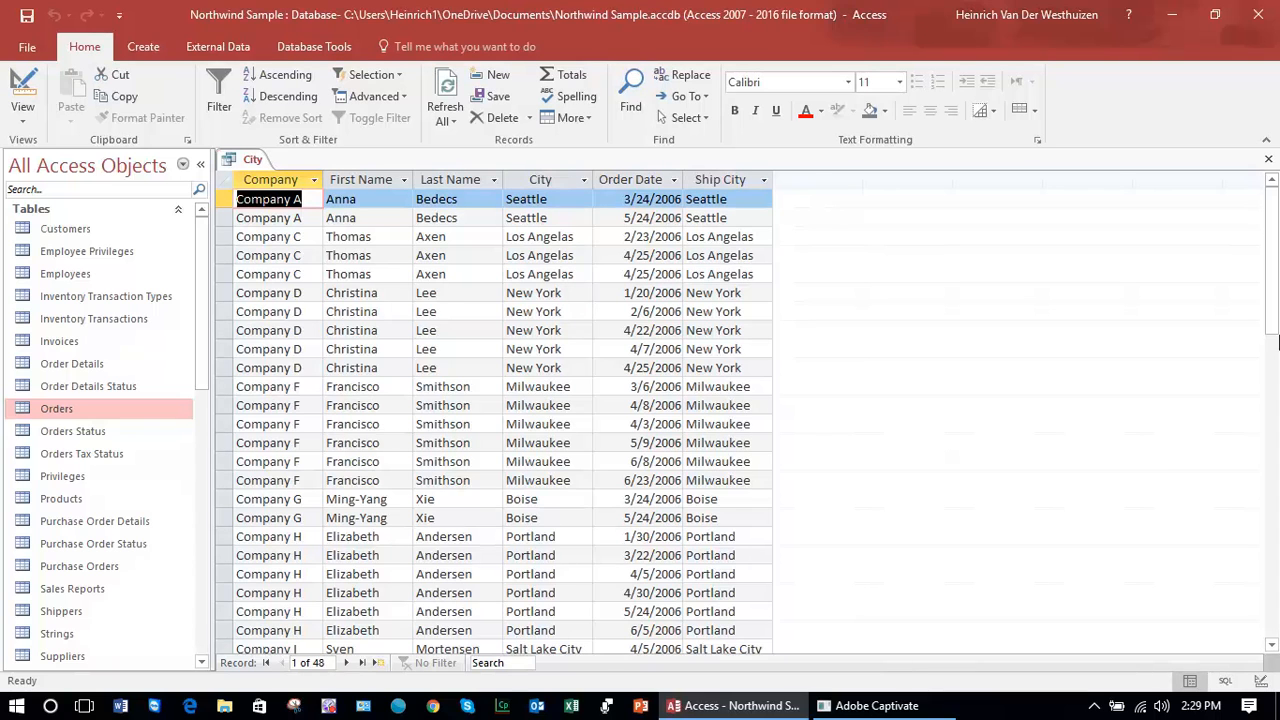
scroll("down", 3)
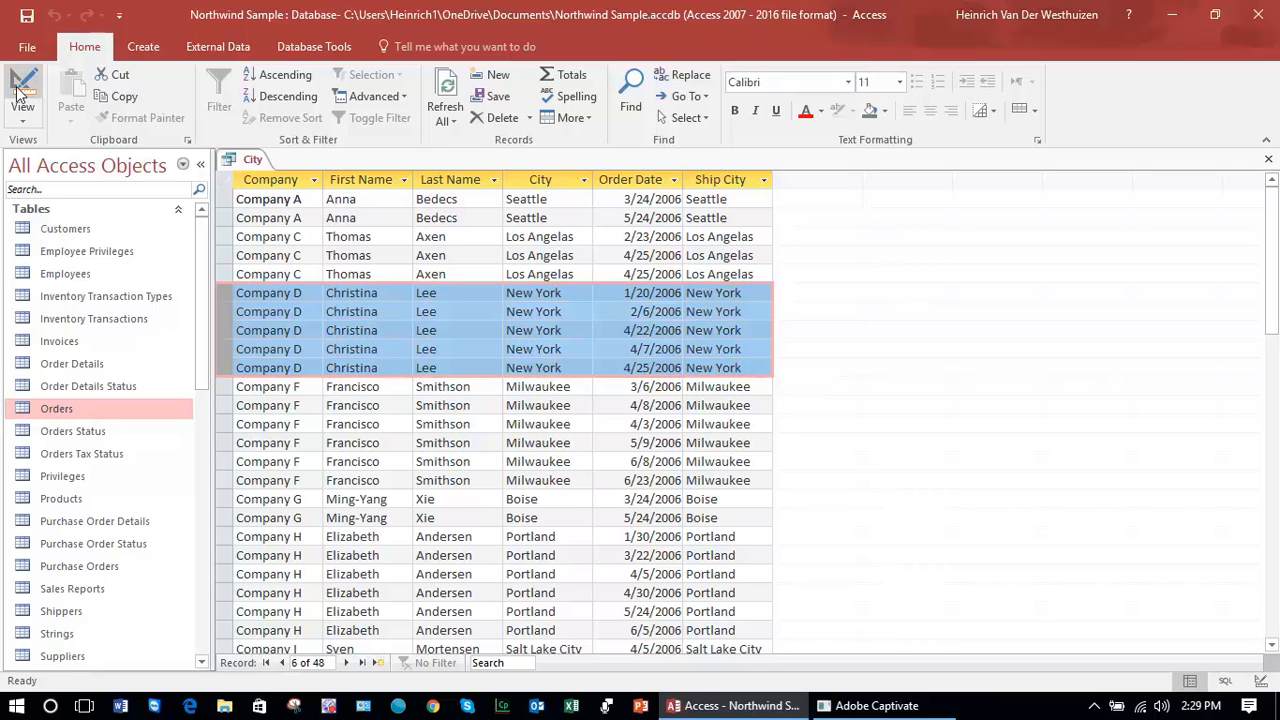
left_click(22, 96)
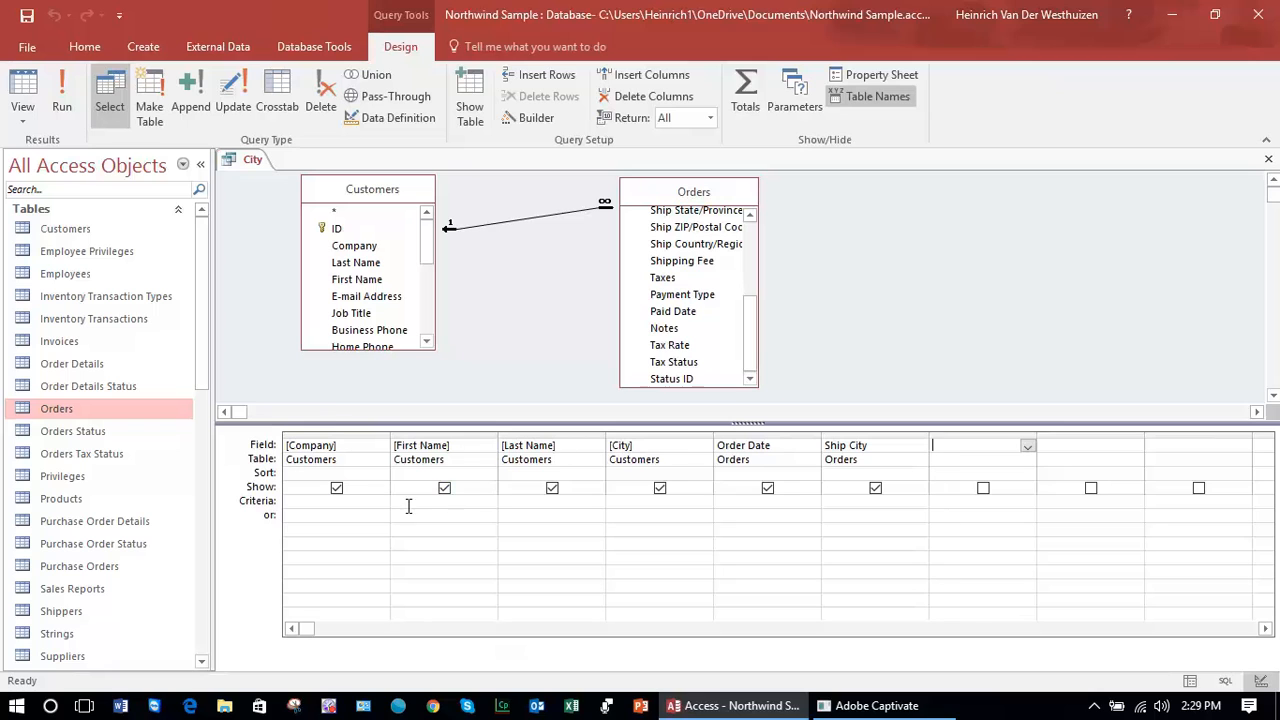
mouse_move(638, 504)
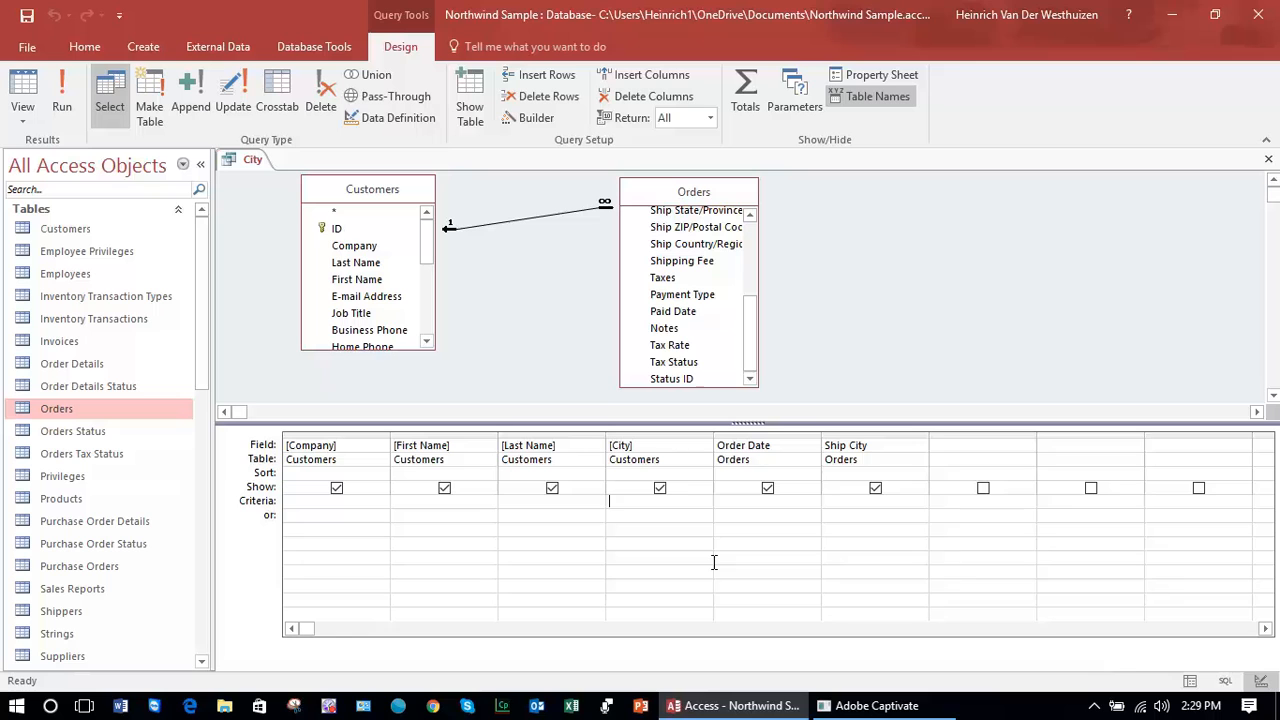
Step: Set the City criterion to "New York", run the query, then return to the design grid
type("ne")
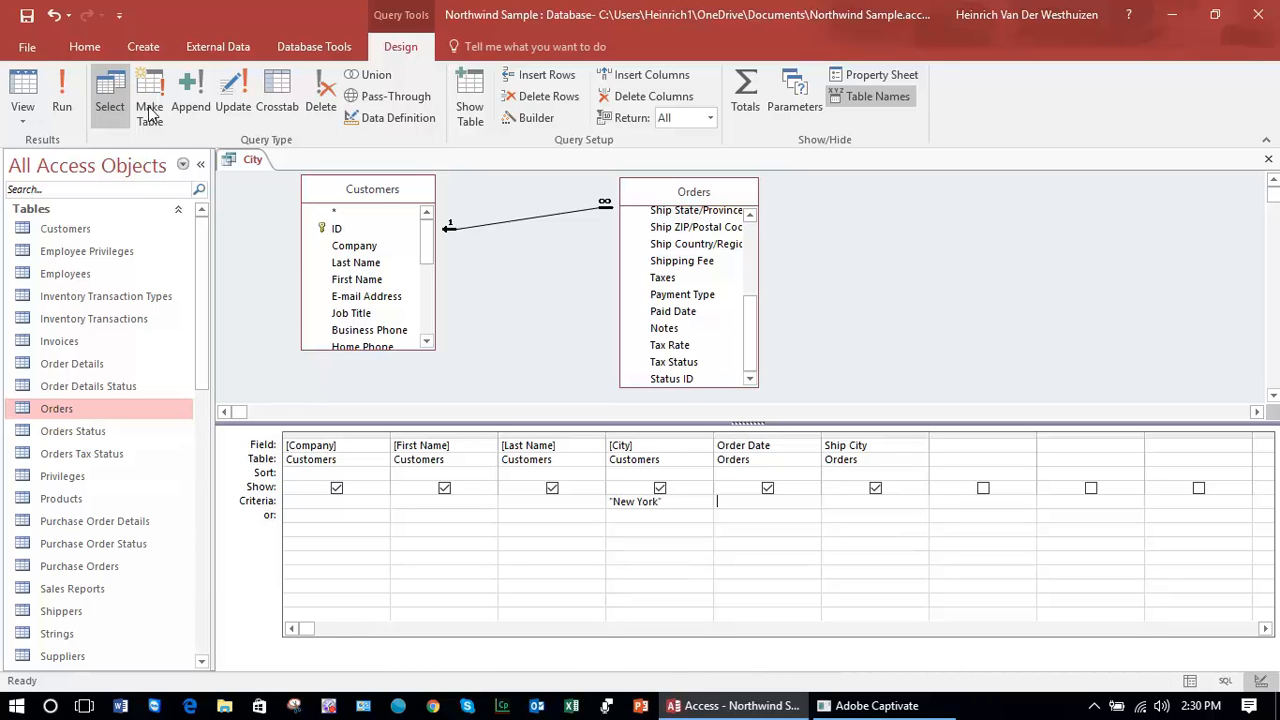
left_click(60, 90)
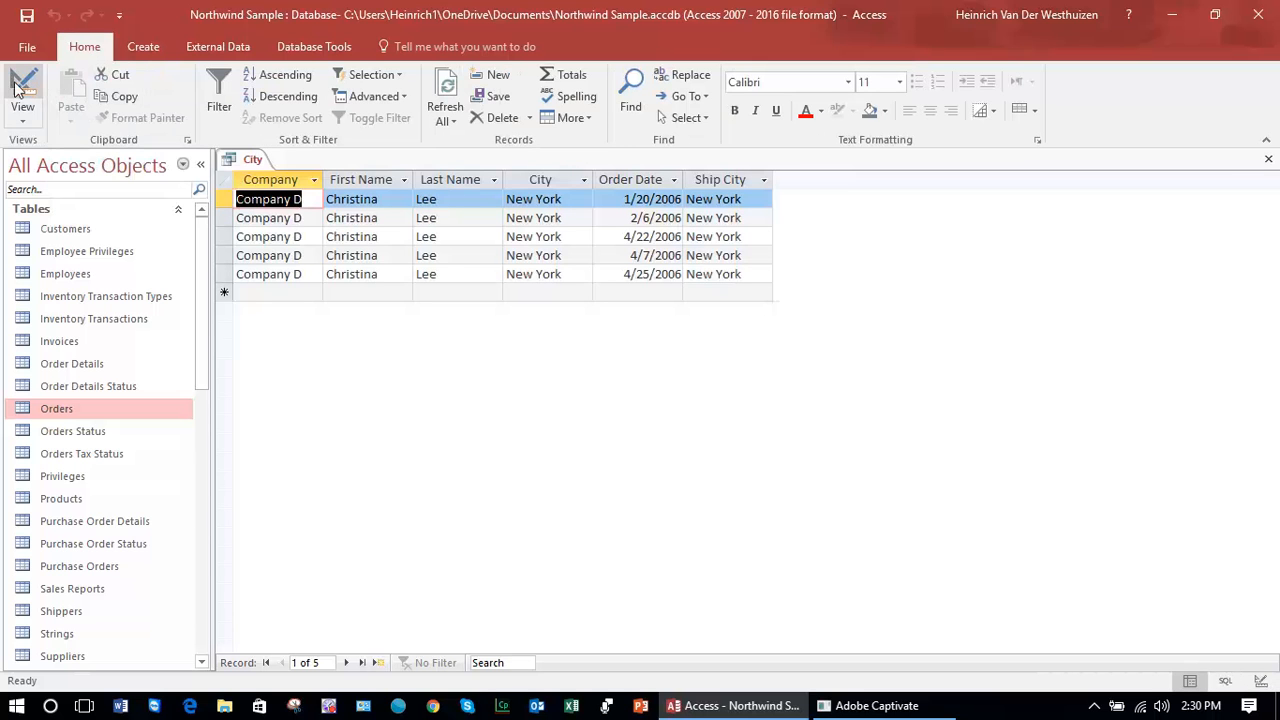
left_click(22, 90)
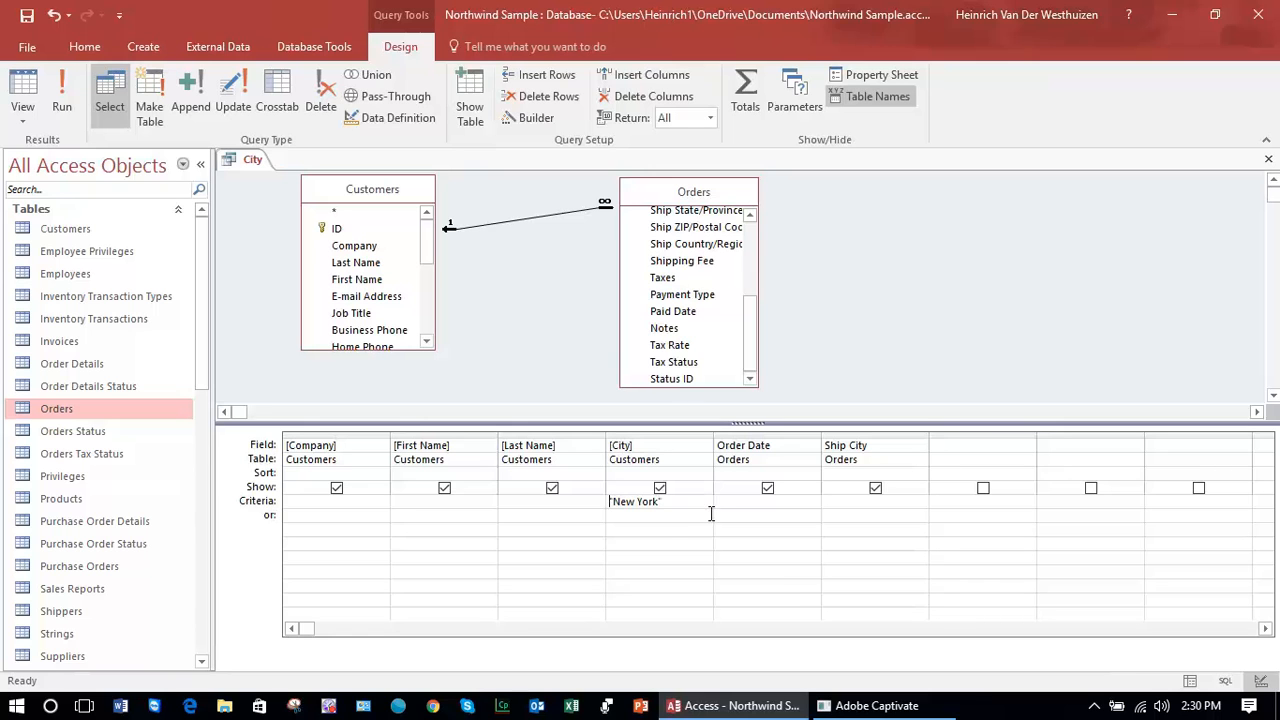
Step: Change the City criterion to Not "New York" and run the query for the 43 other orders
type("Not")
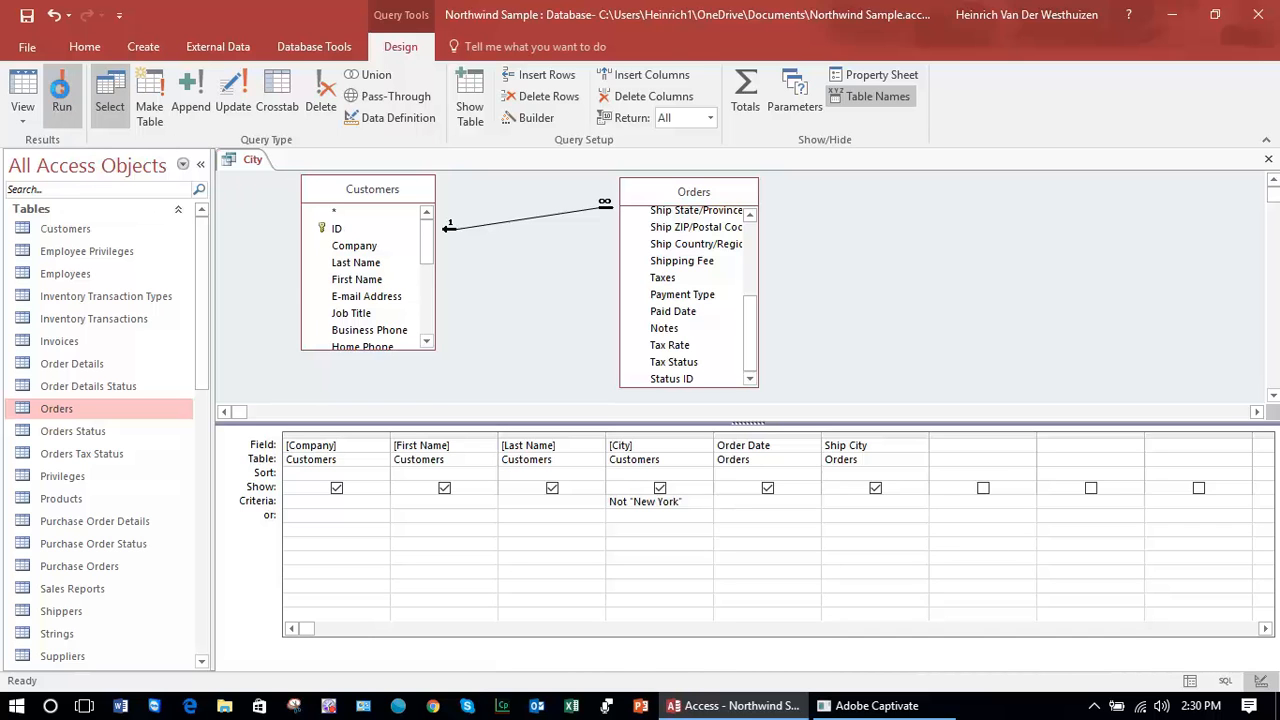
left_click(60, 90)
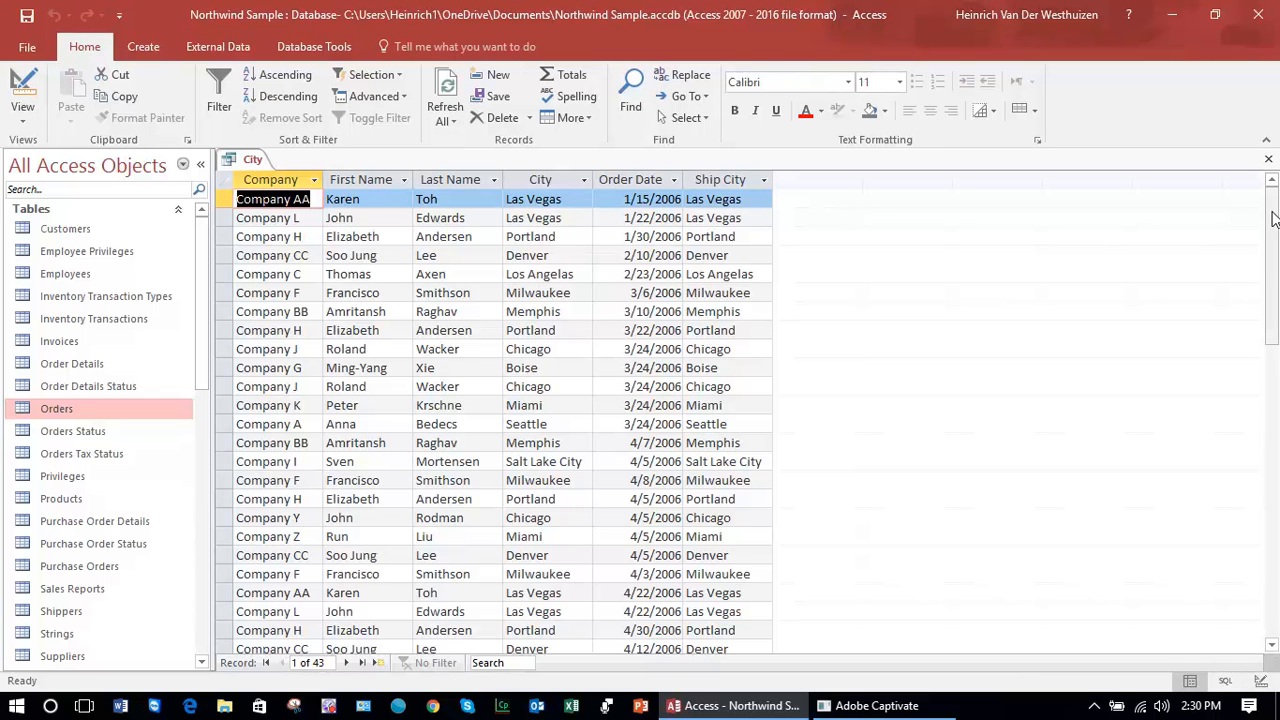
scroll("down", 3)
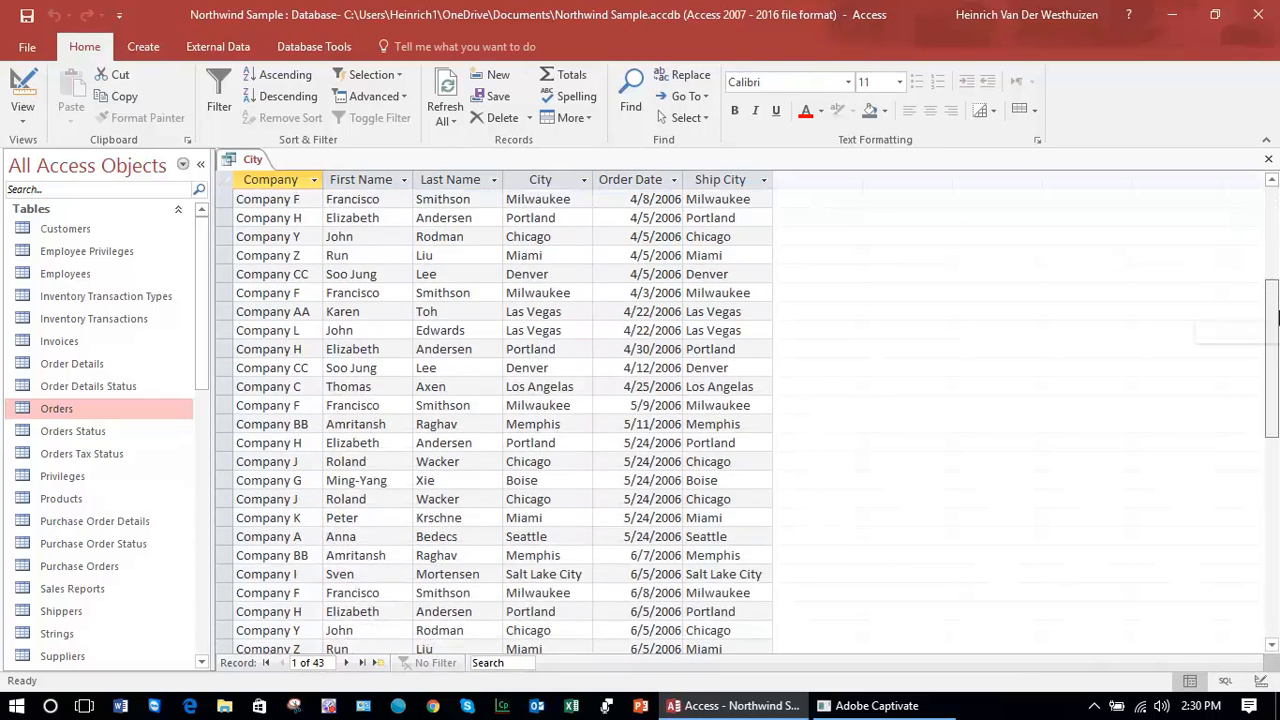
scroll("up", 3)
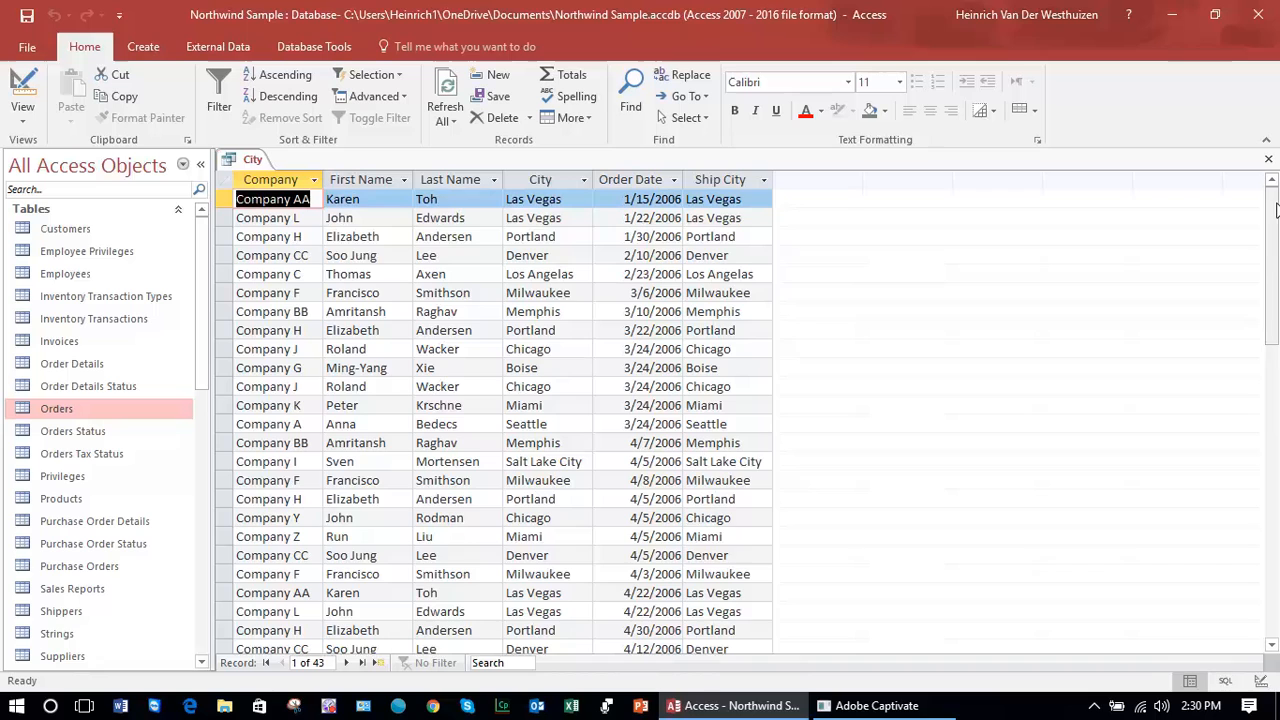
scroll("down", 3)
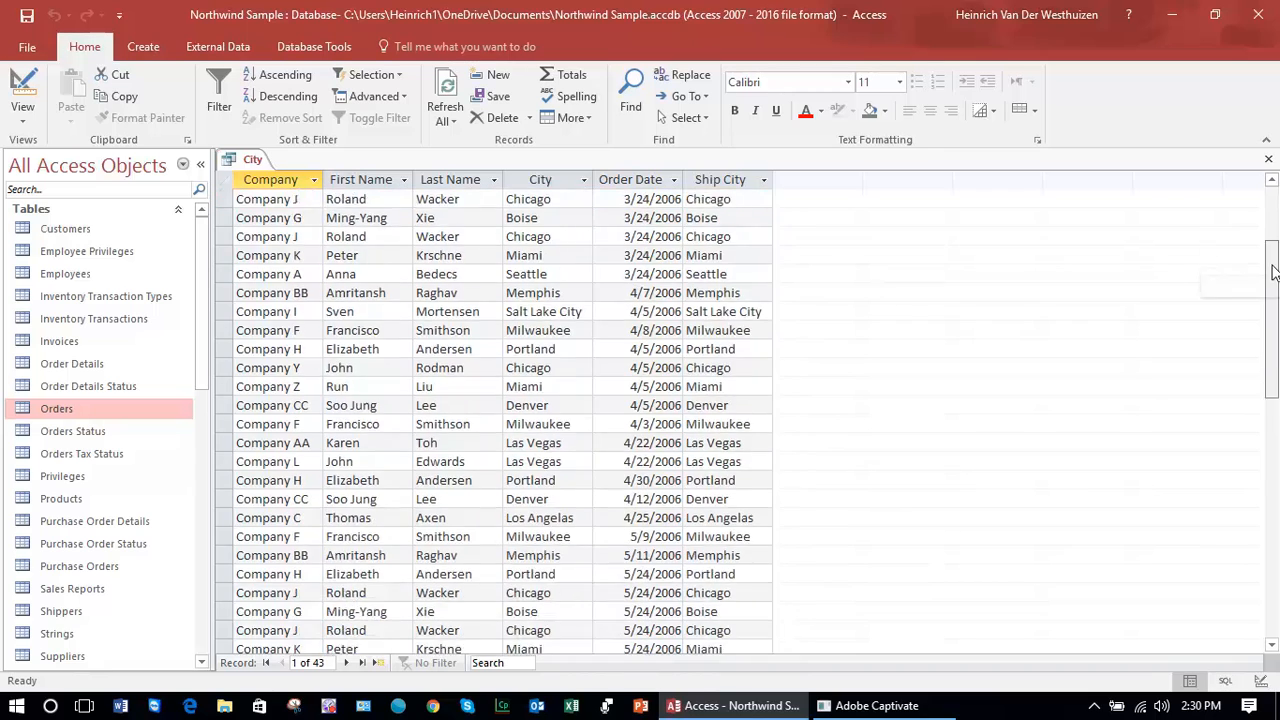
scroll("down", 3)
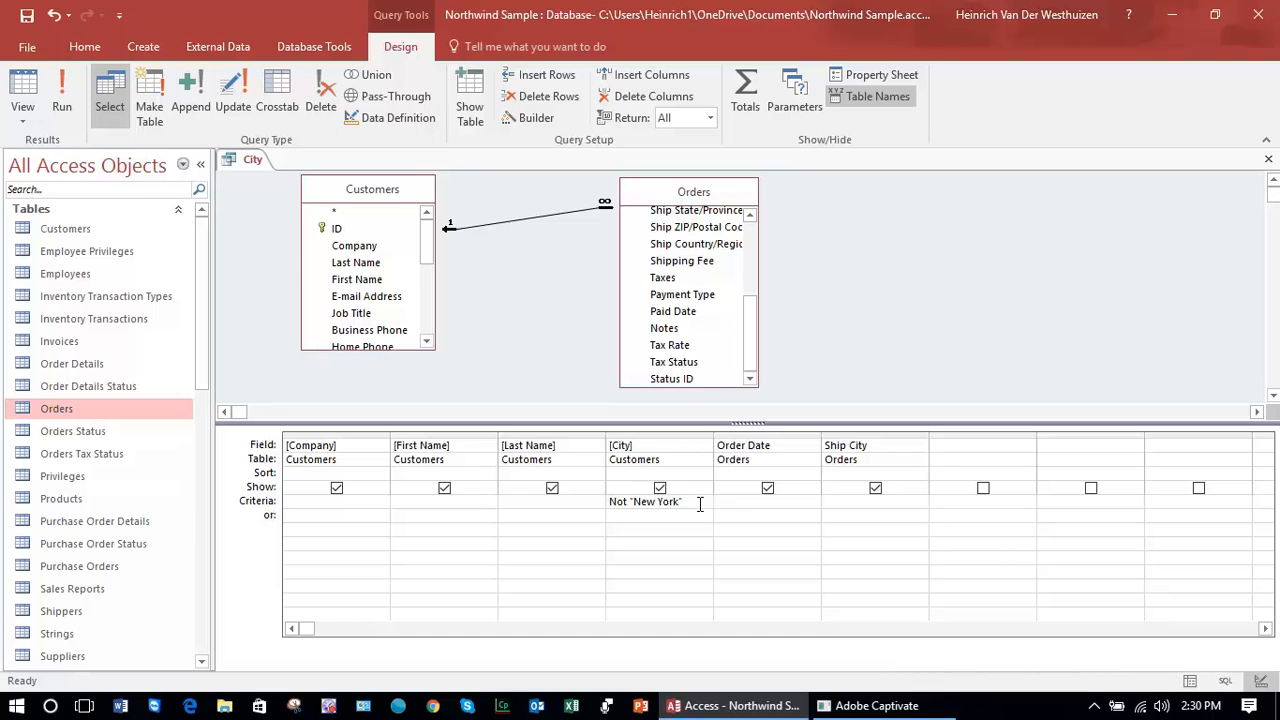
double_click(664, 500)
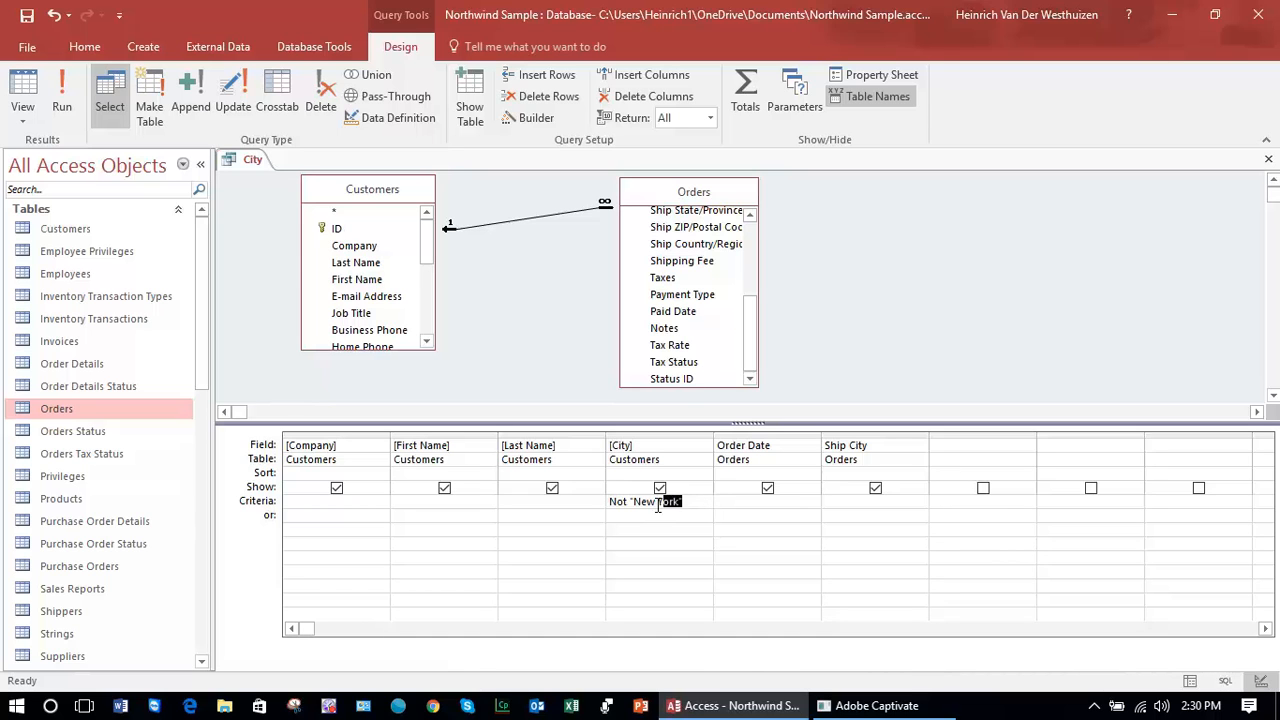
triple_click(644, 500)
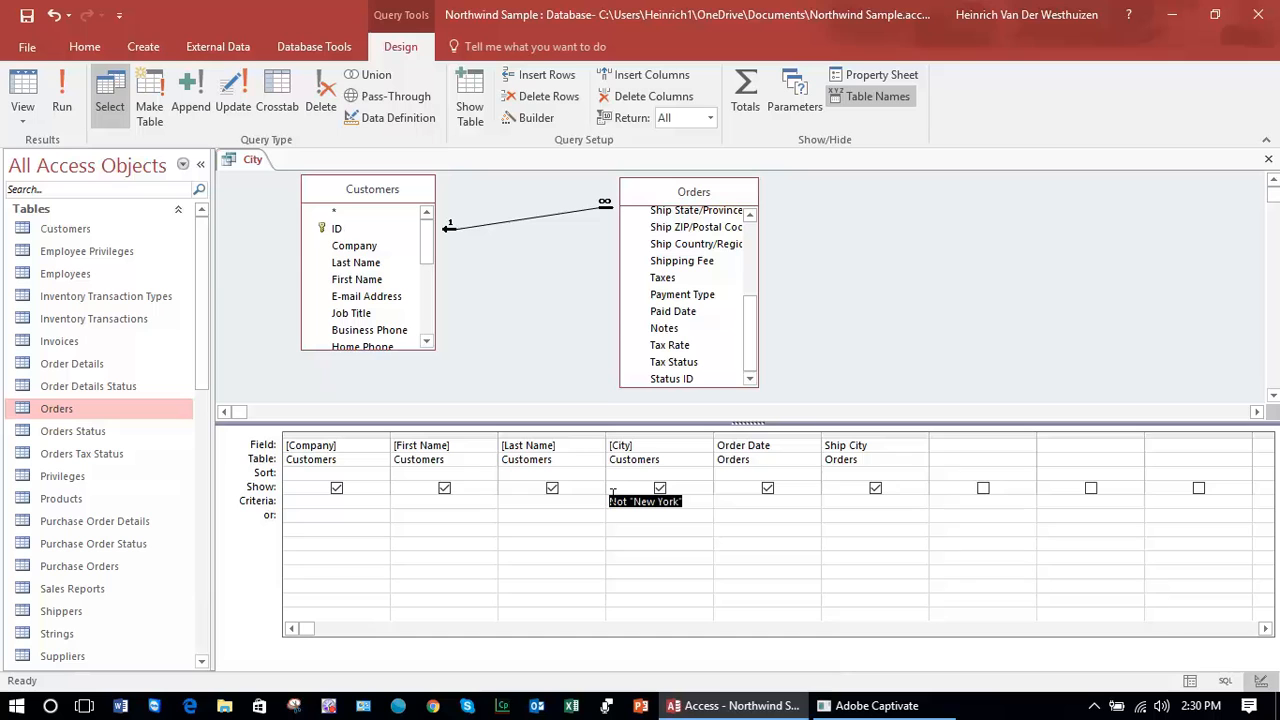